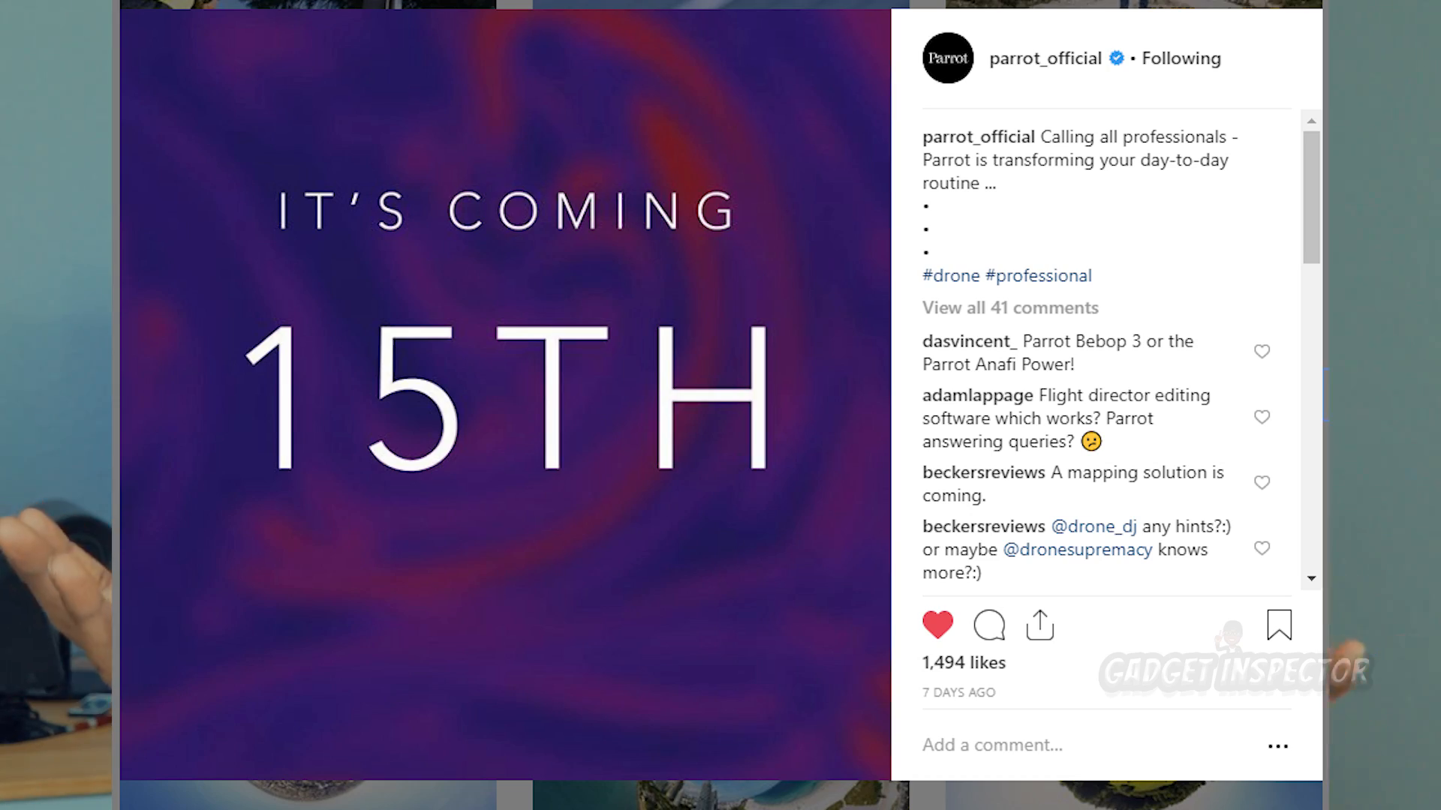
- Leave the Instagram teaser post and switch to the Parrot Anafi Thermal store tab
left_click(1167, 18)
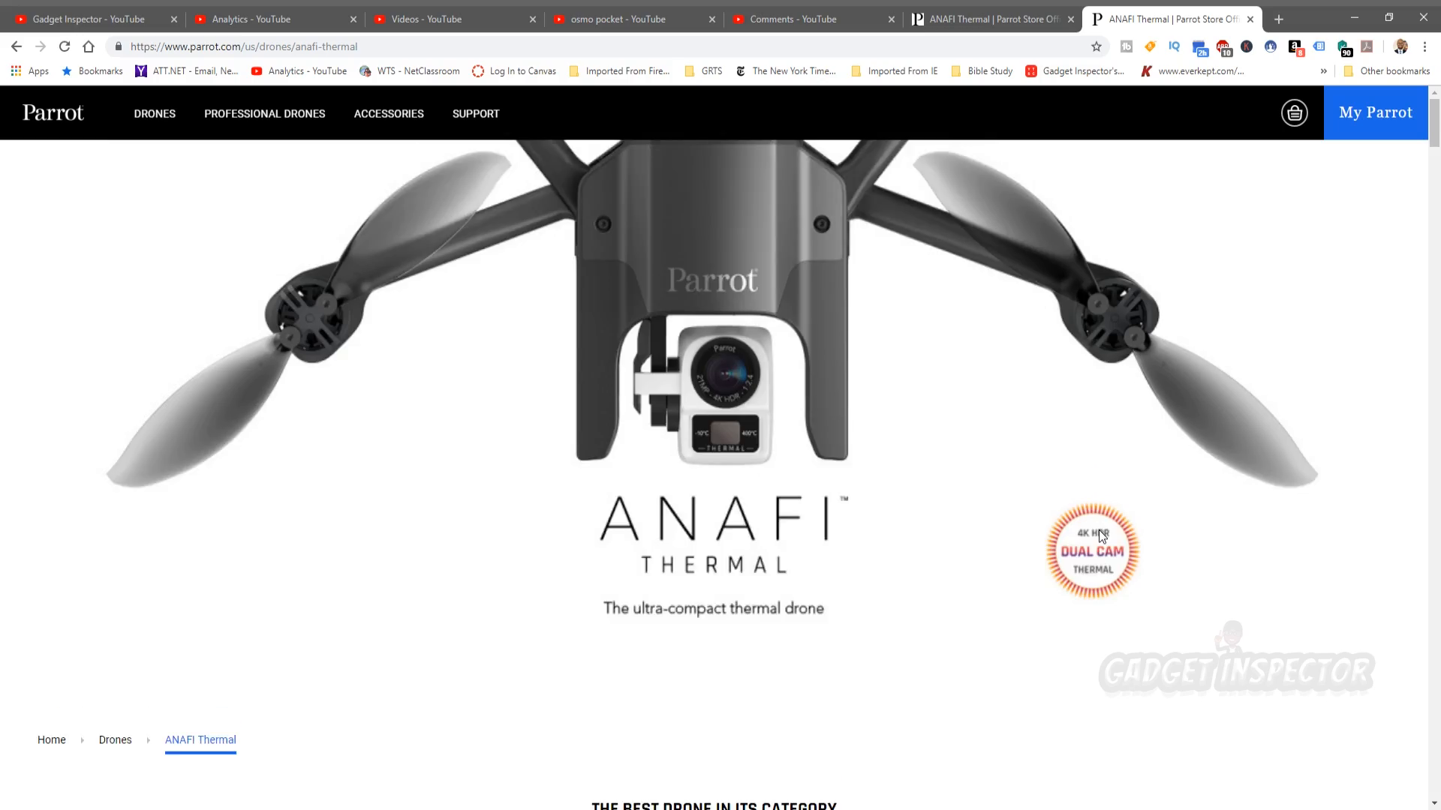
- Scroll the Anafi Thermal page past feature icons and camera sections to the $1900 package
scroll("down", 3)
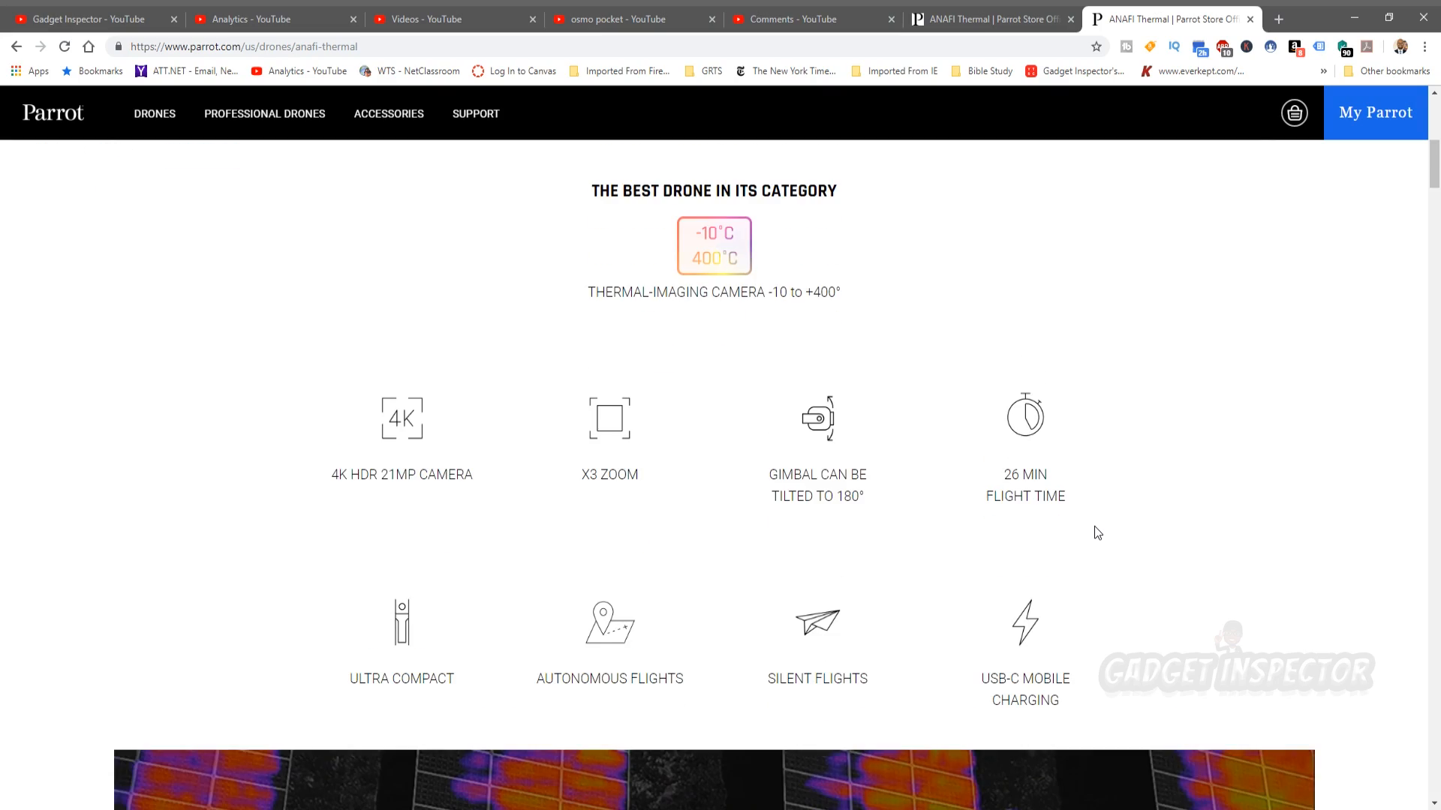
scroll("down", 3)
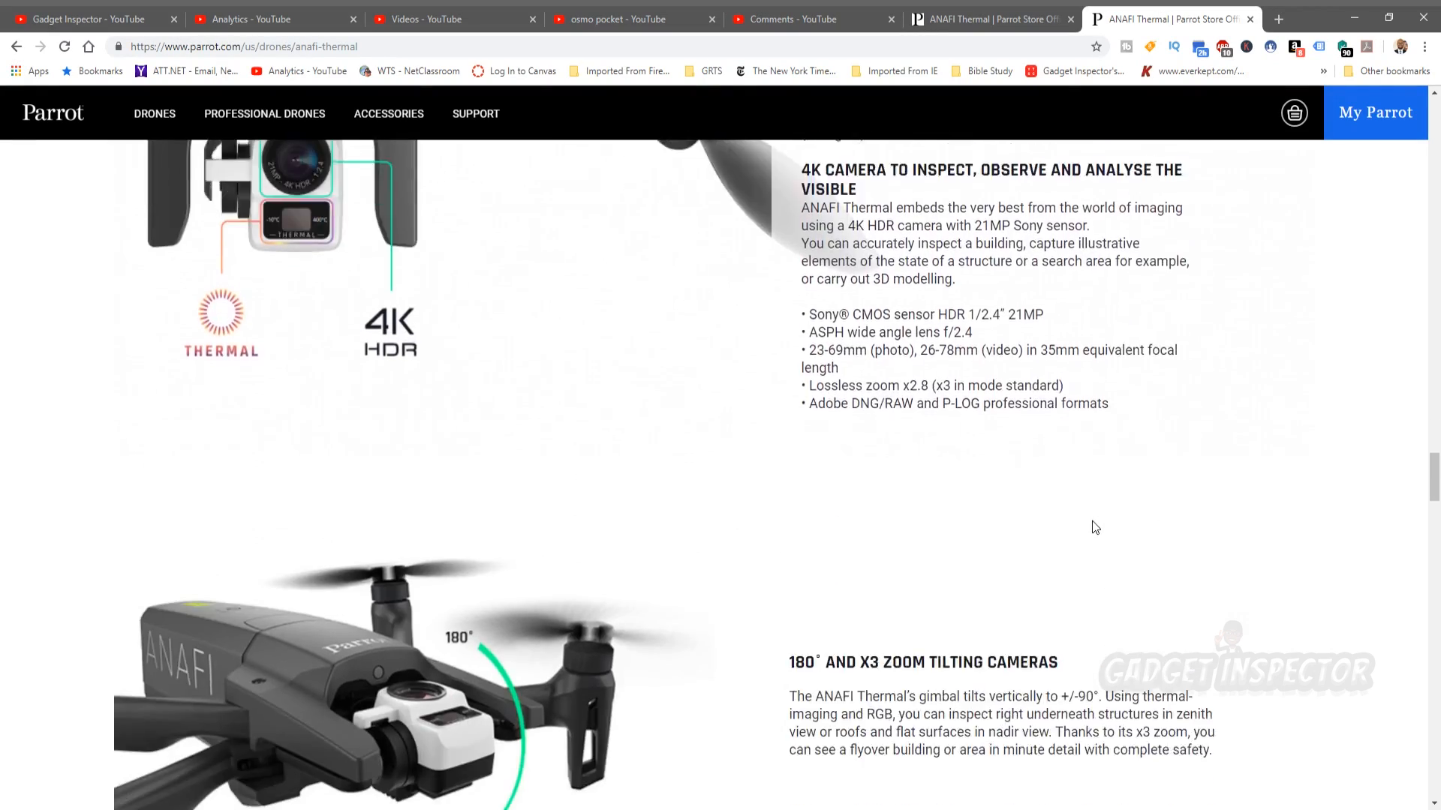
scroll("down", 3)
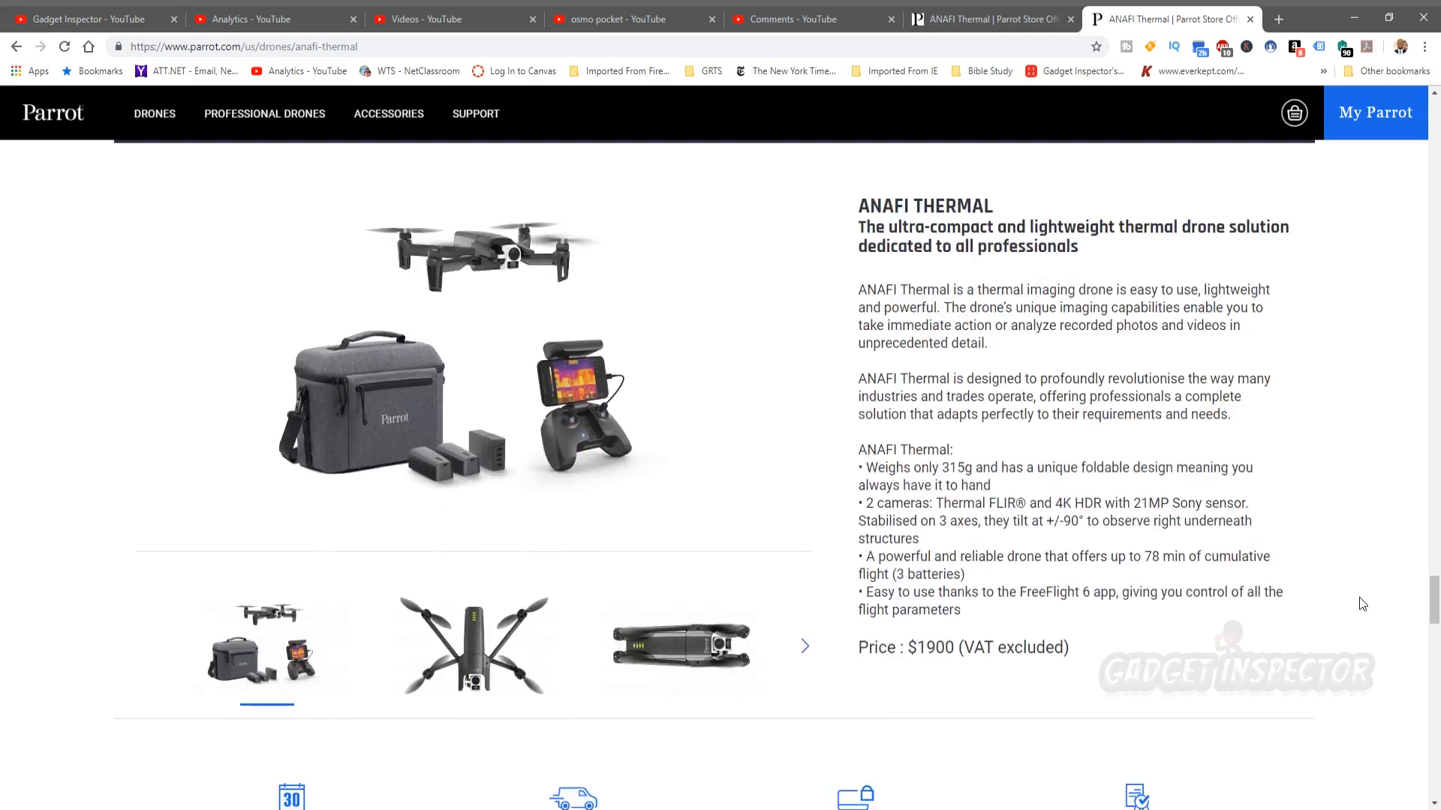
scroll("down", 3)
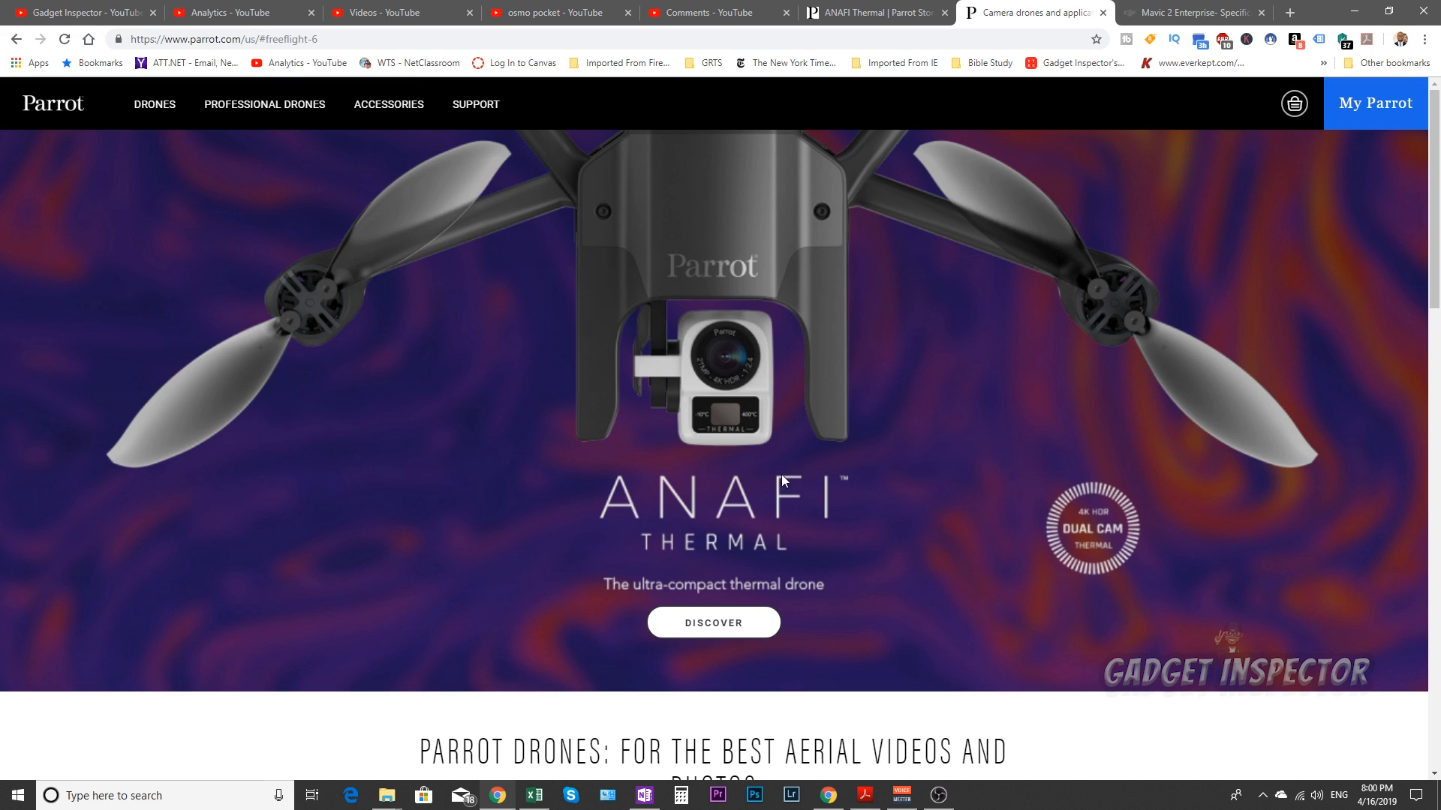
- Scroll down to the Technical Specifications for drone, imaging system and Skycontroller 3
scroll("down", 3)
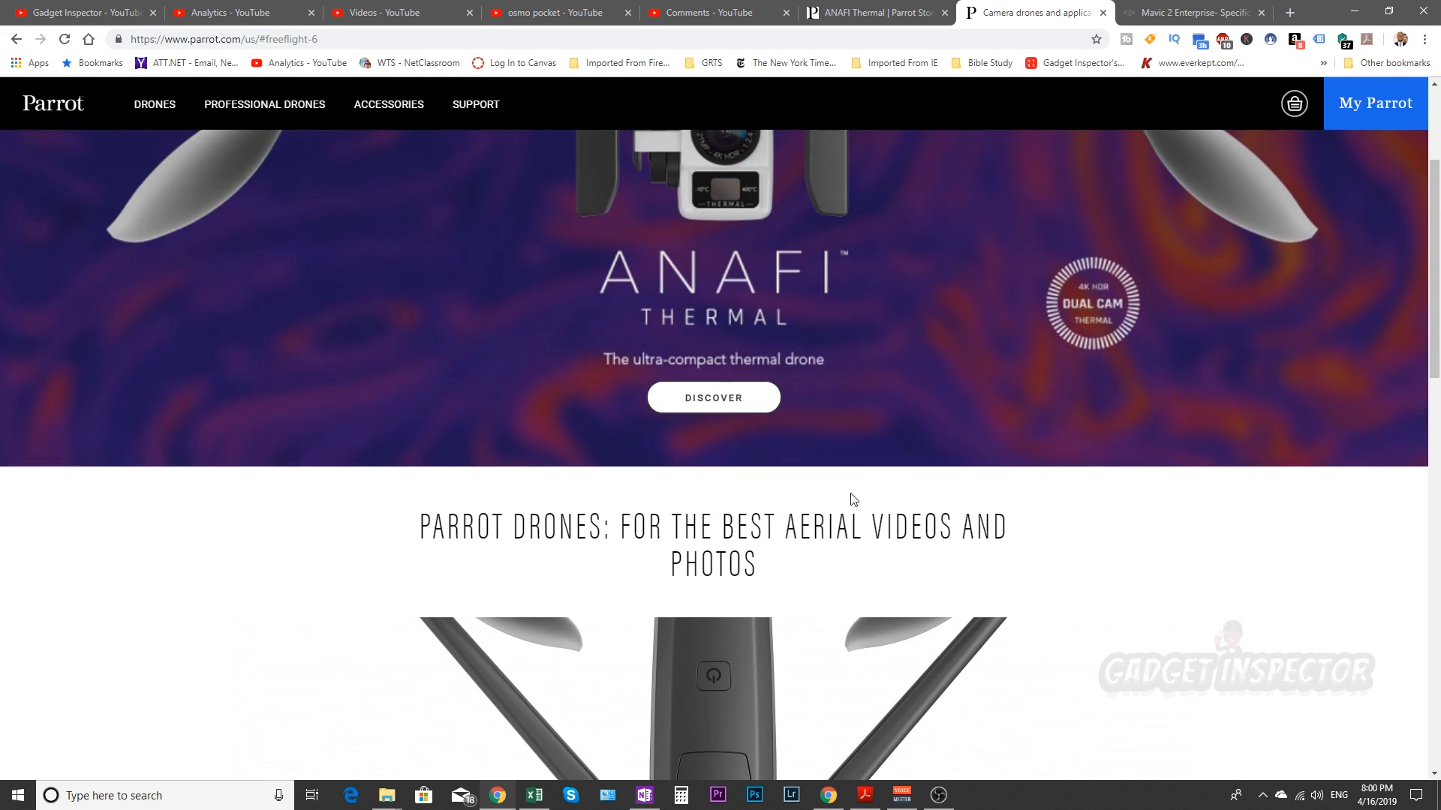
scroll("down", 3)
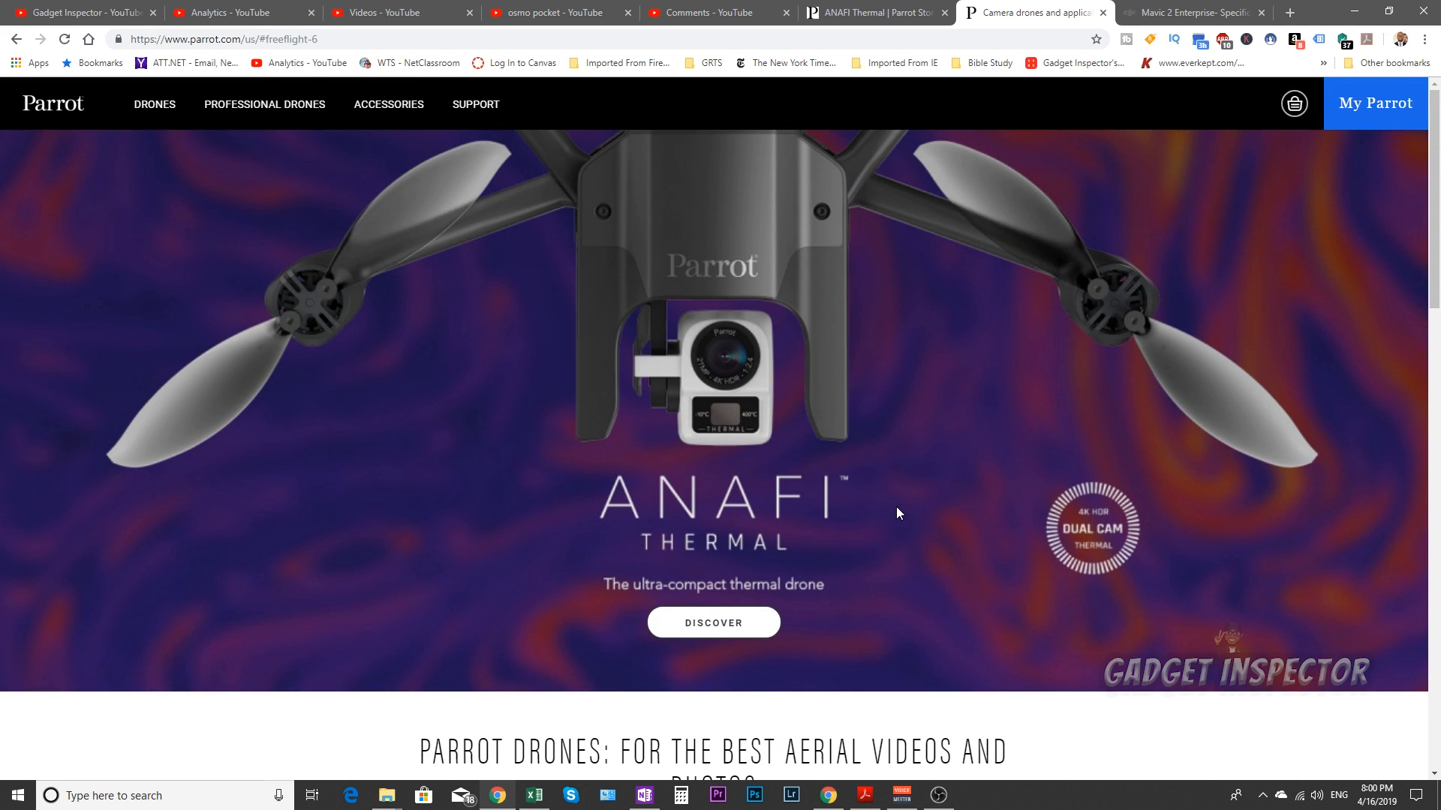
scroll("down", 3)
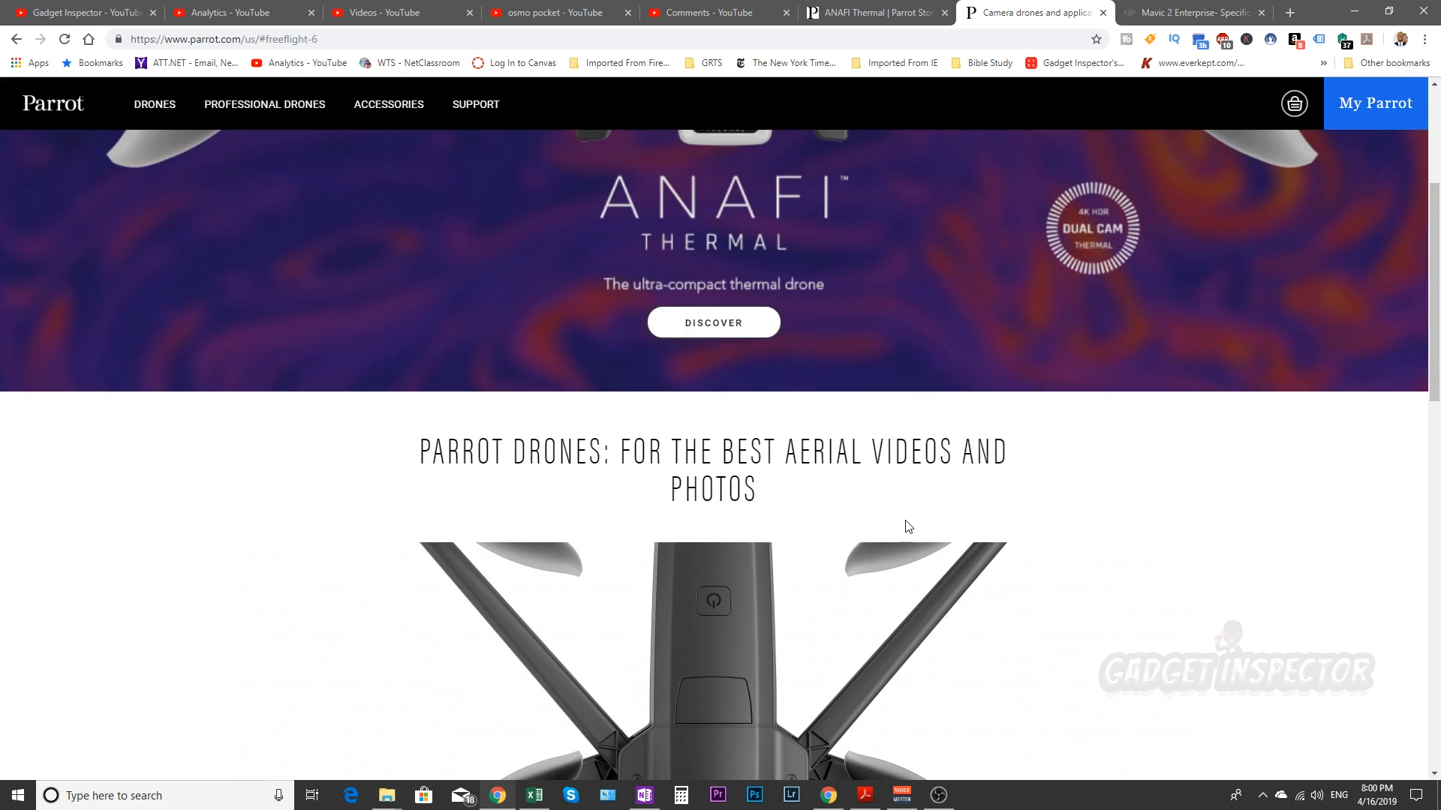
scroll("down", 3)
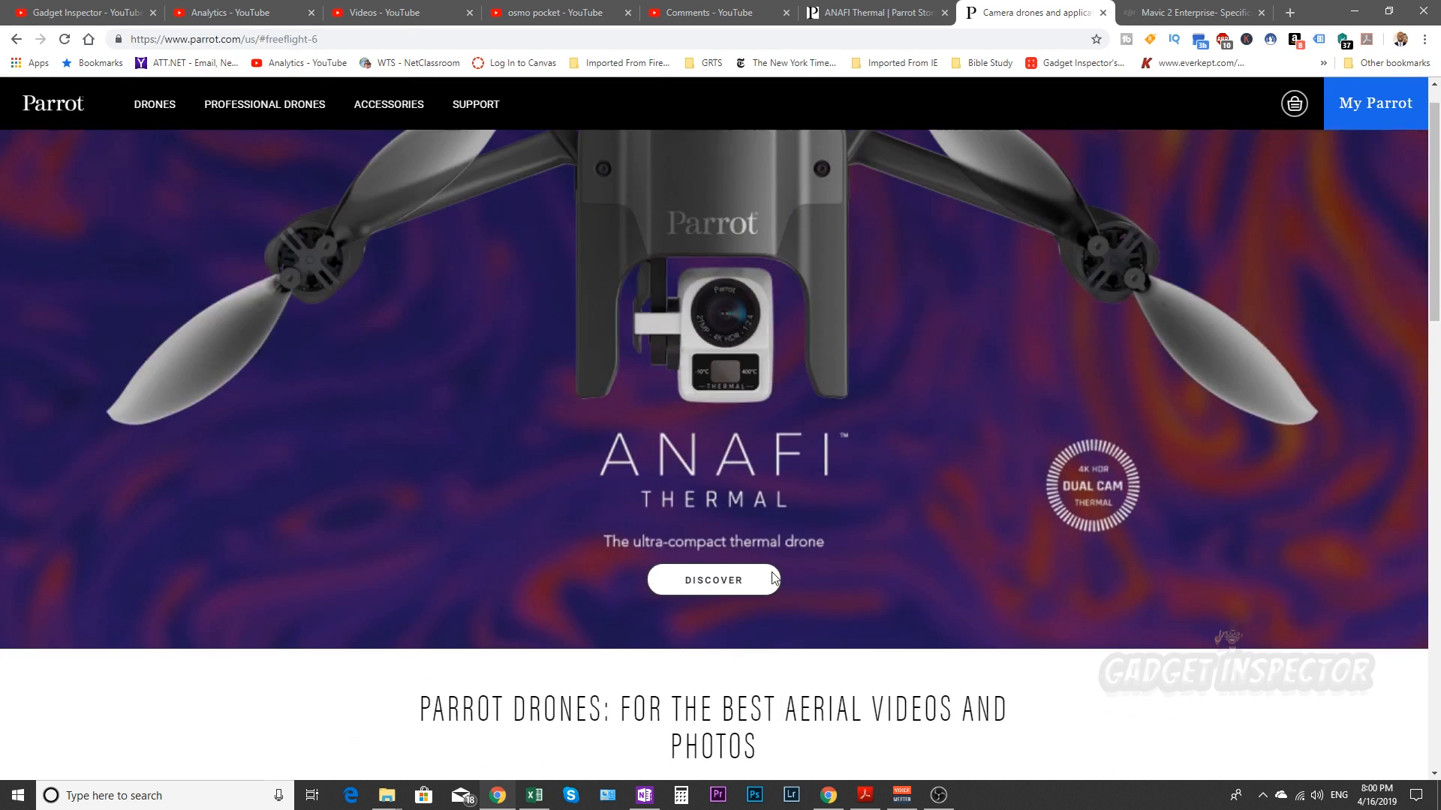
scroll("down", 3)
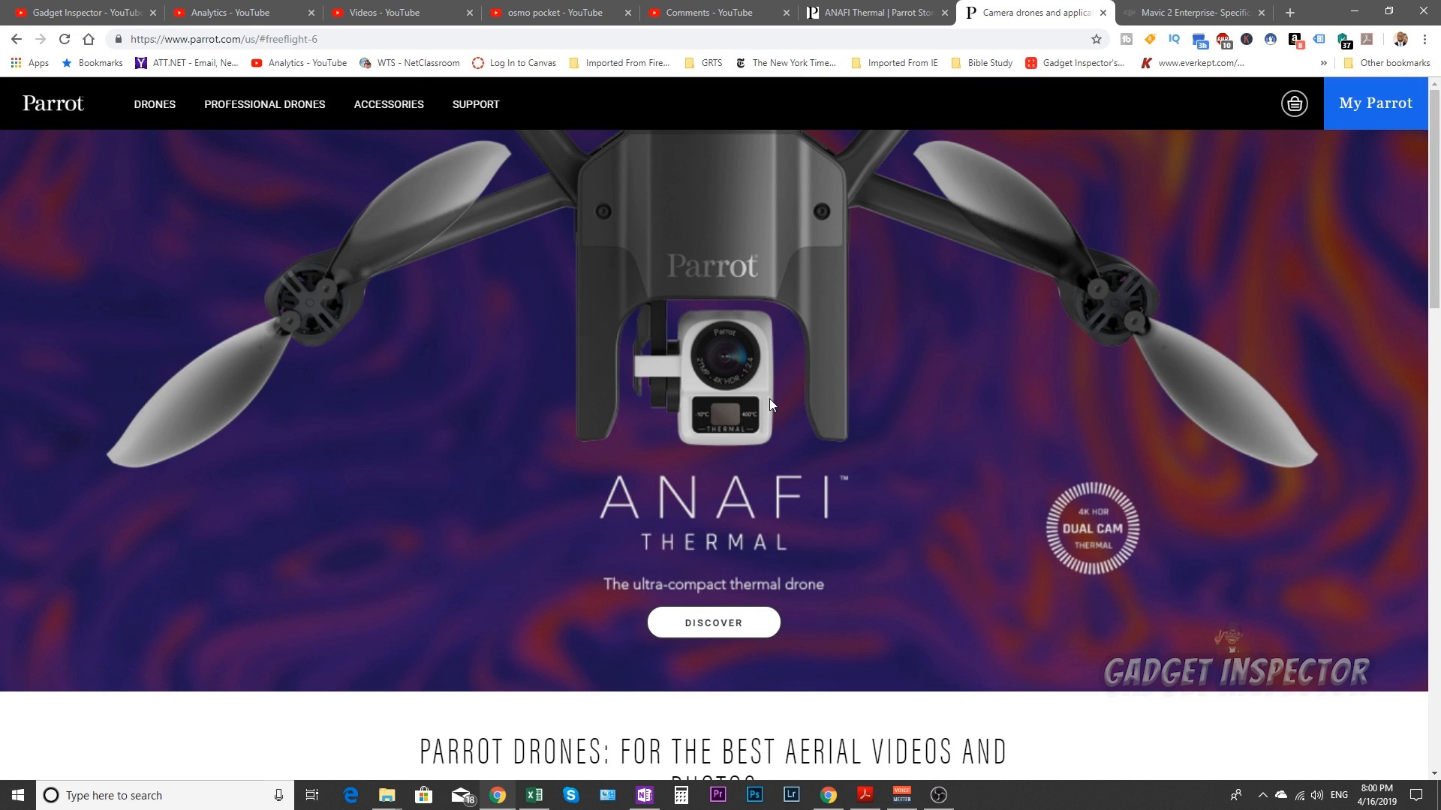
scroll("down", 3)
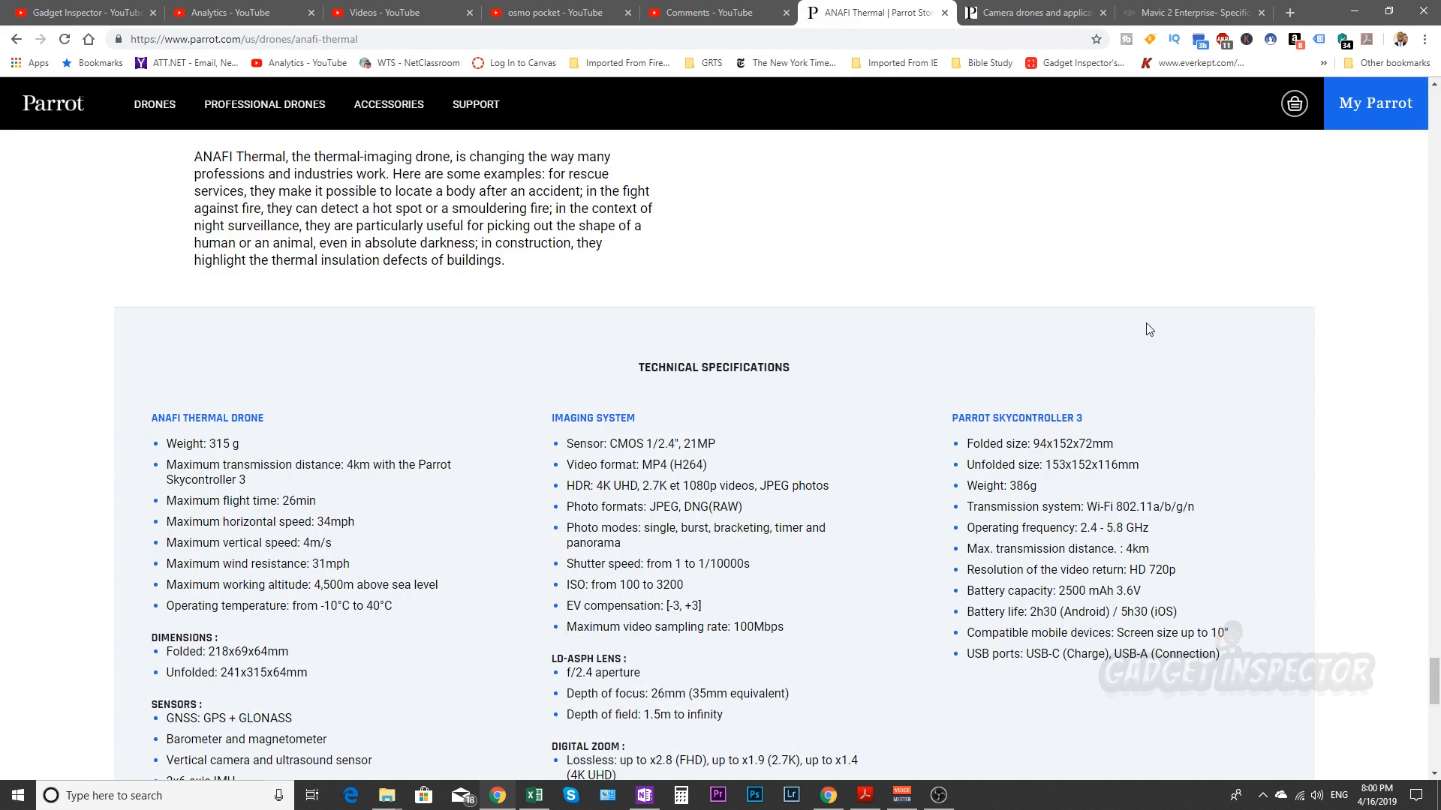
mouse_move(835, 363)
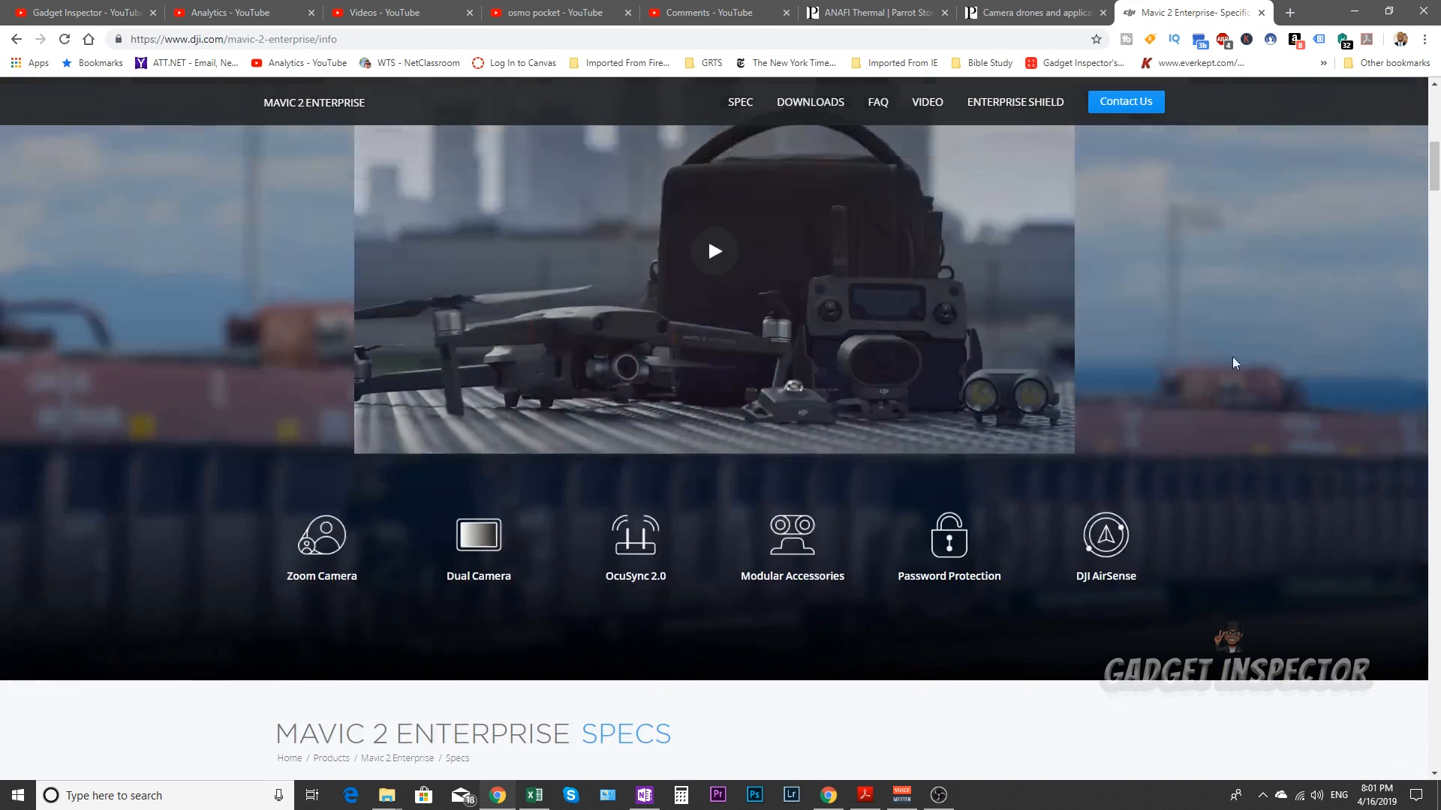
scroll("down", 3)
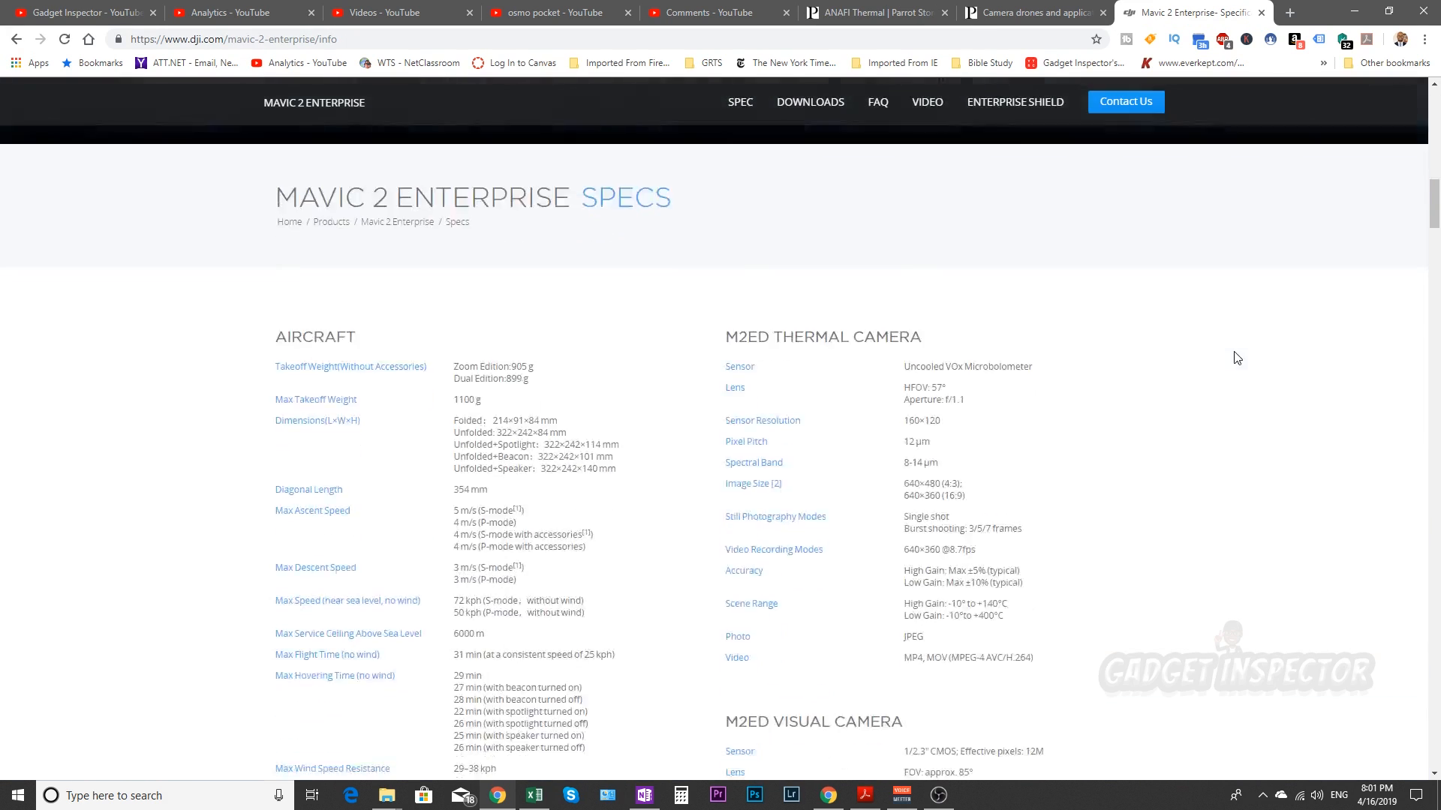
left_click(869, 12)
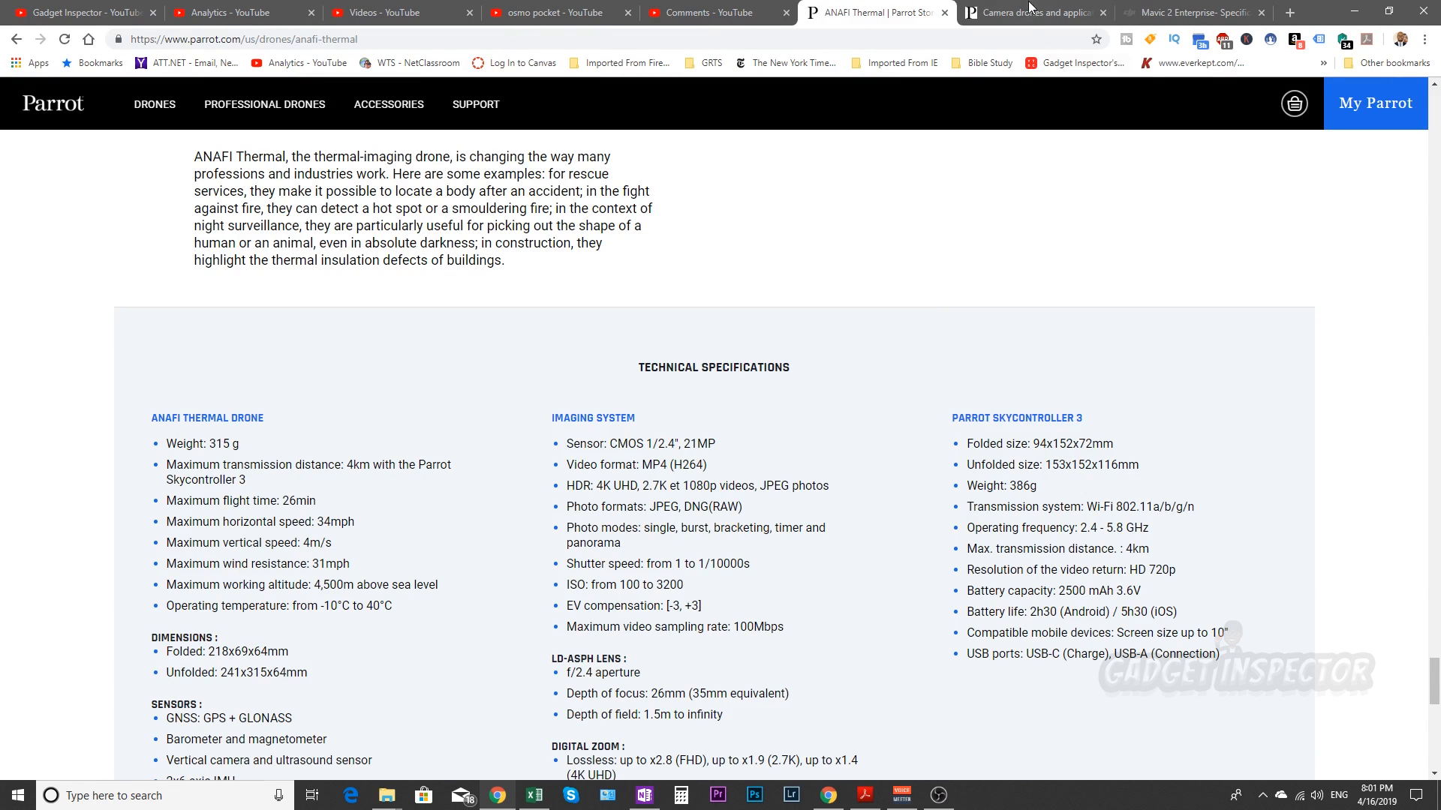
left_click(533, 795)
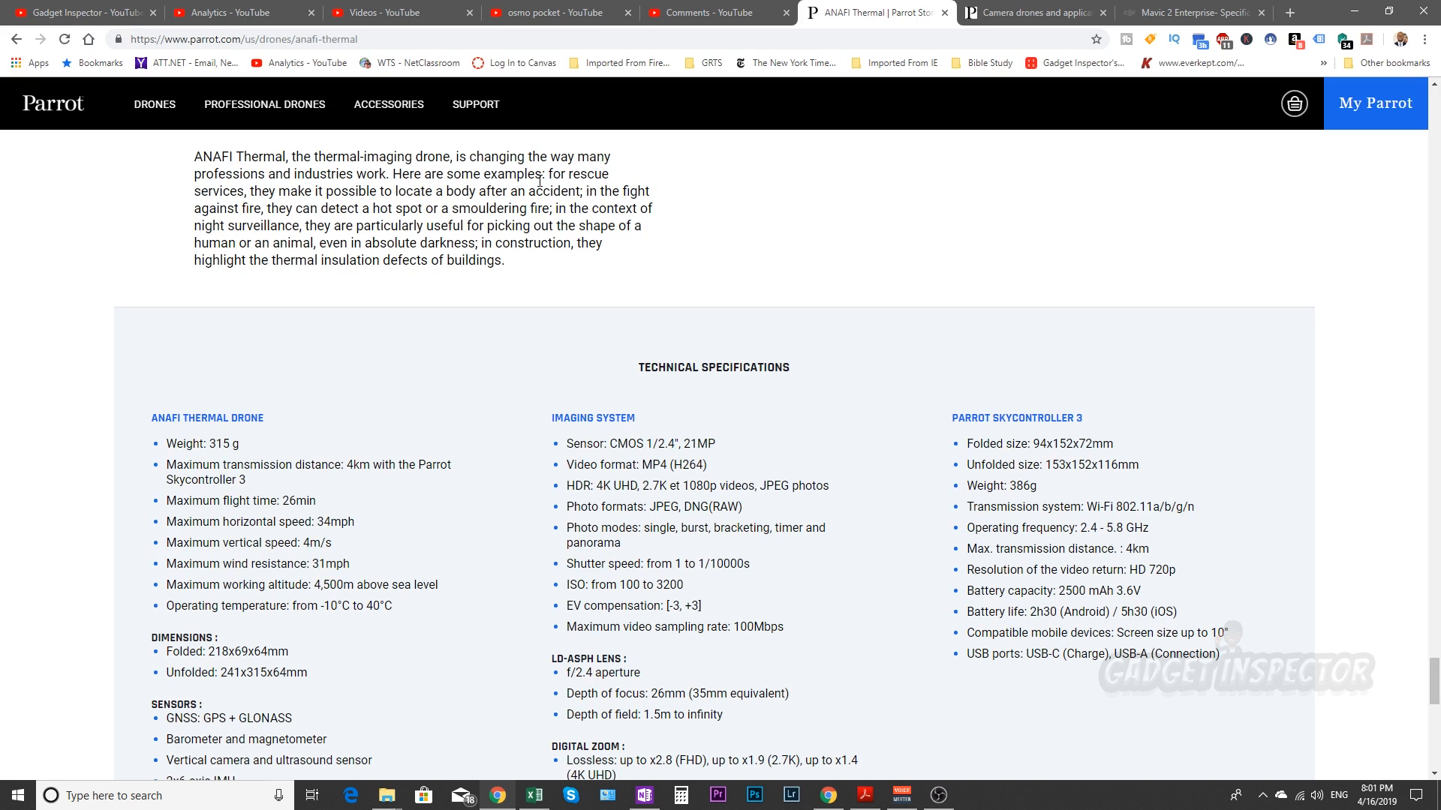
left_click_drag(571, 174, 230, 190)
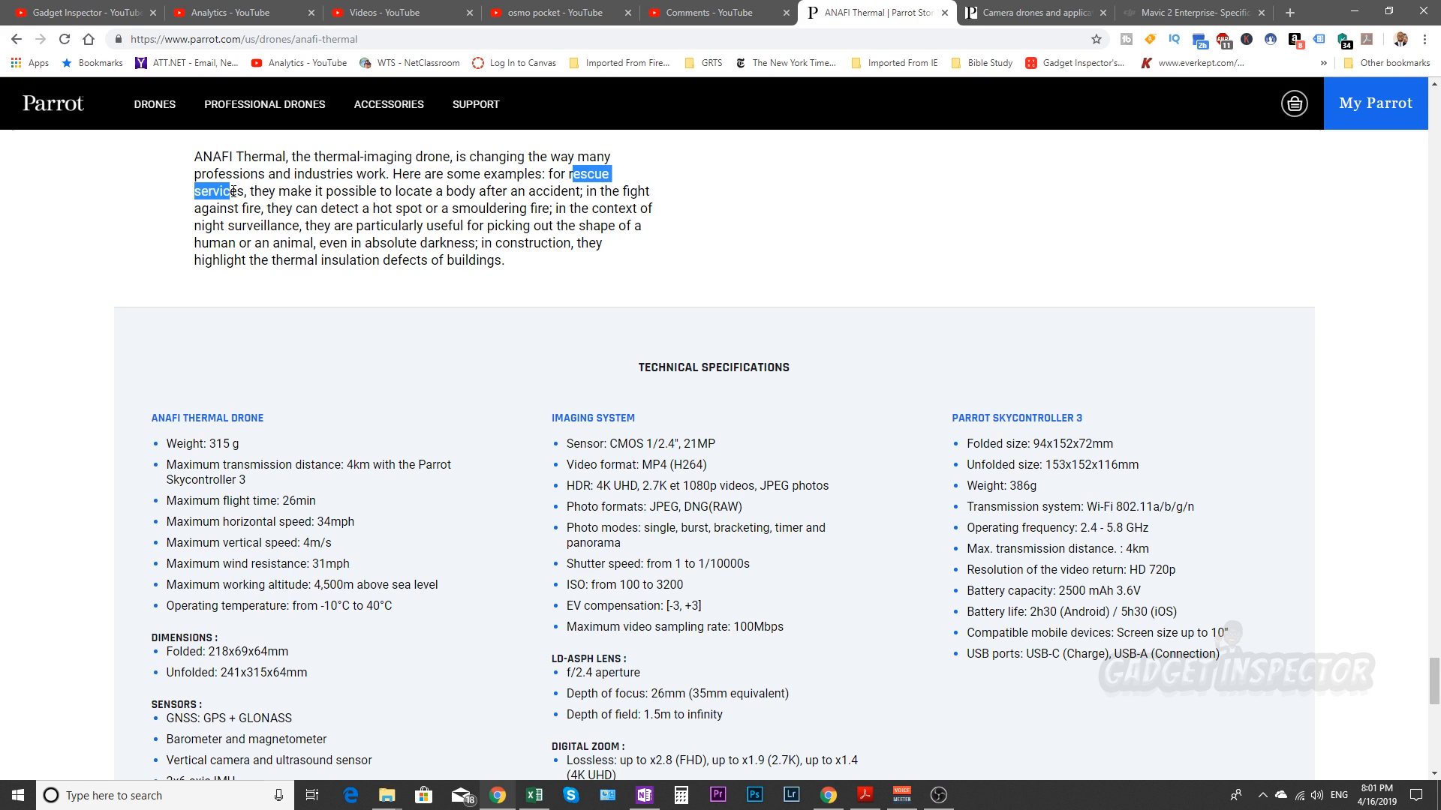
left_click(456, 204)
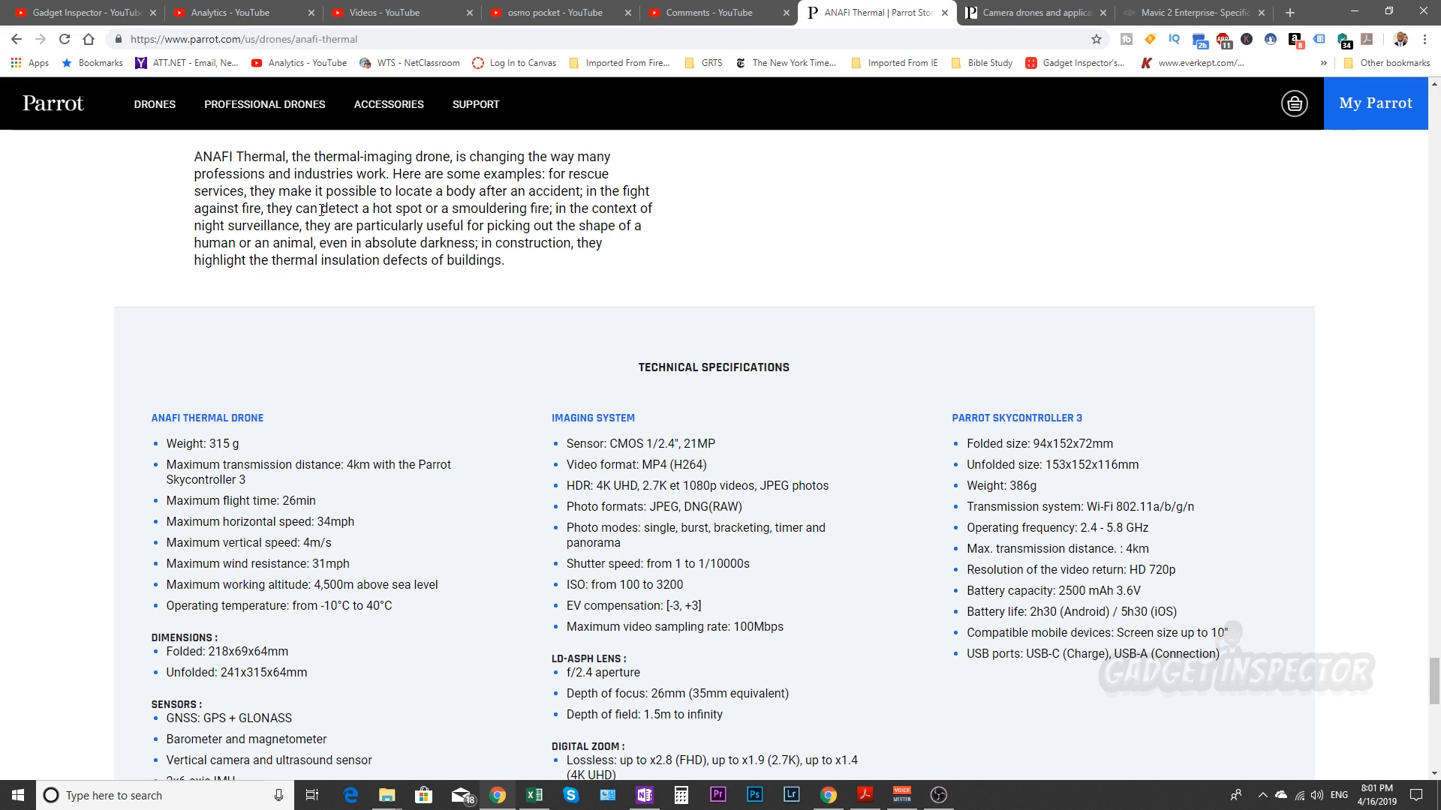
mouse_move(582, 219)
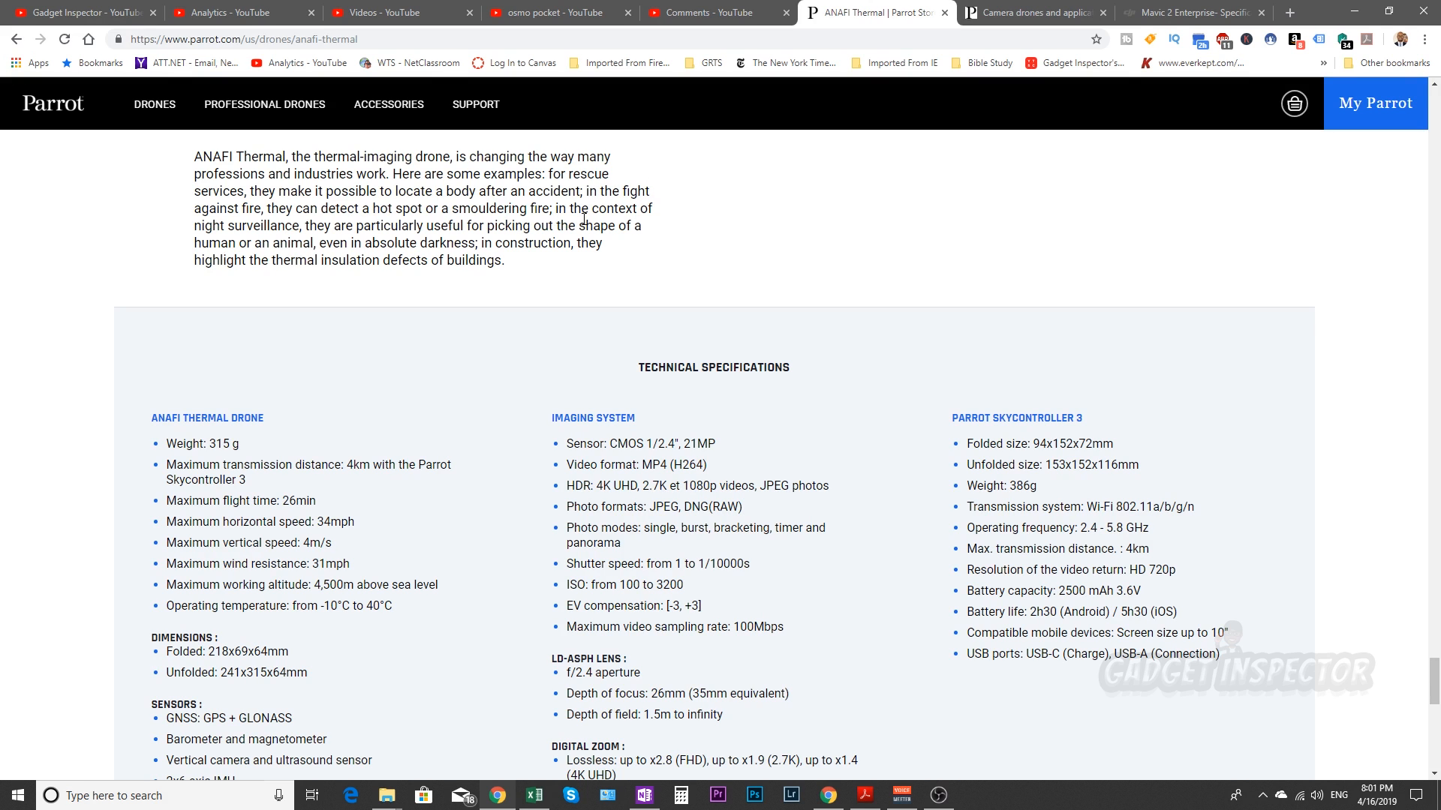
mouse_move(354, 235)
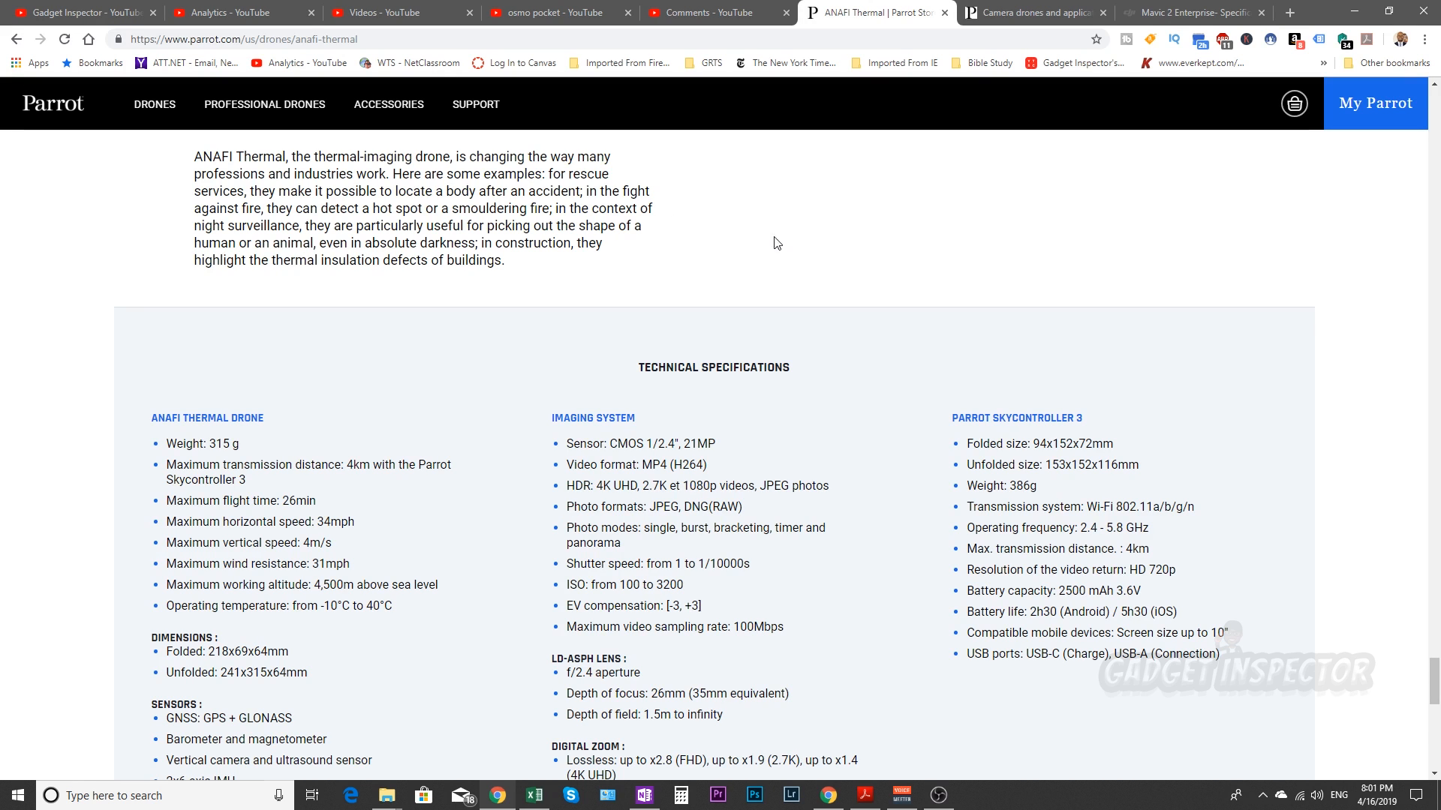
mouse_move(827, 265)
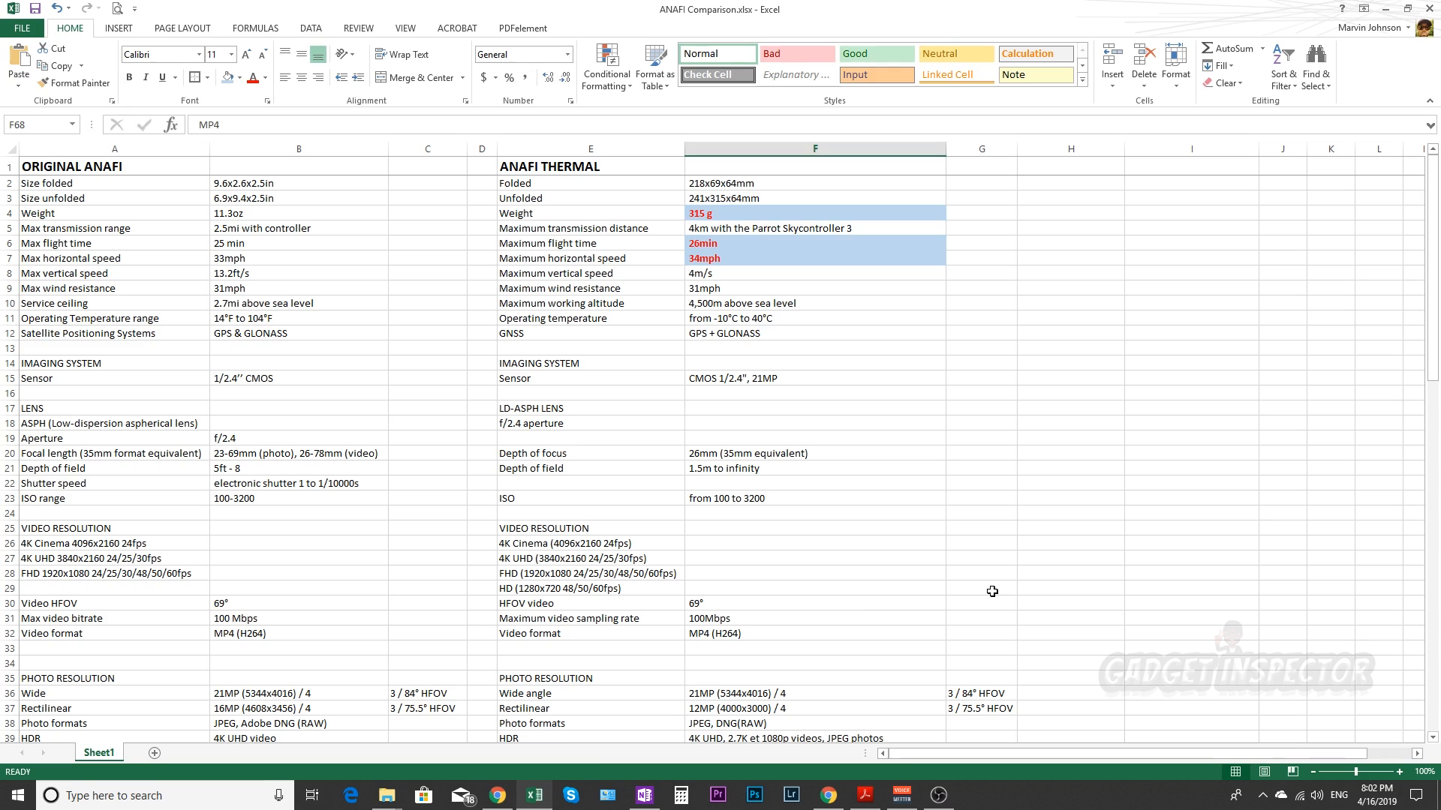
mouse_move(741, 251)
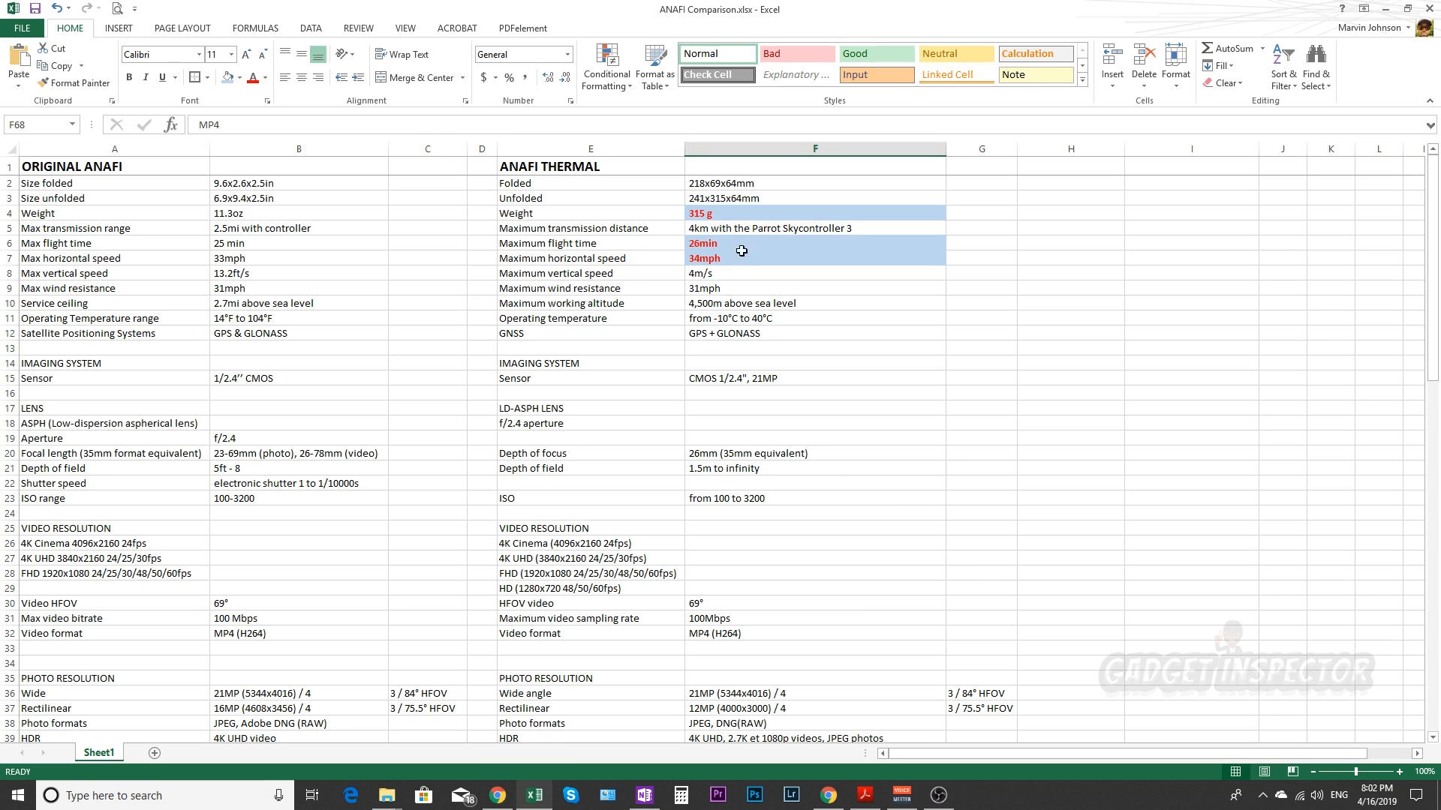
left_click(813, 213)
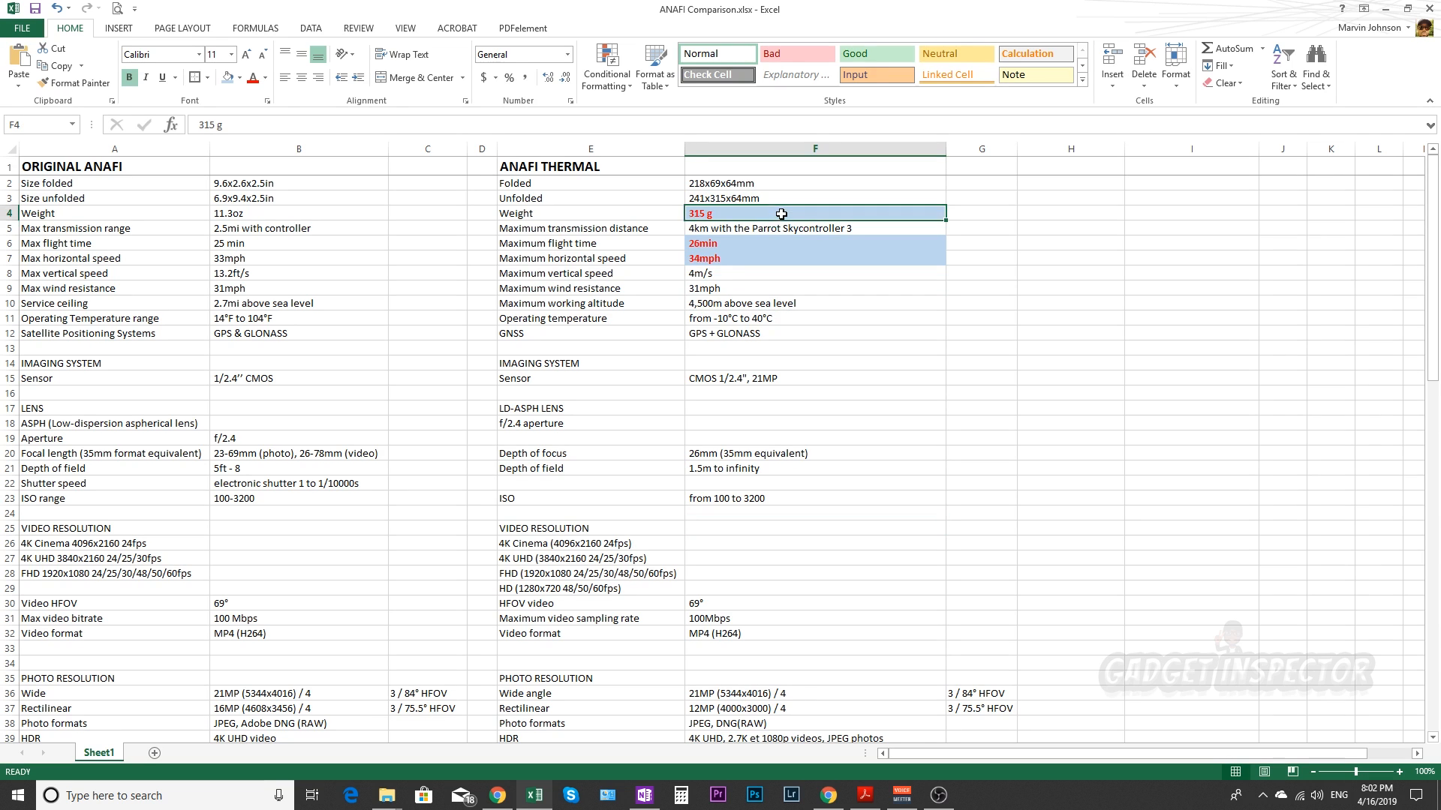
left_click(814, 243)
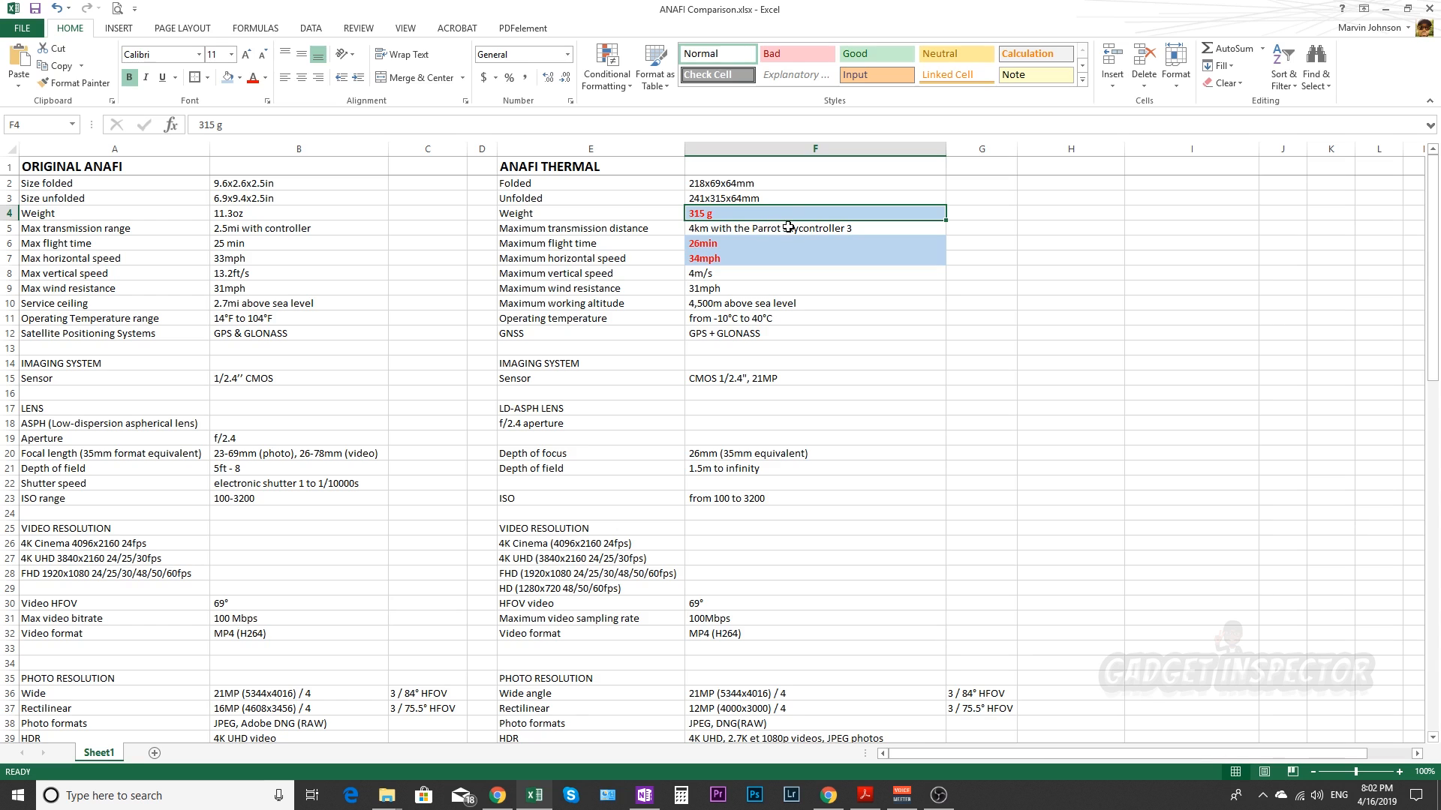
left_click(299, 213)
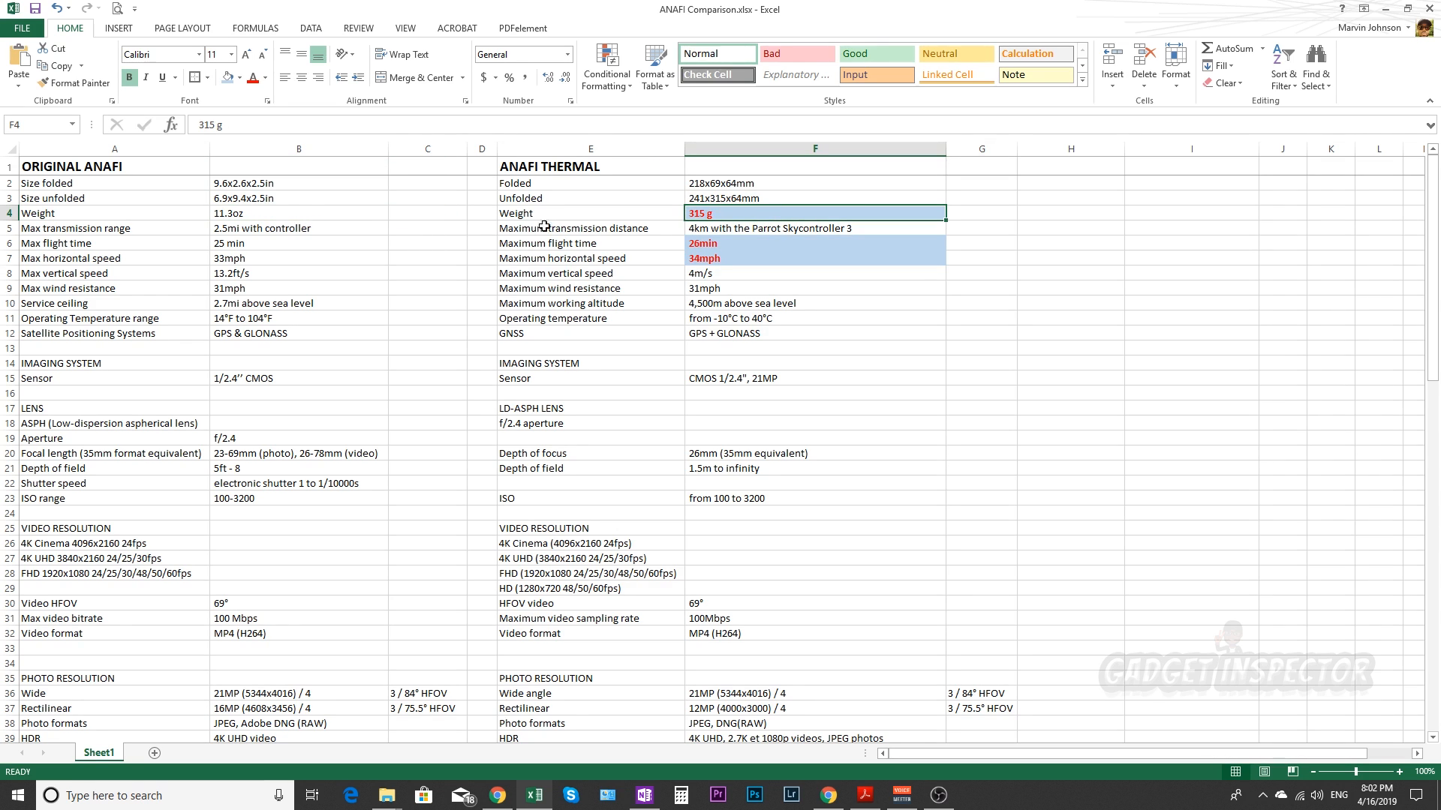
left_click(298, 212)
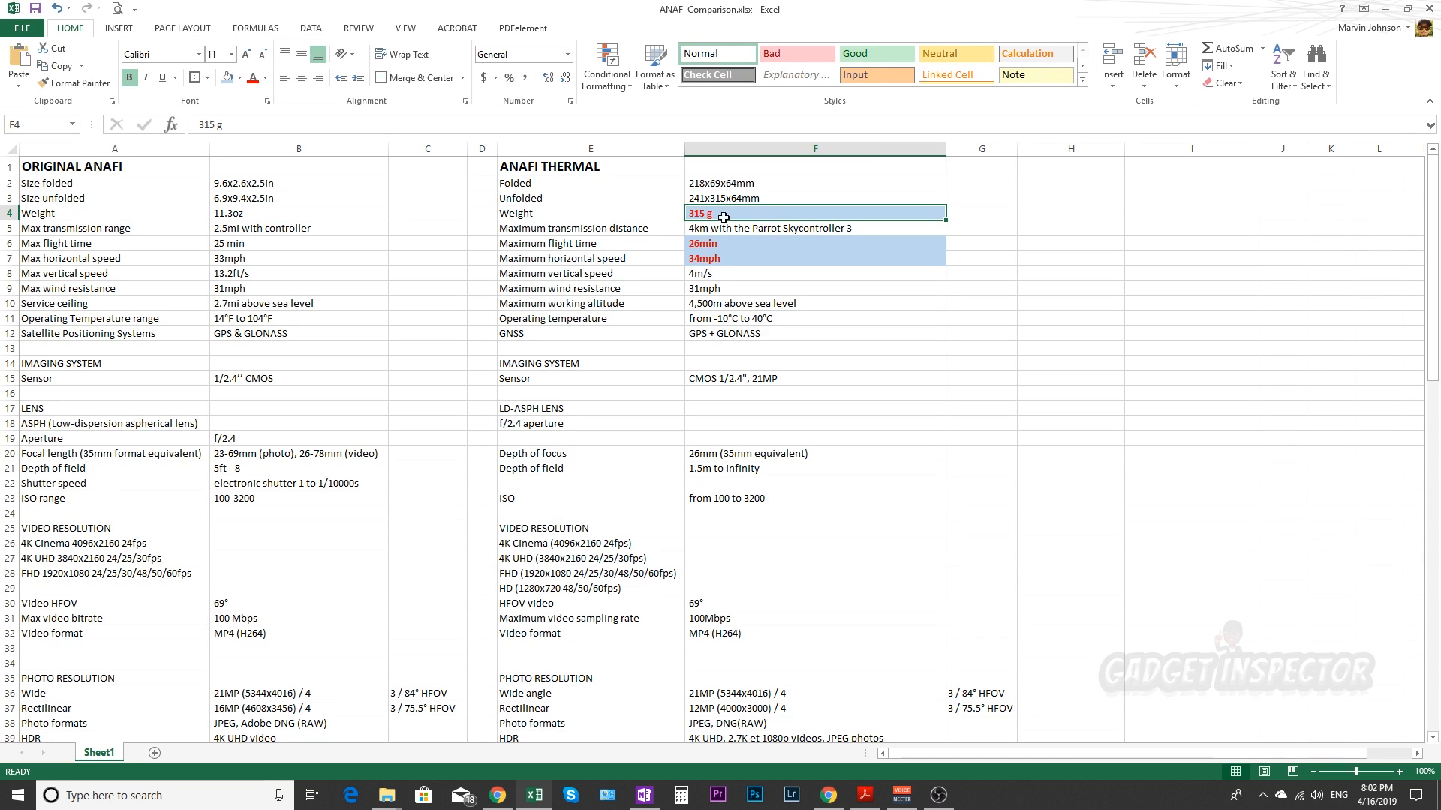
mouse_move(315, 255)
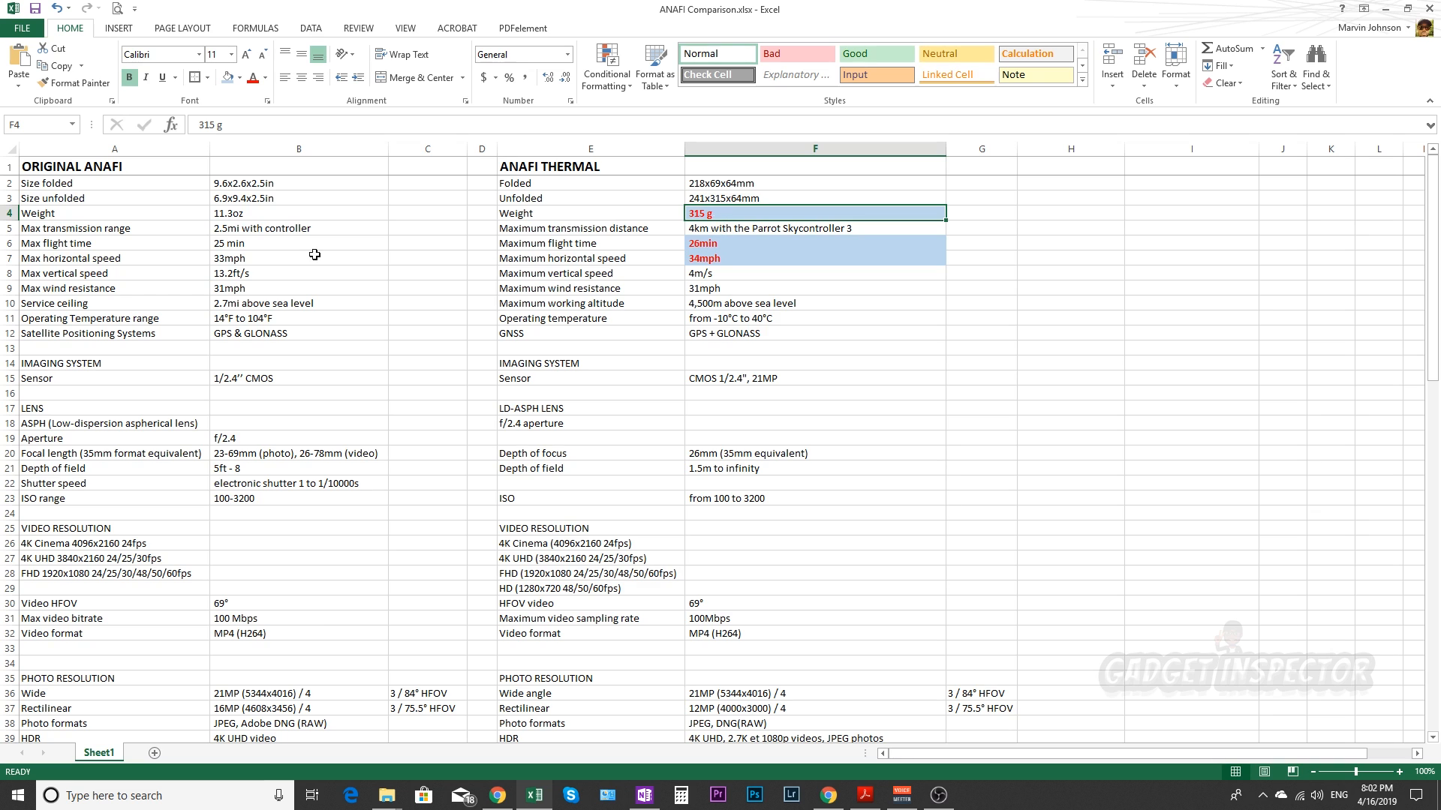
left_click(297, 228)
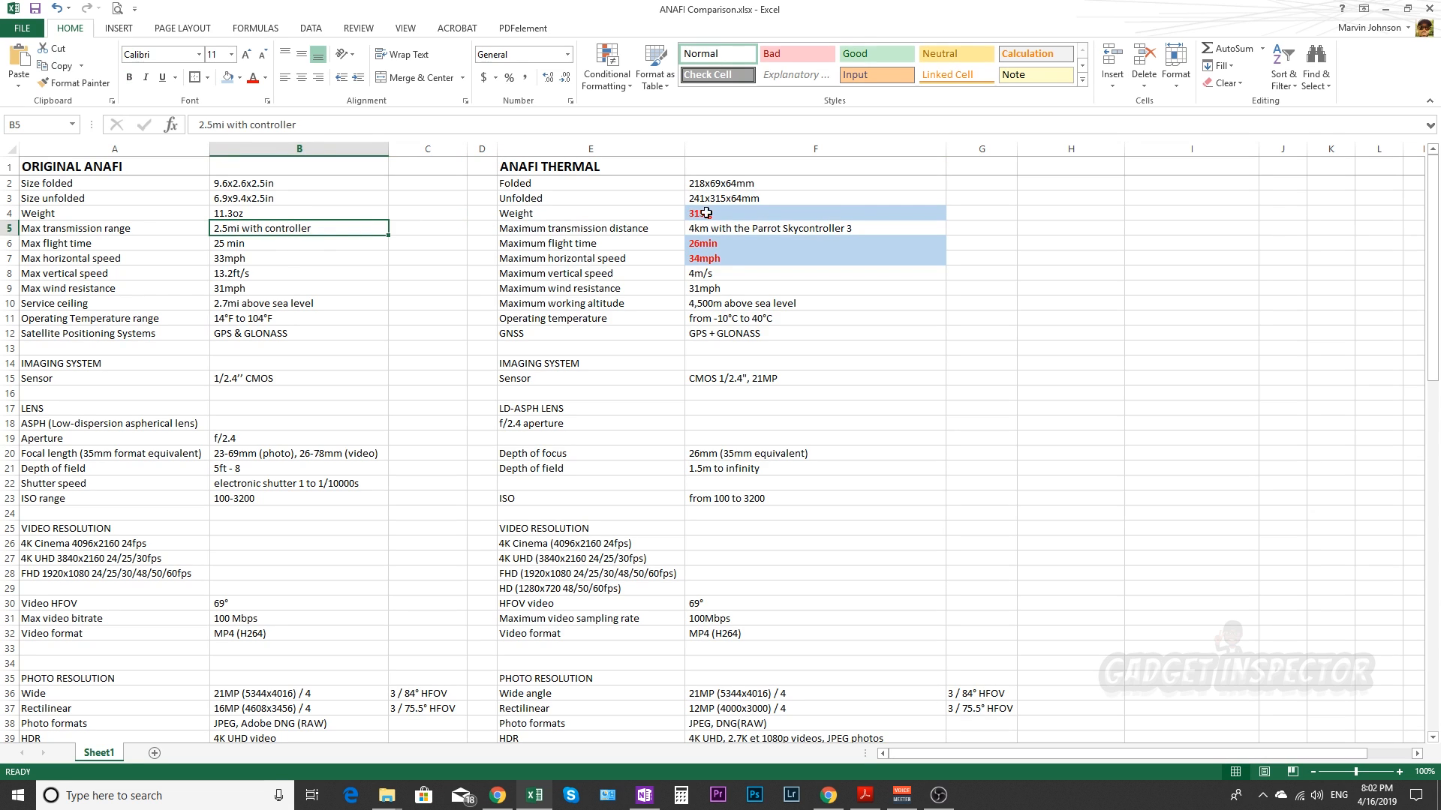
left_click(813, 198)
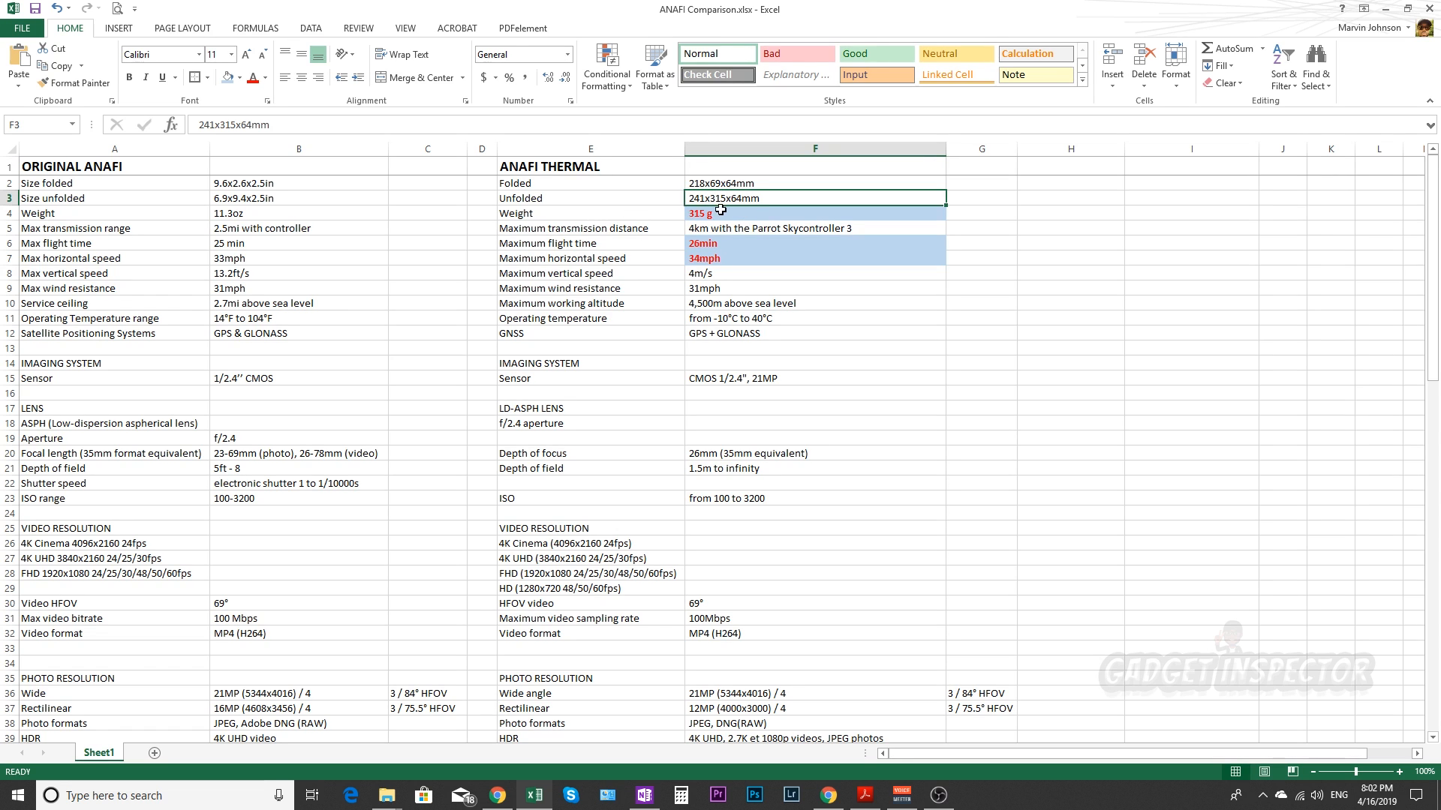
mouse_move(712, 196)
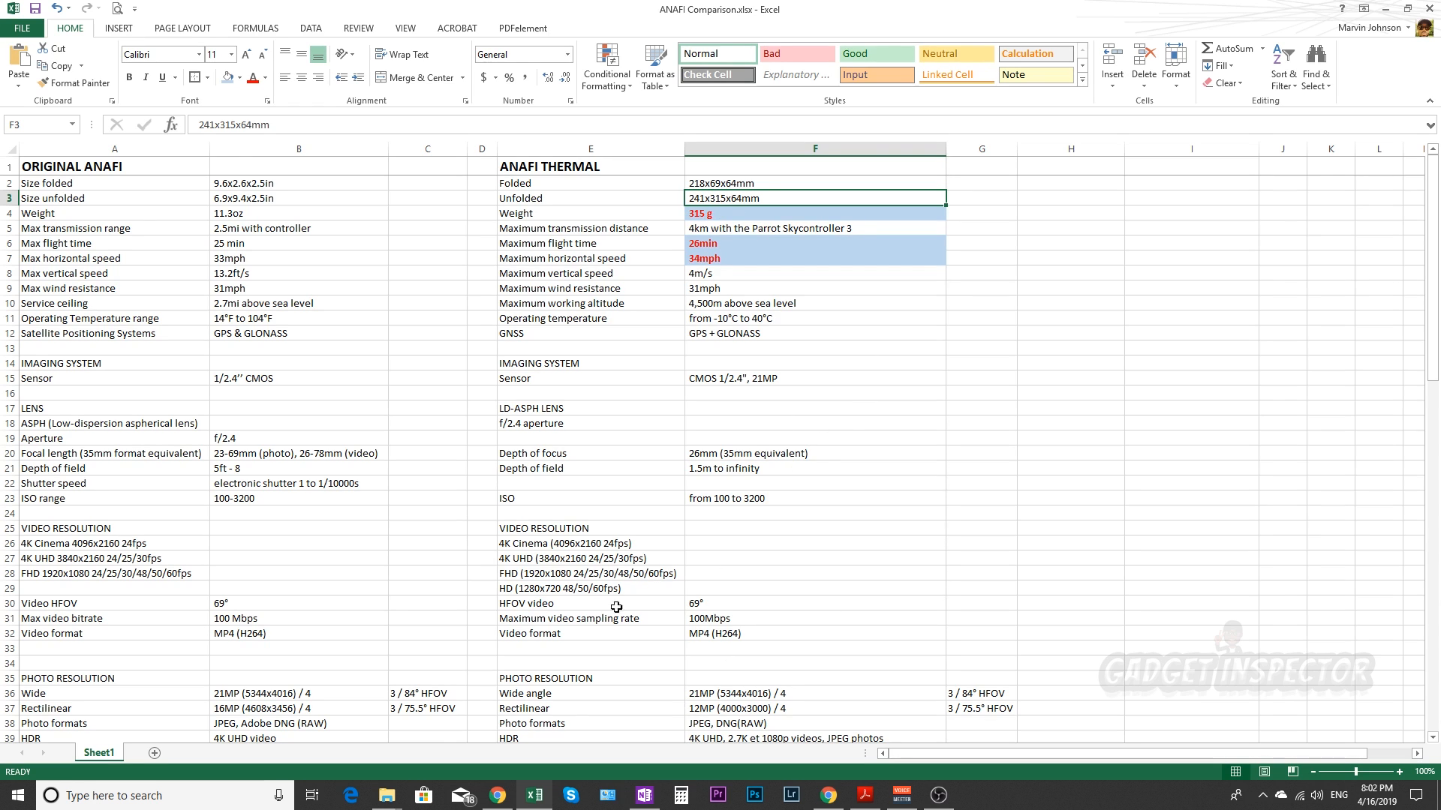
mouse_move(629, 190)
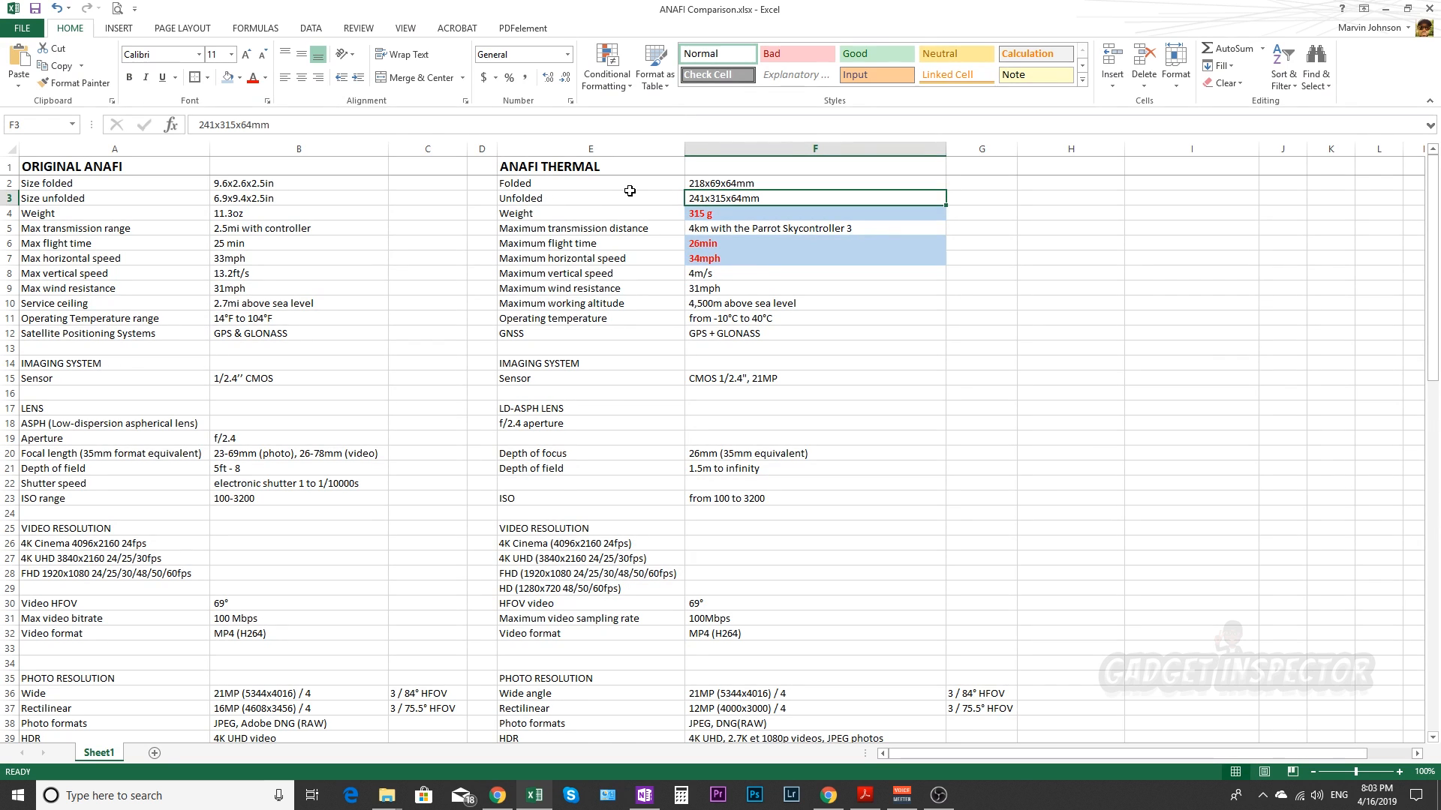
left_click(813, 183)
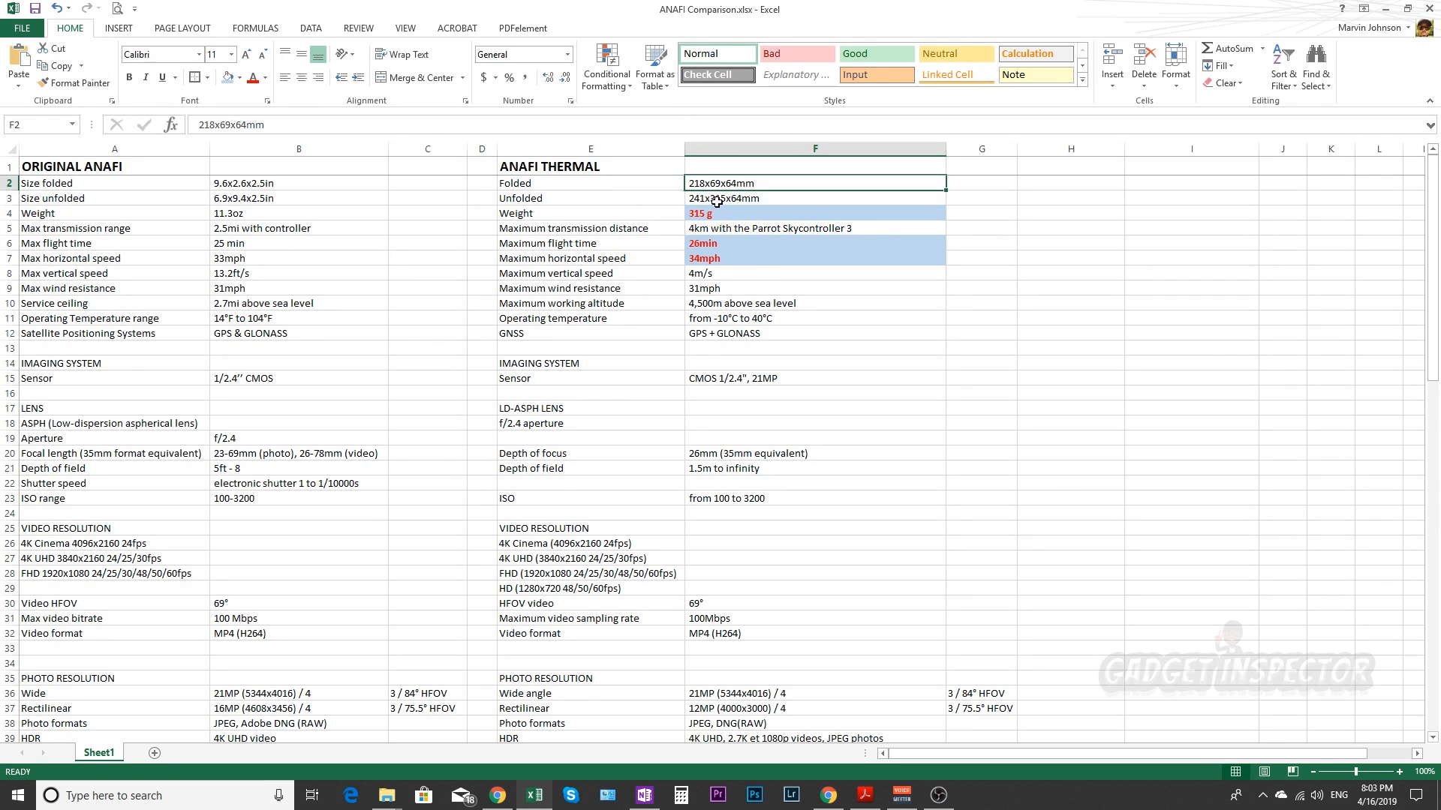
left_click(813, 198)
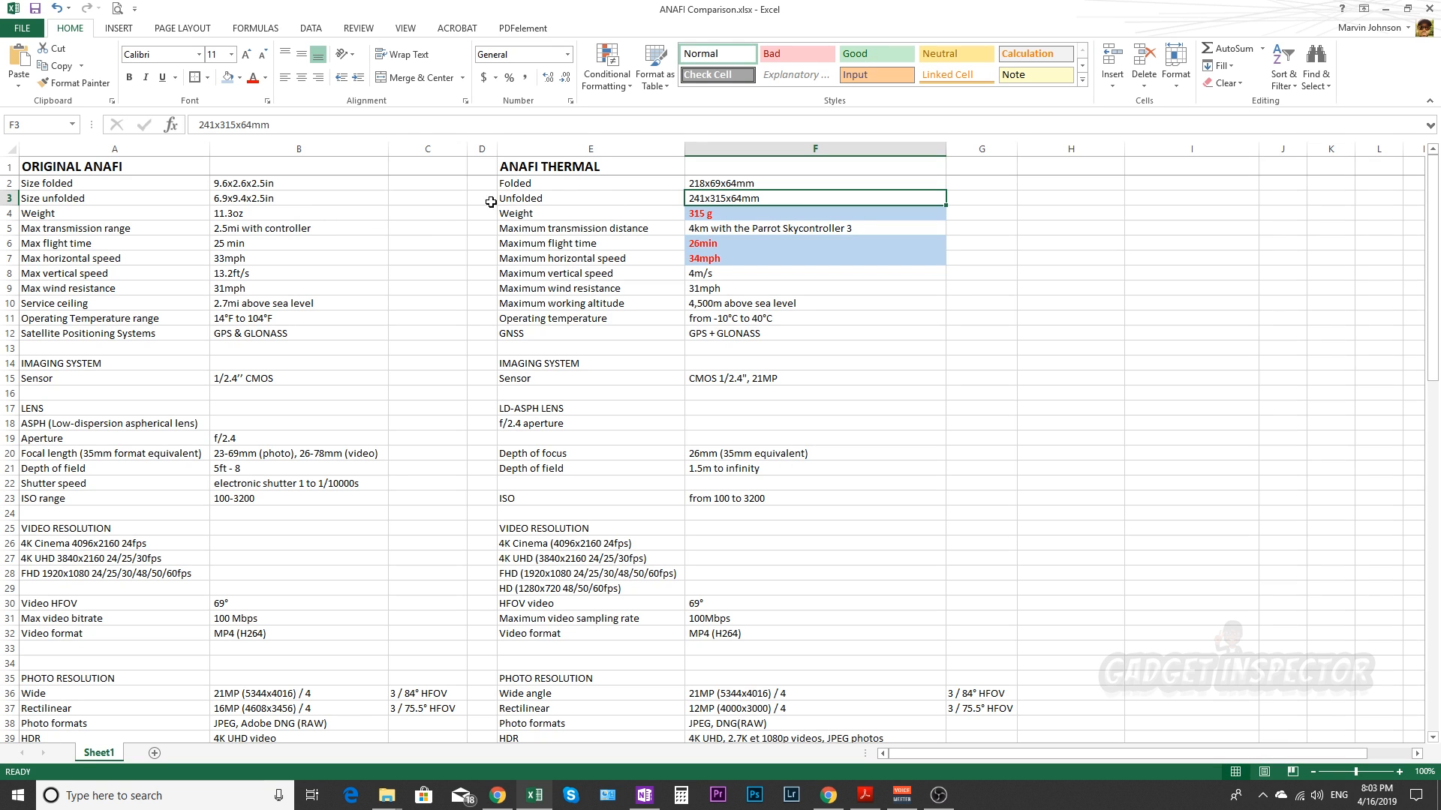
left_click(814, 214)
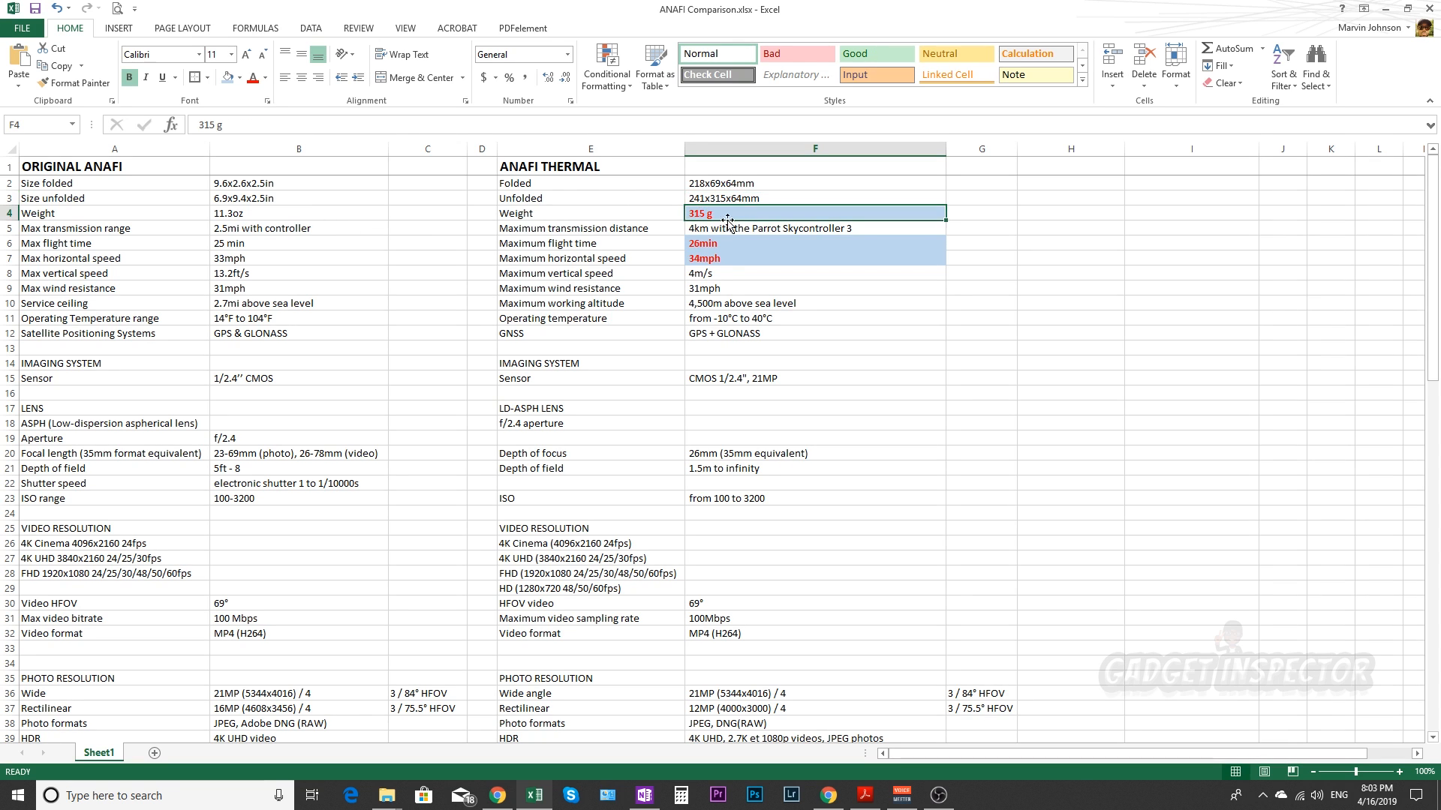
mouse_move(657, 231)
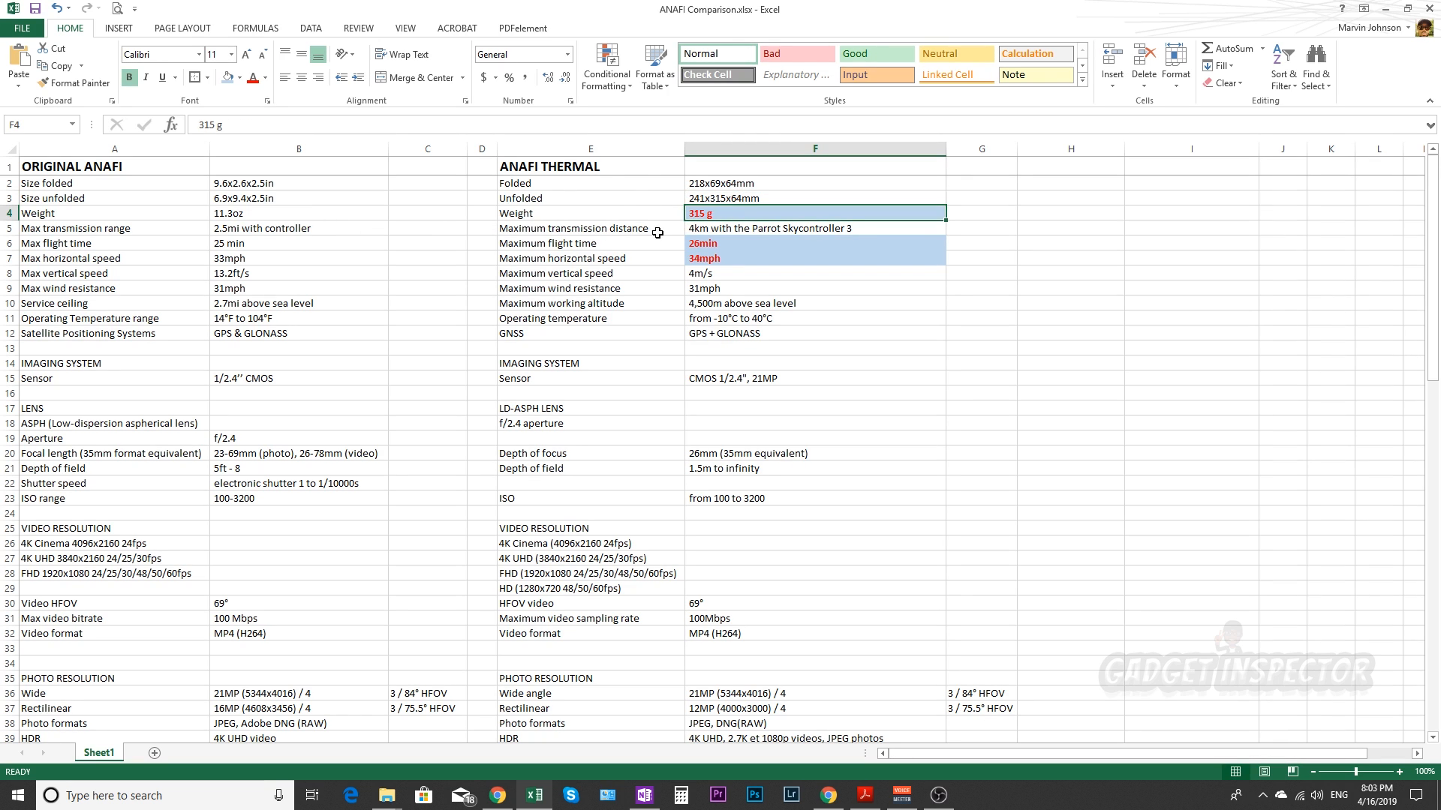
left_click(814, 243)
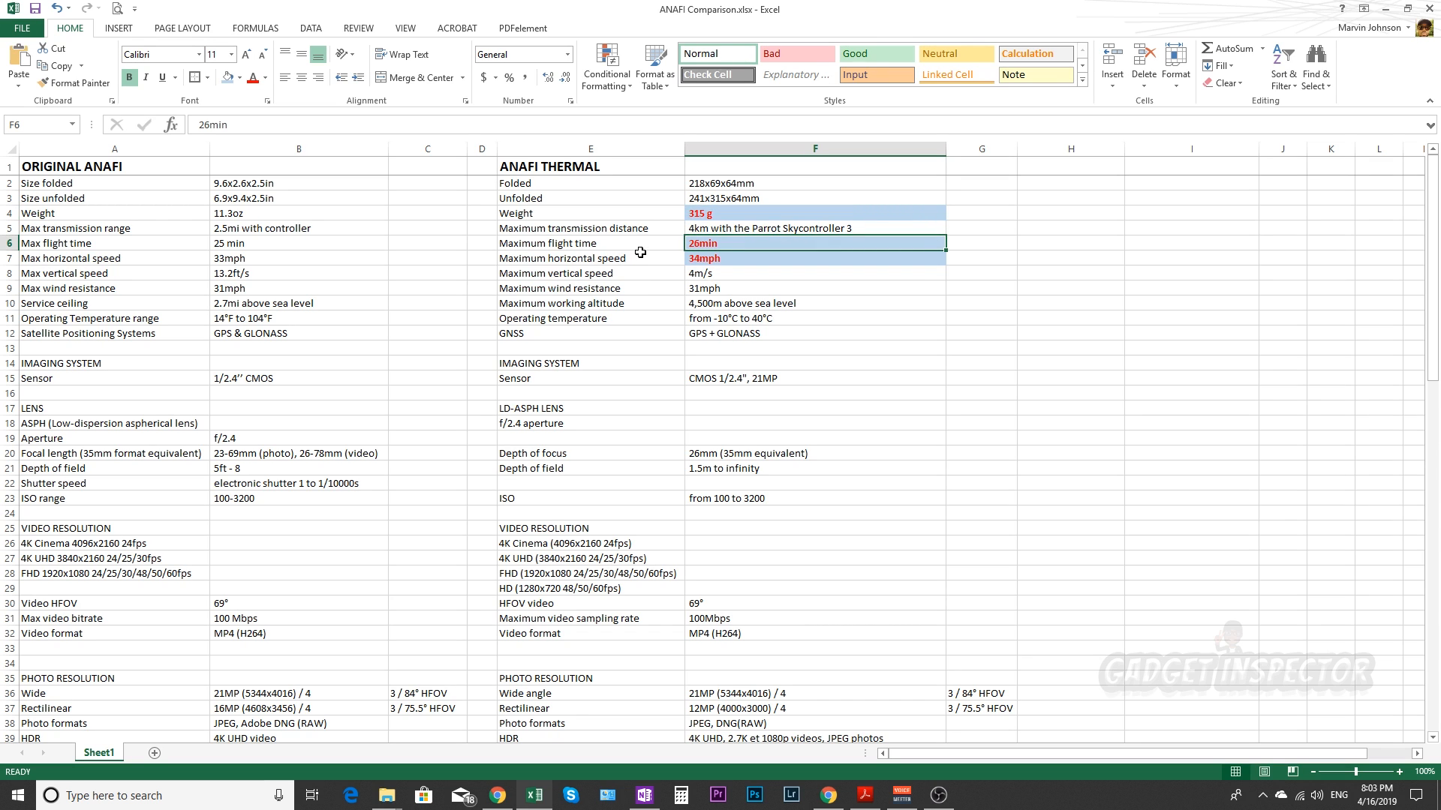
mouse_move(324, 246)
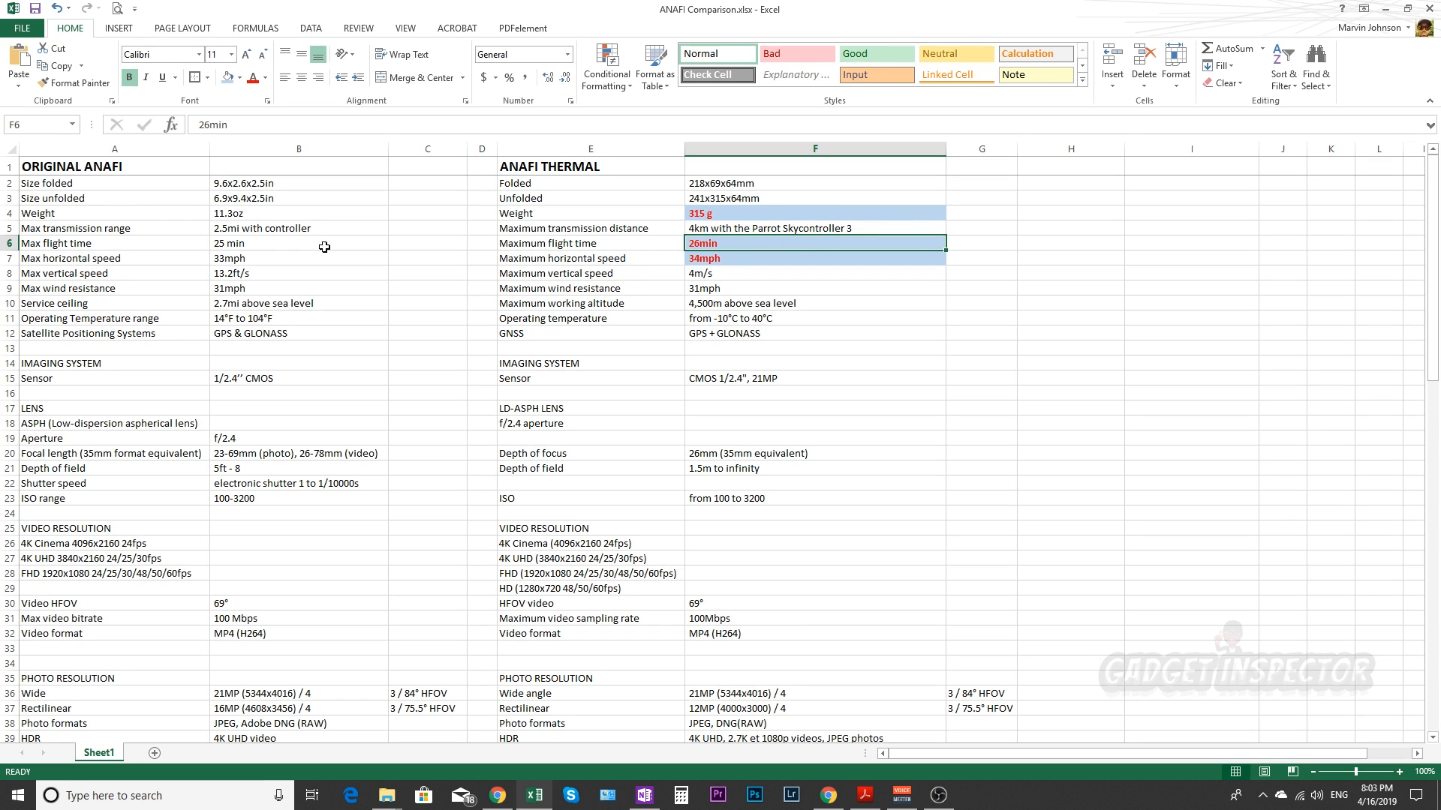
left_click(814, 258)
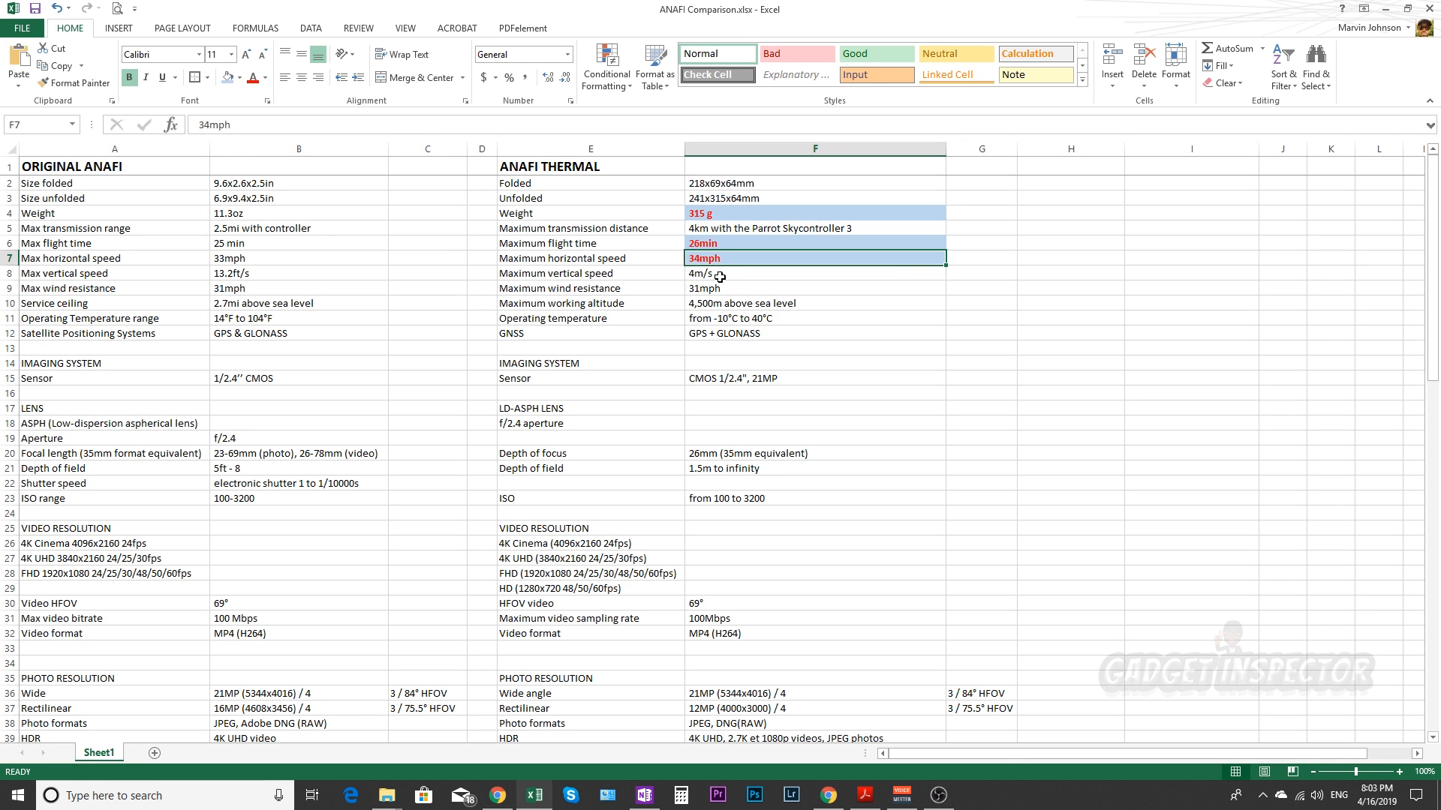
scroll("down", 3)
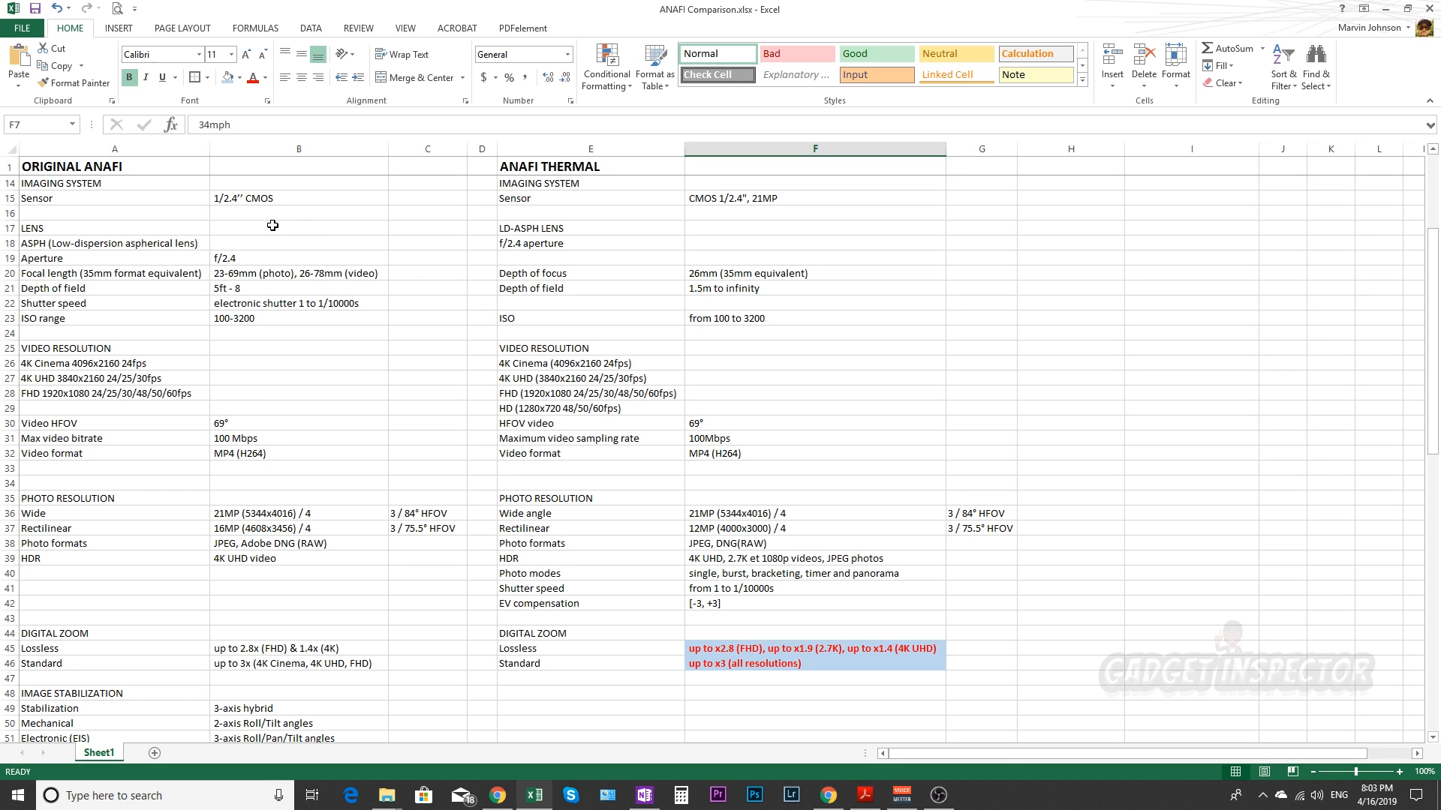
scroll("down", 3)
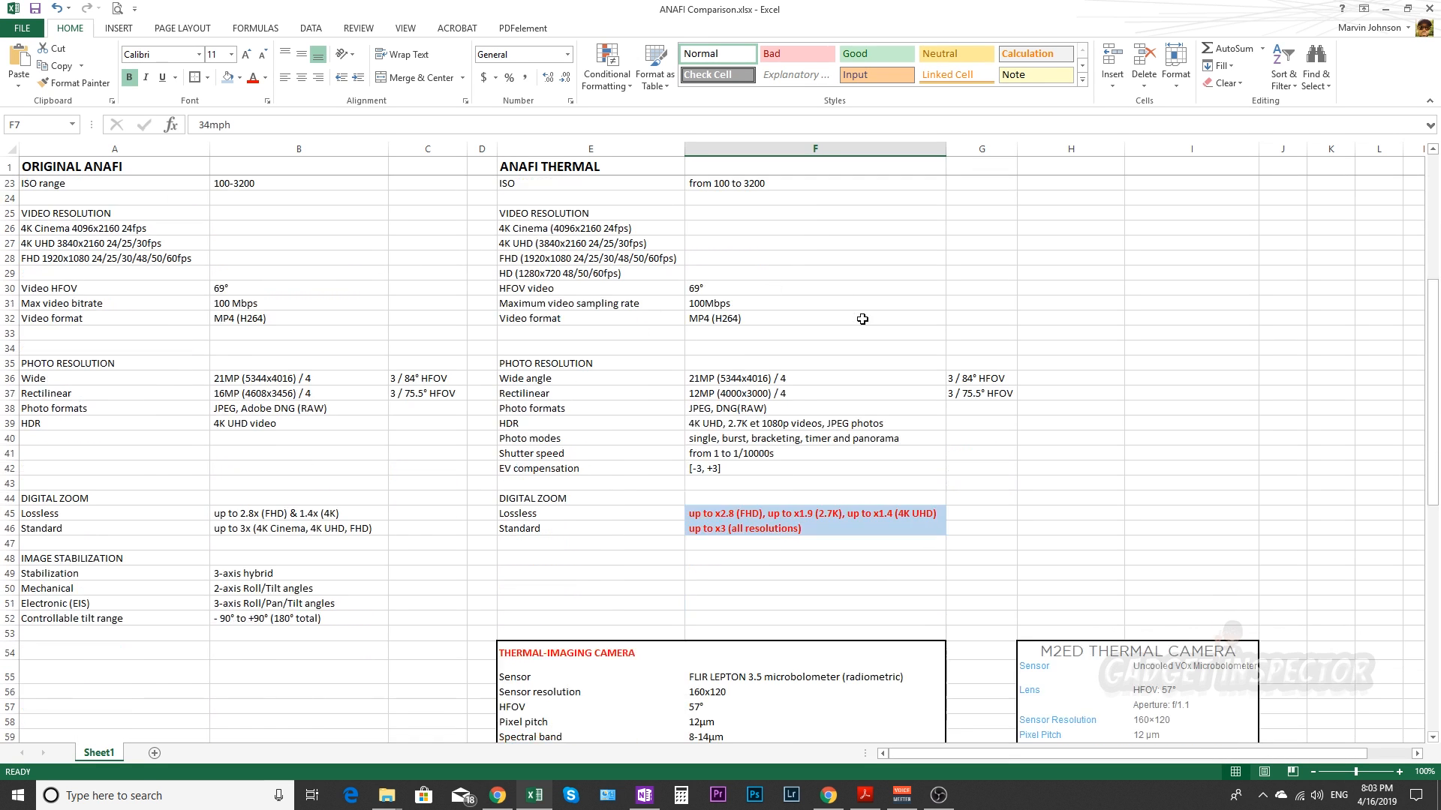
scroll("down", 3)
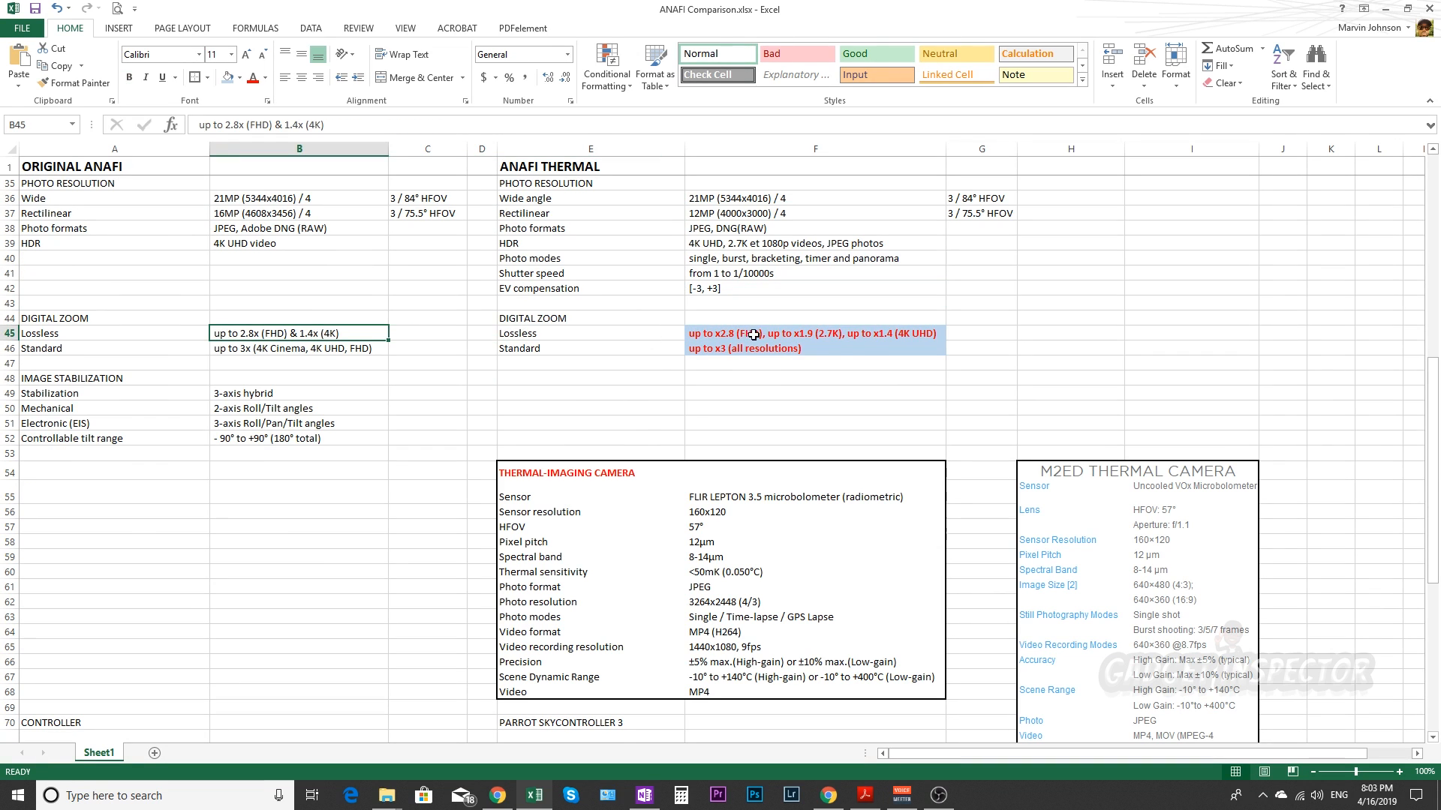
left_click(813, 333)
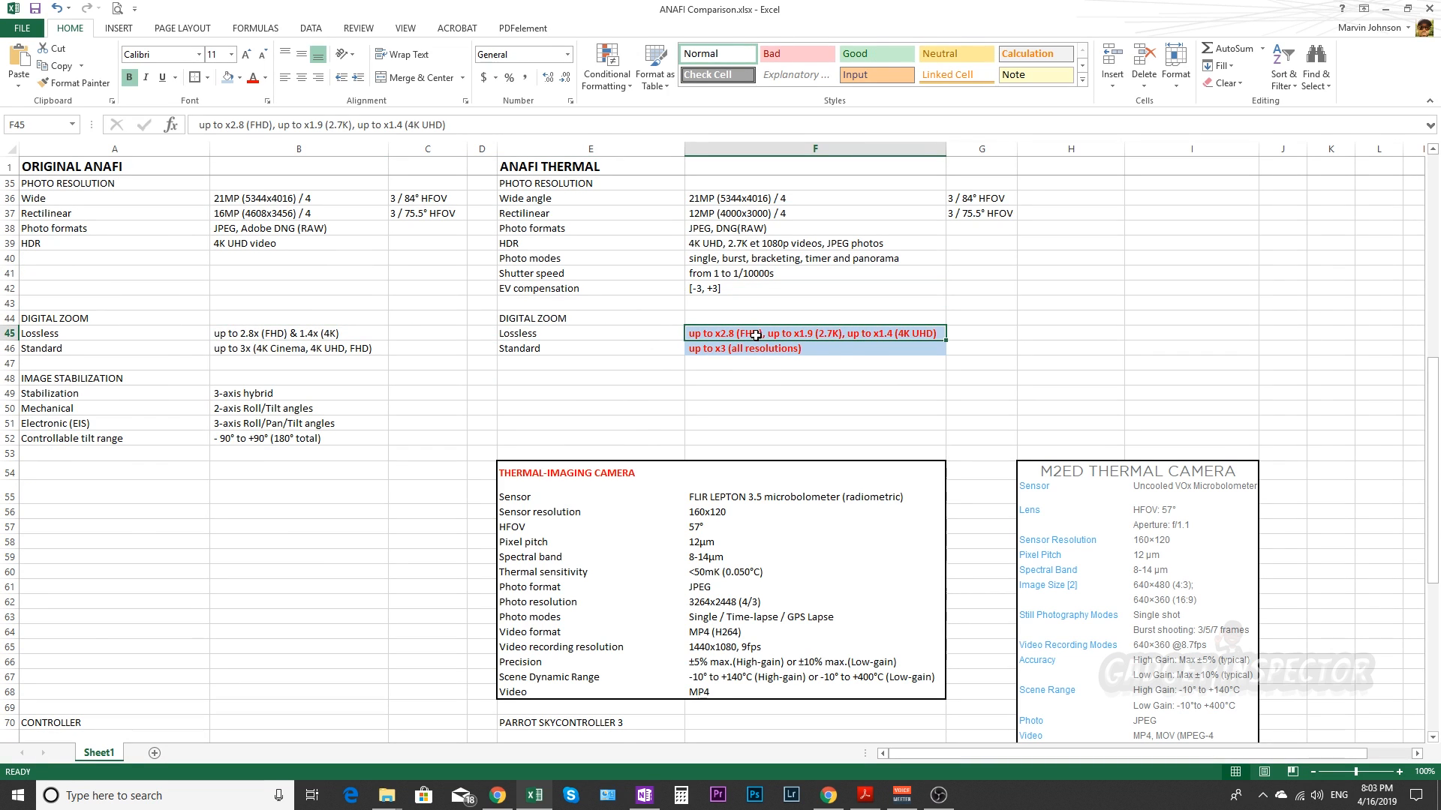
left_click(297, 333)
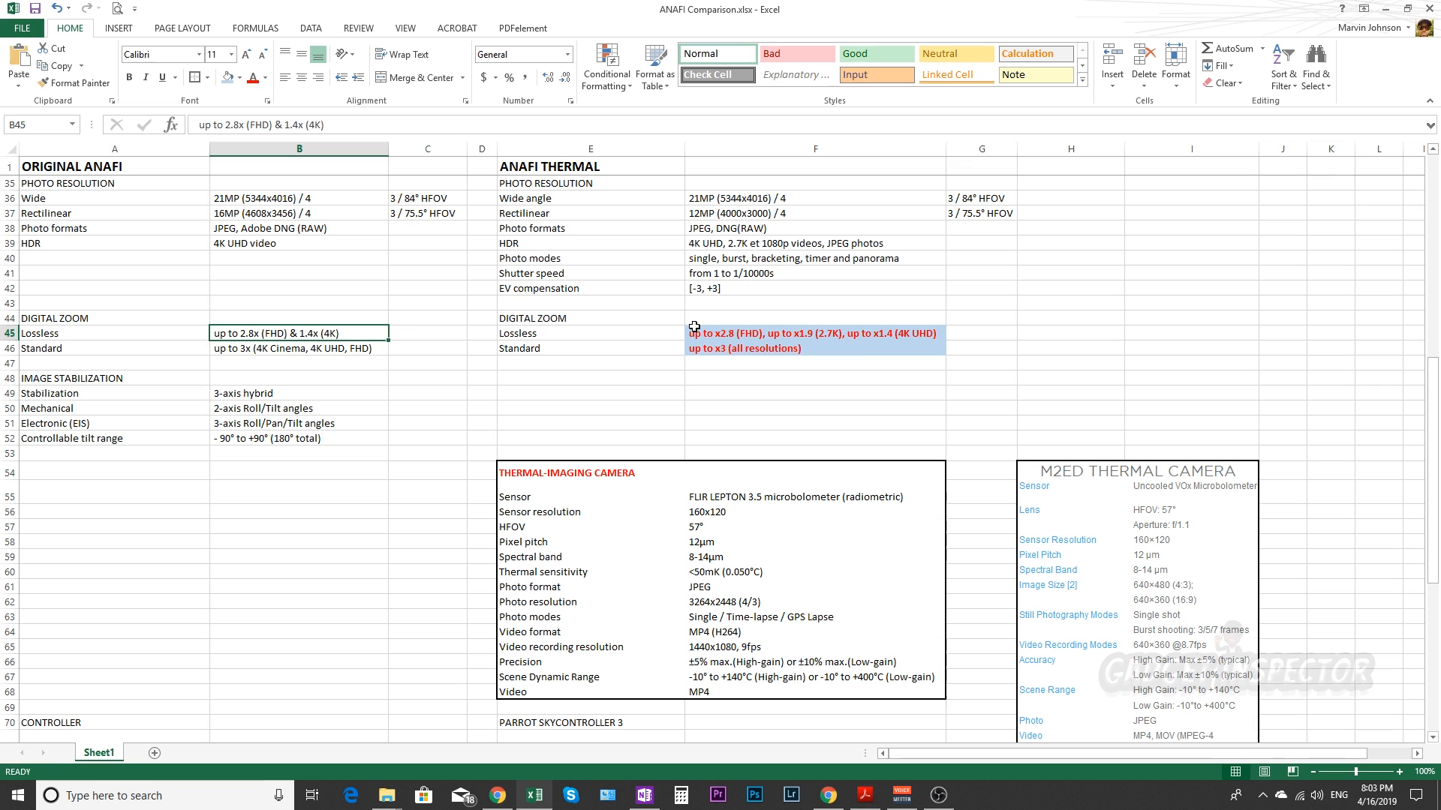
left_click(297, 347)
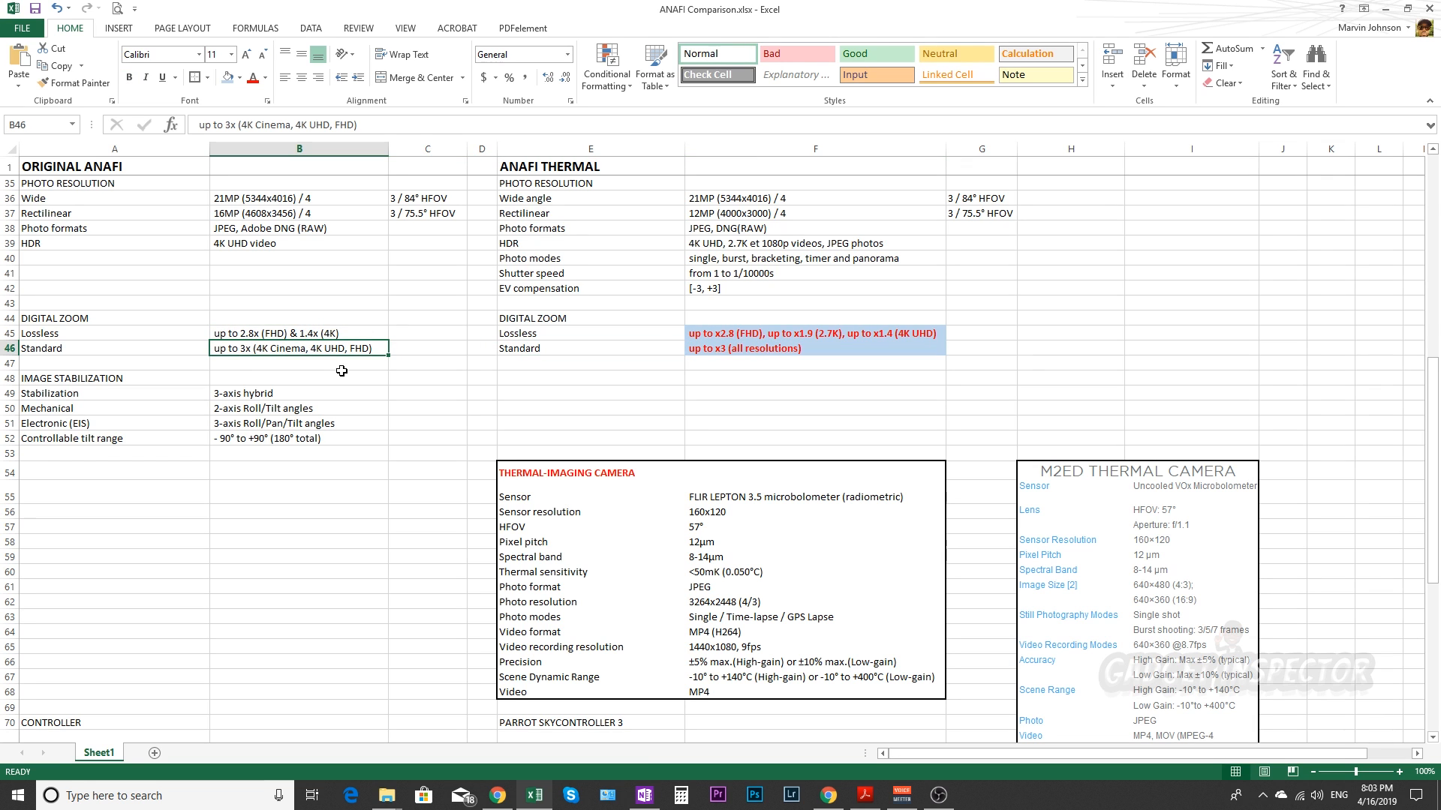
double_click(335, 349)
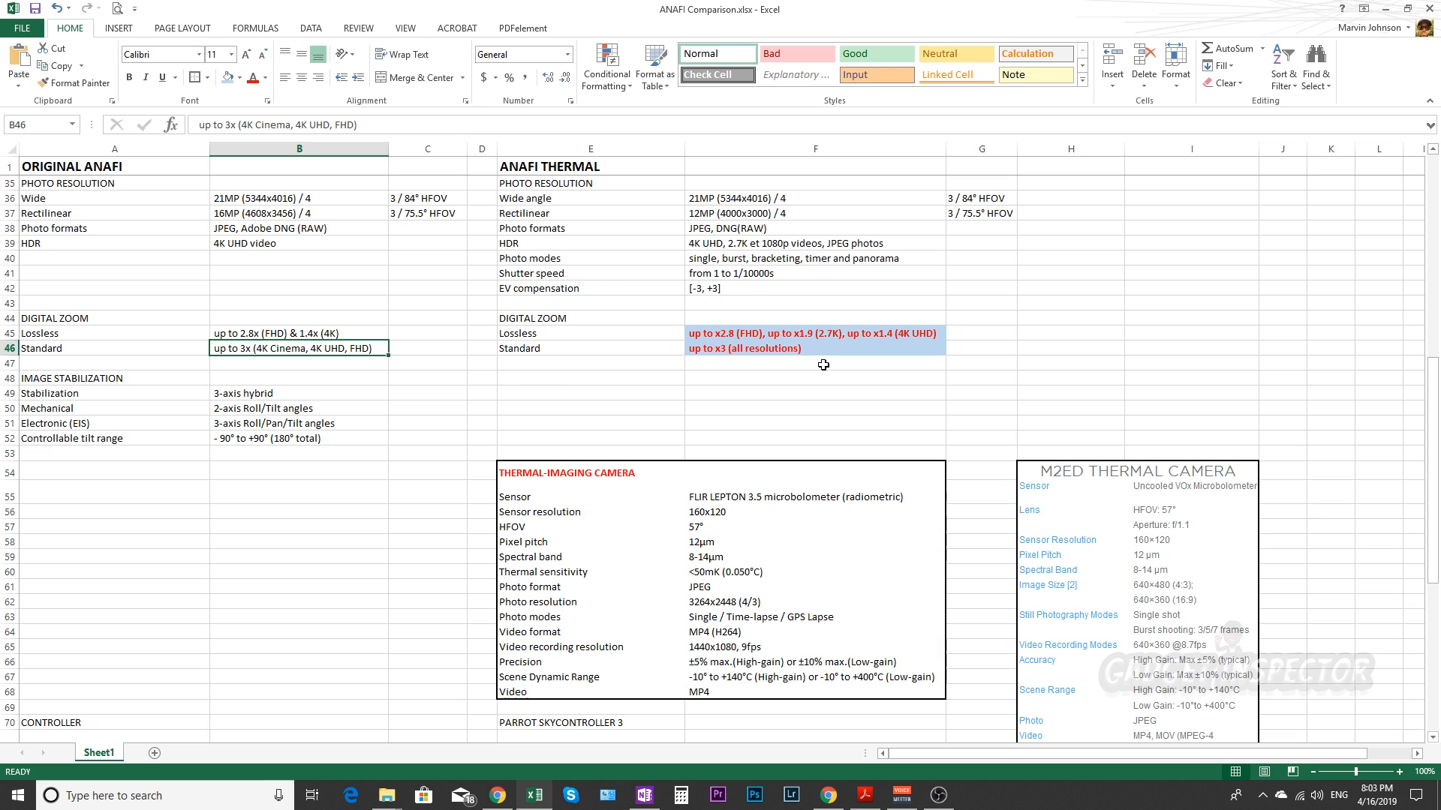
scroll("down", 3)
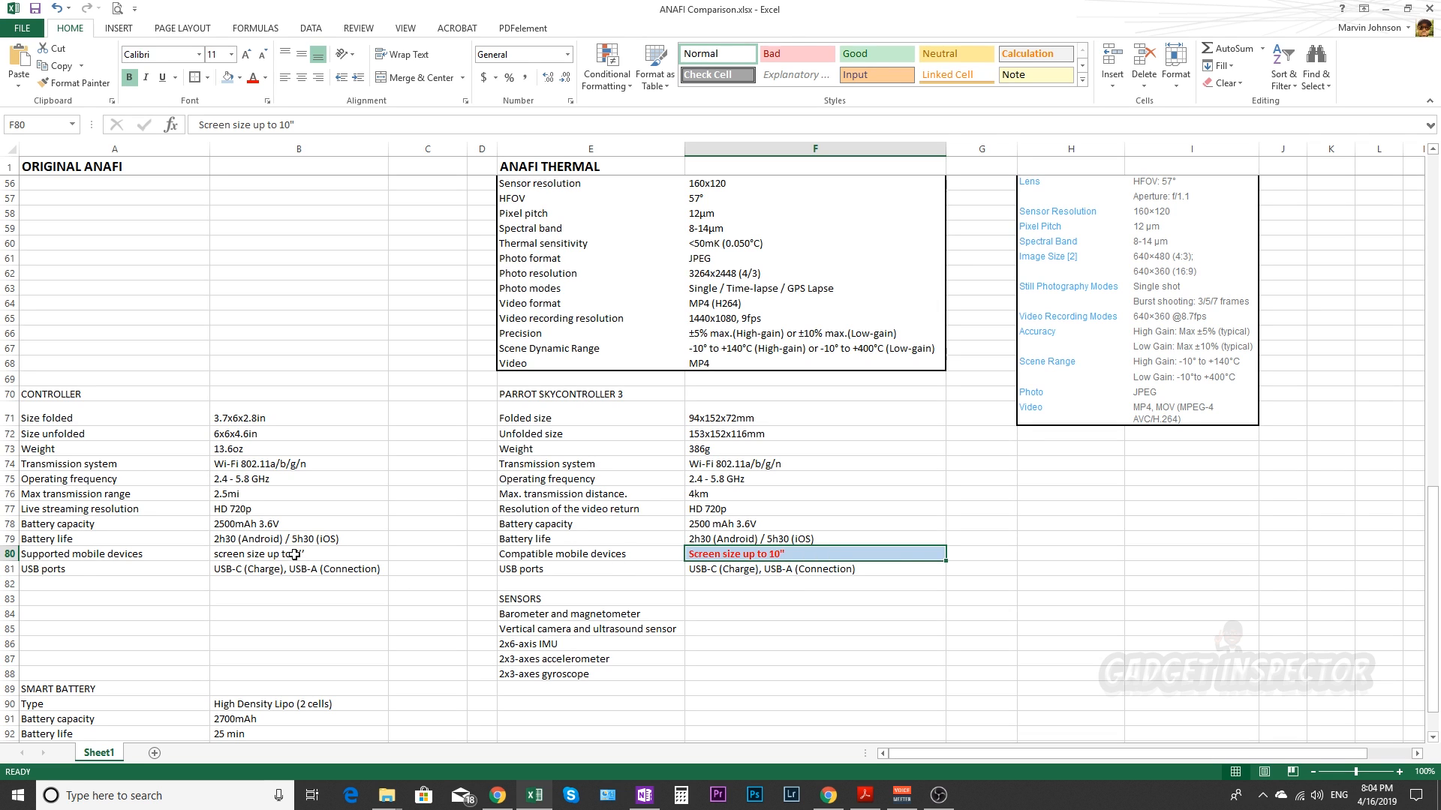
left_click(297, 553)
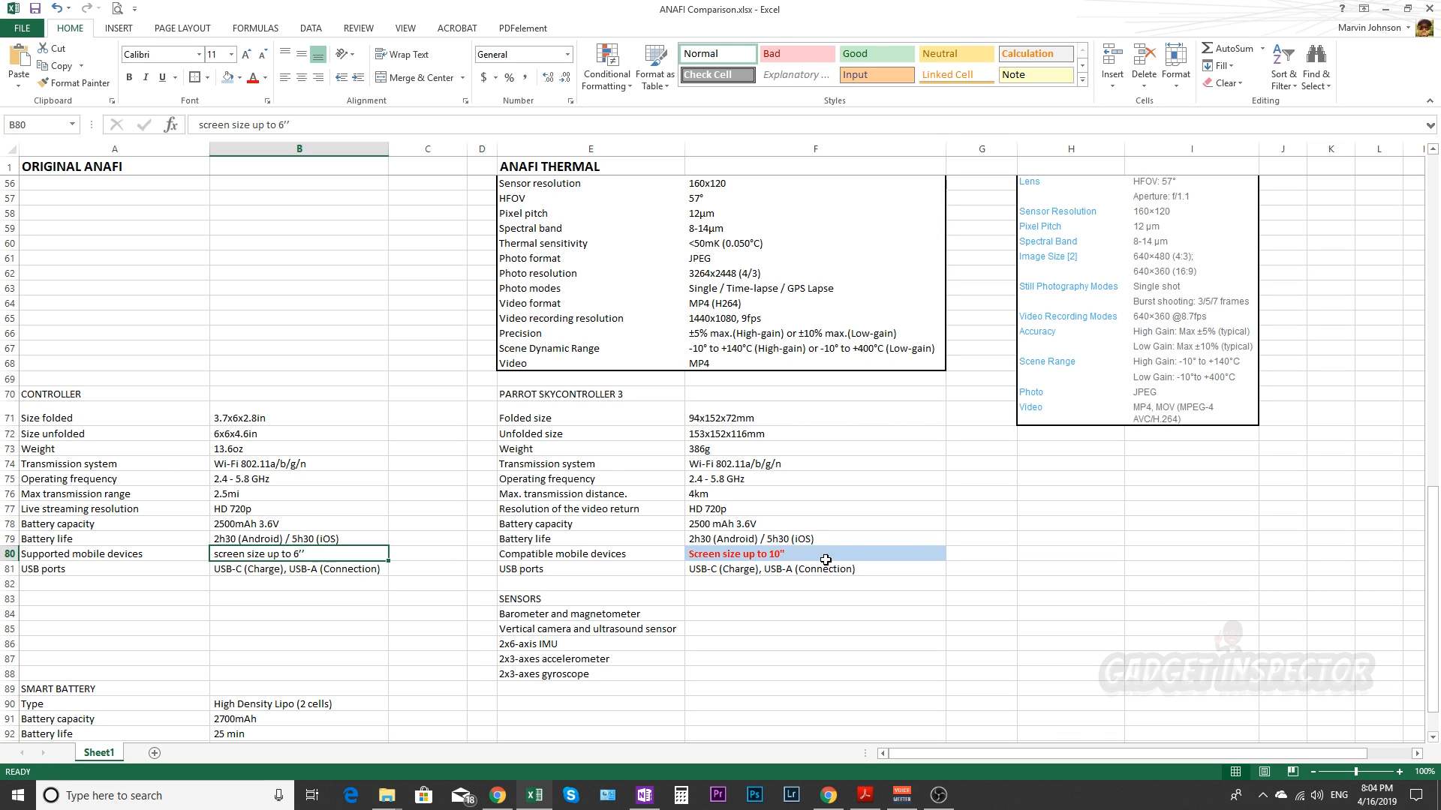
left_click(813, 553)
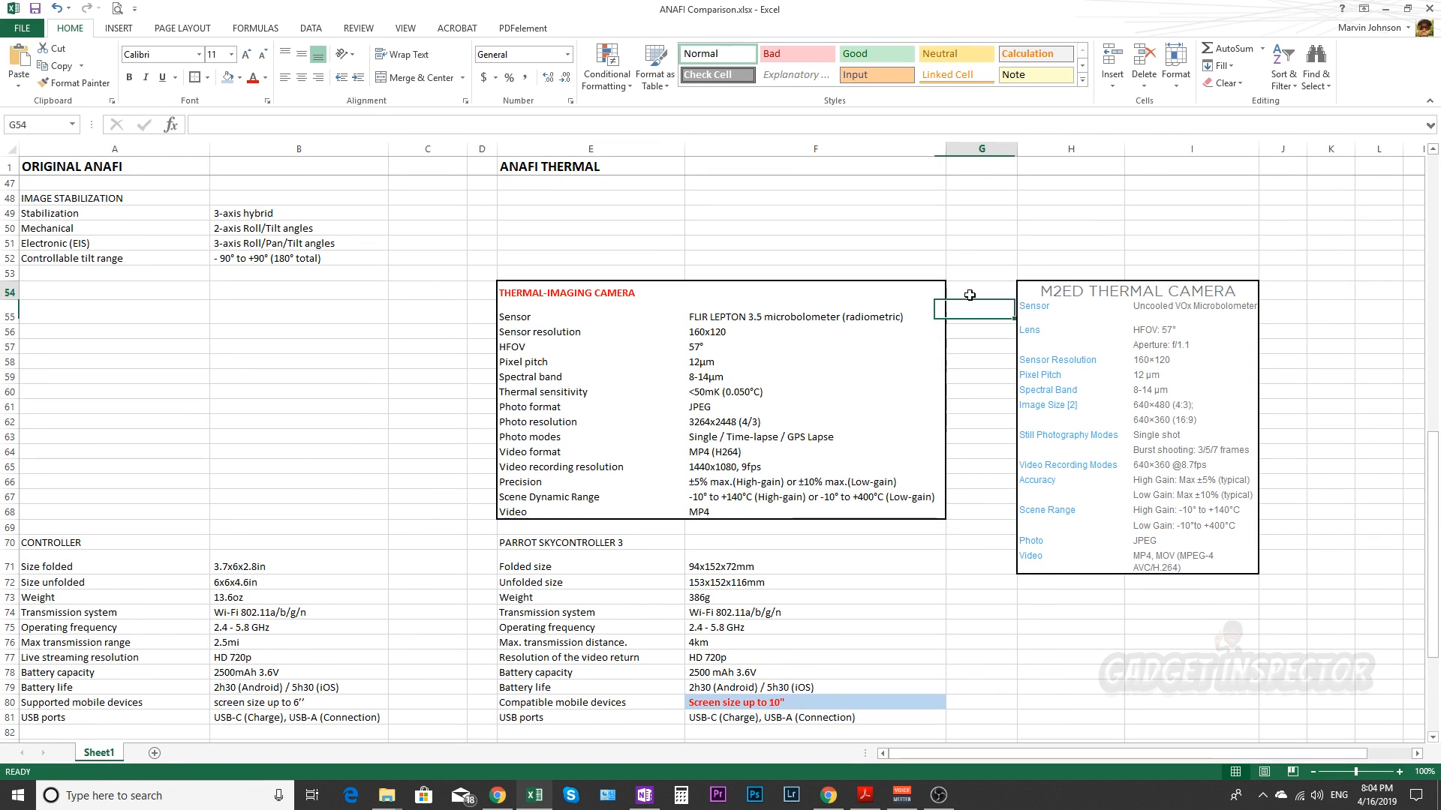
left_click(1329, 292)
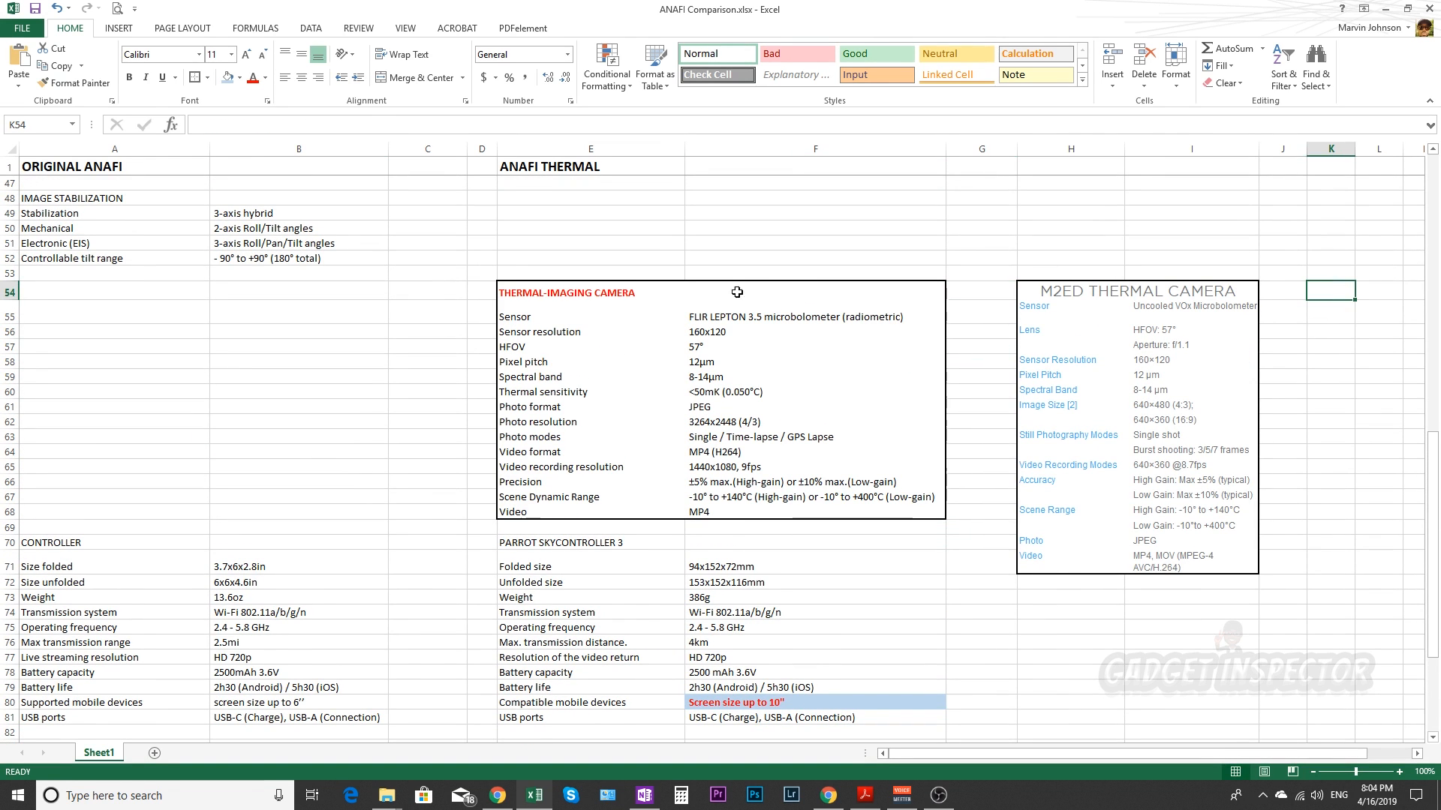
left_click(589, 316)
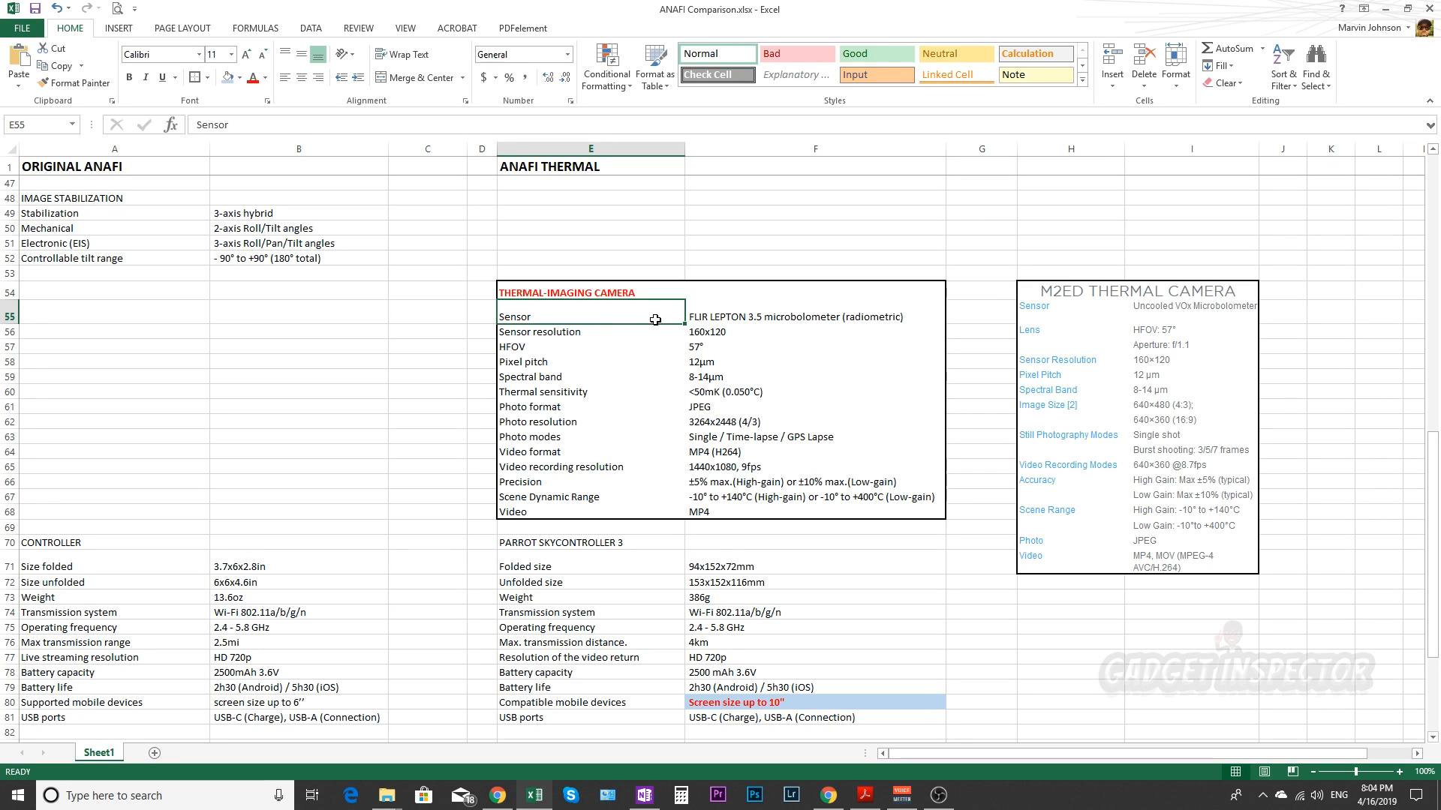
mouse_move(1136, 317)
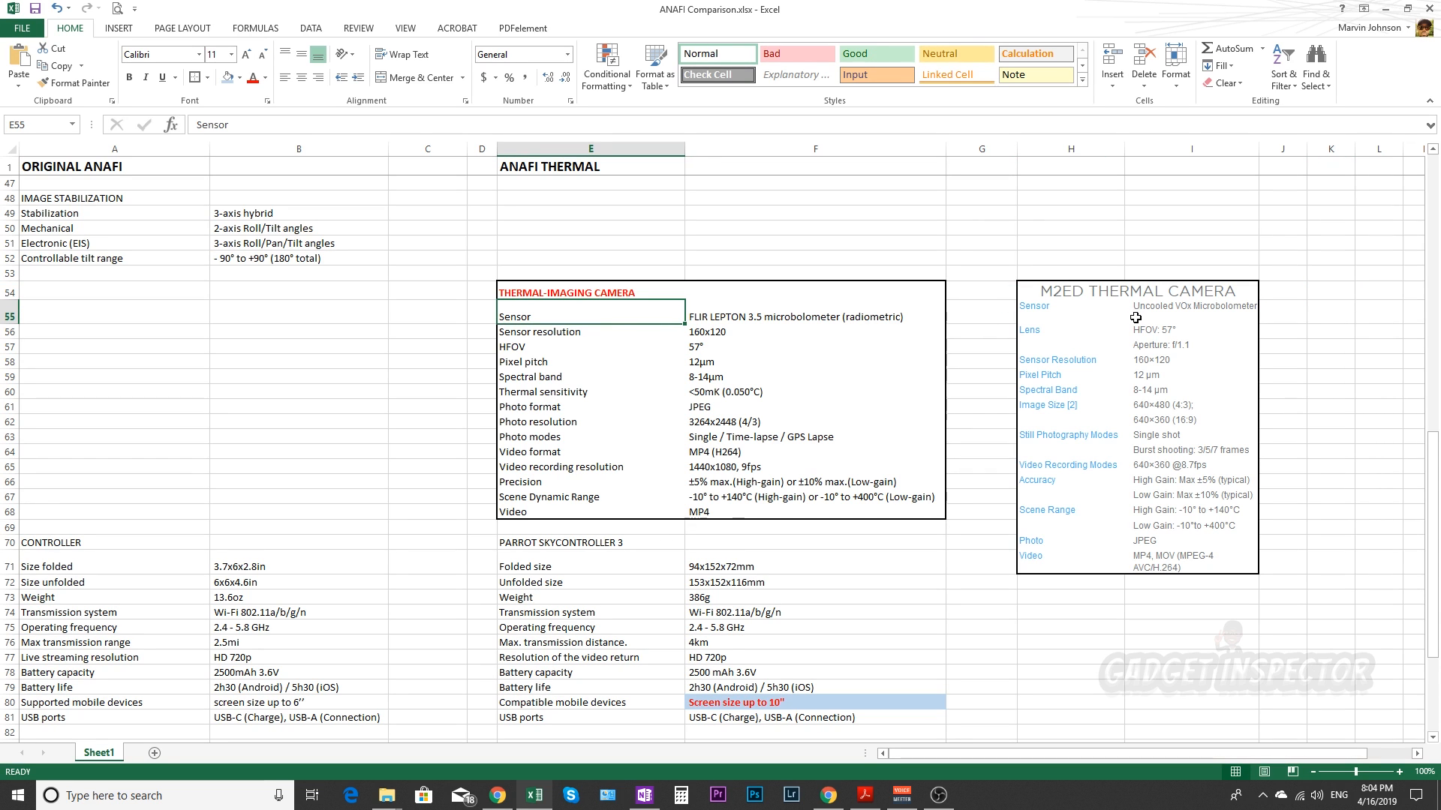
mouse_move(1184, 322)
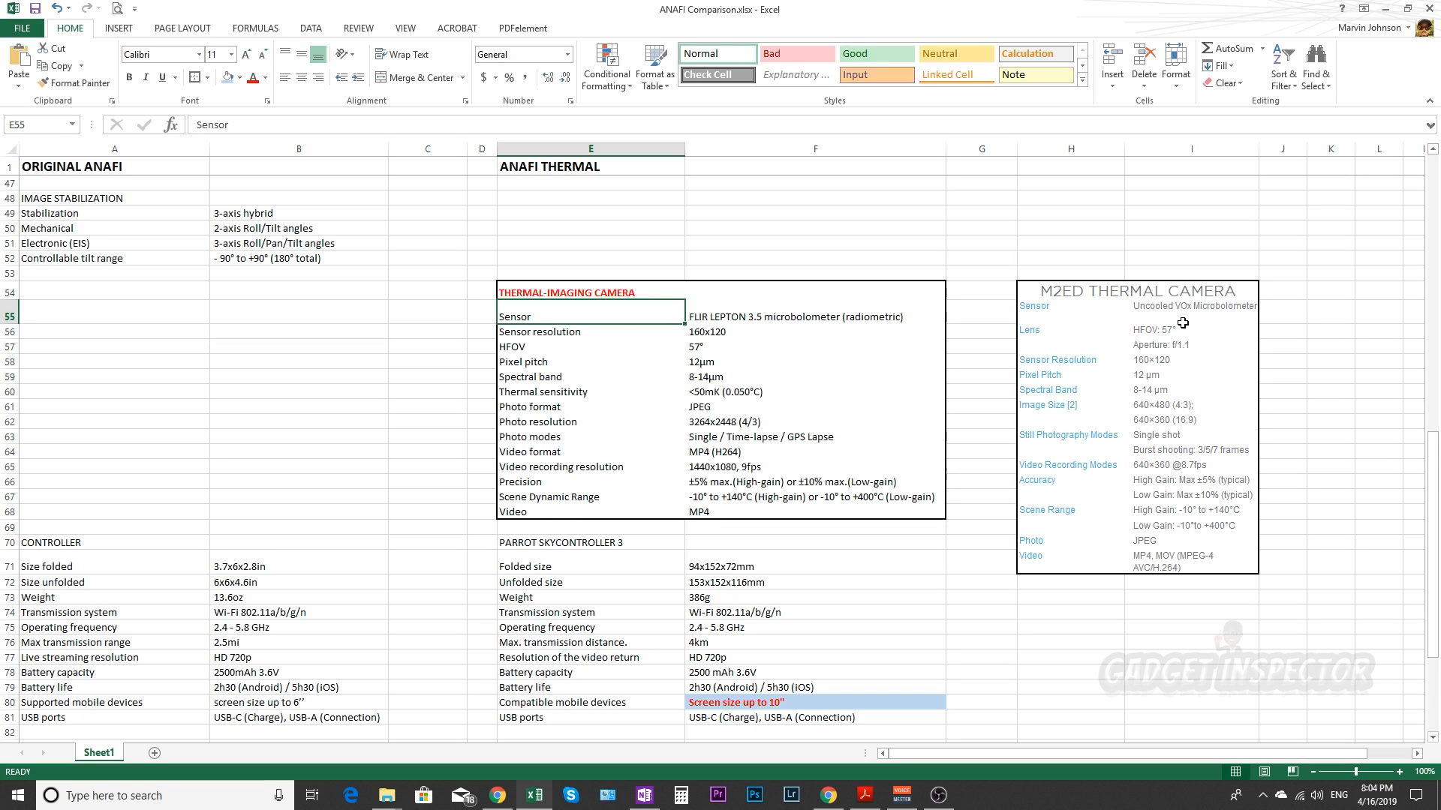
left_click(1190, 306)
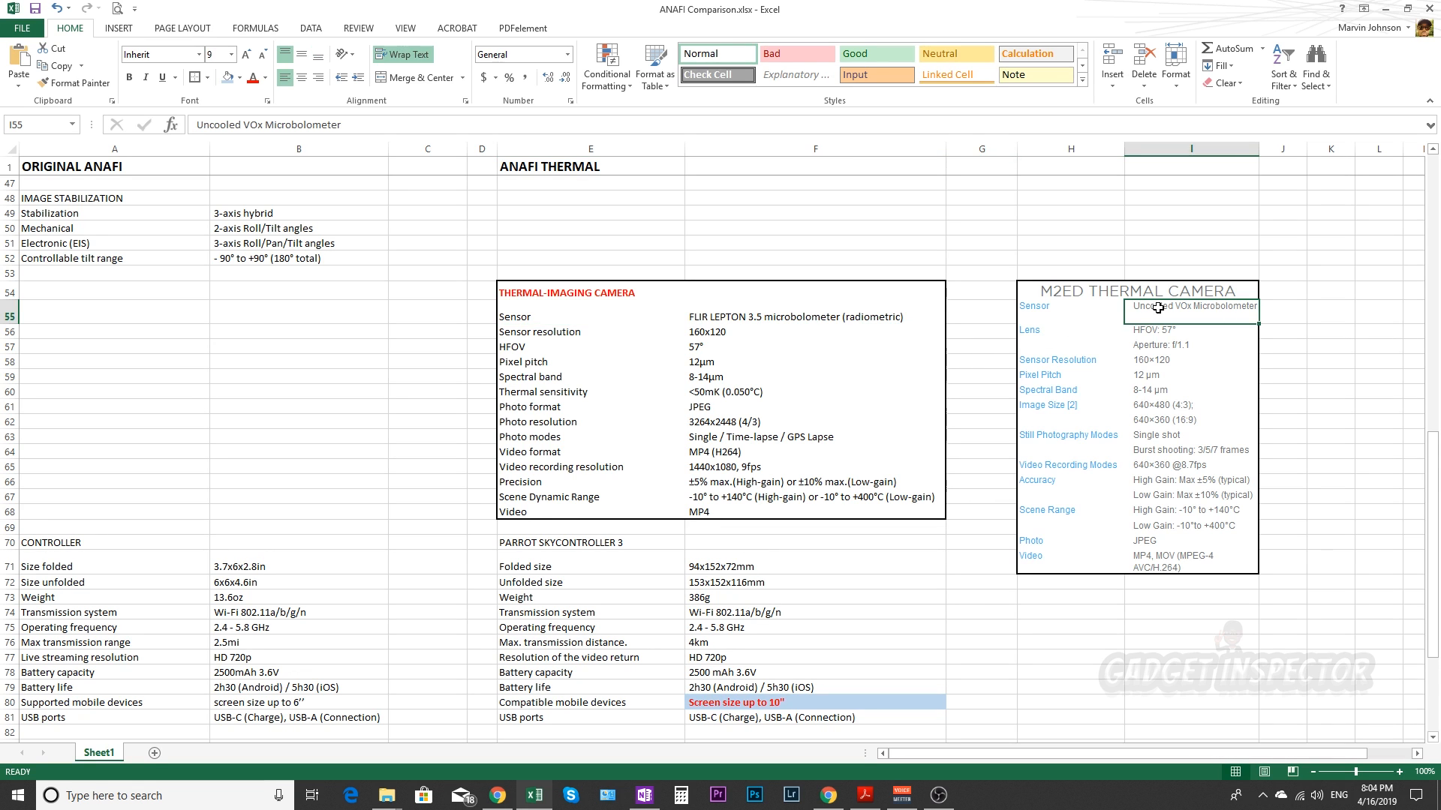
mouse_move(1128, 333)
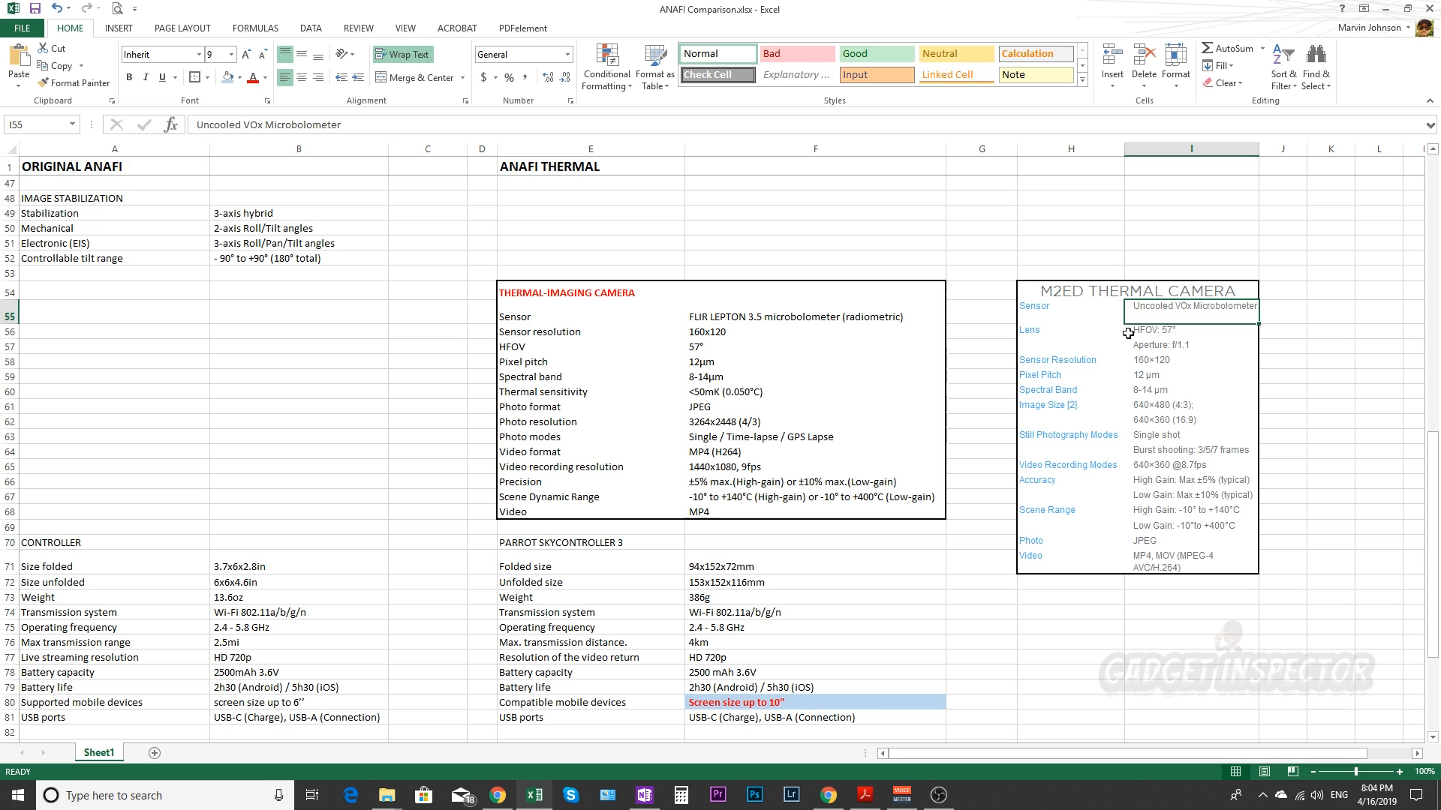
mouse_move(1135, 324)
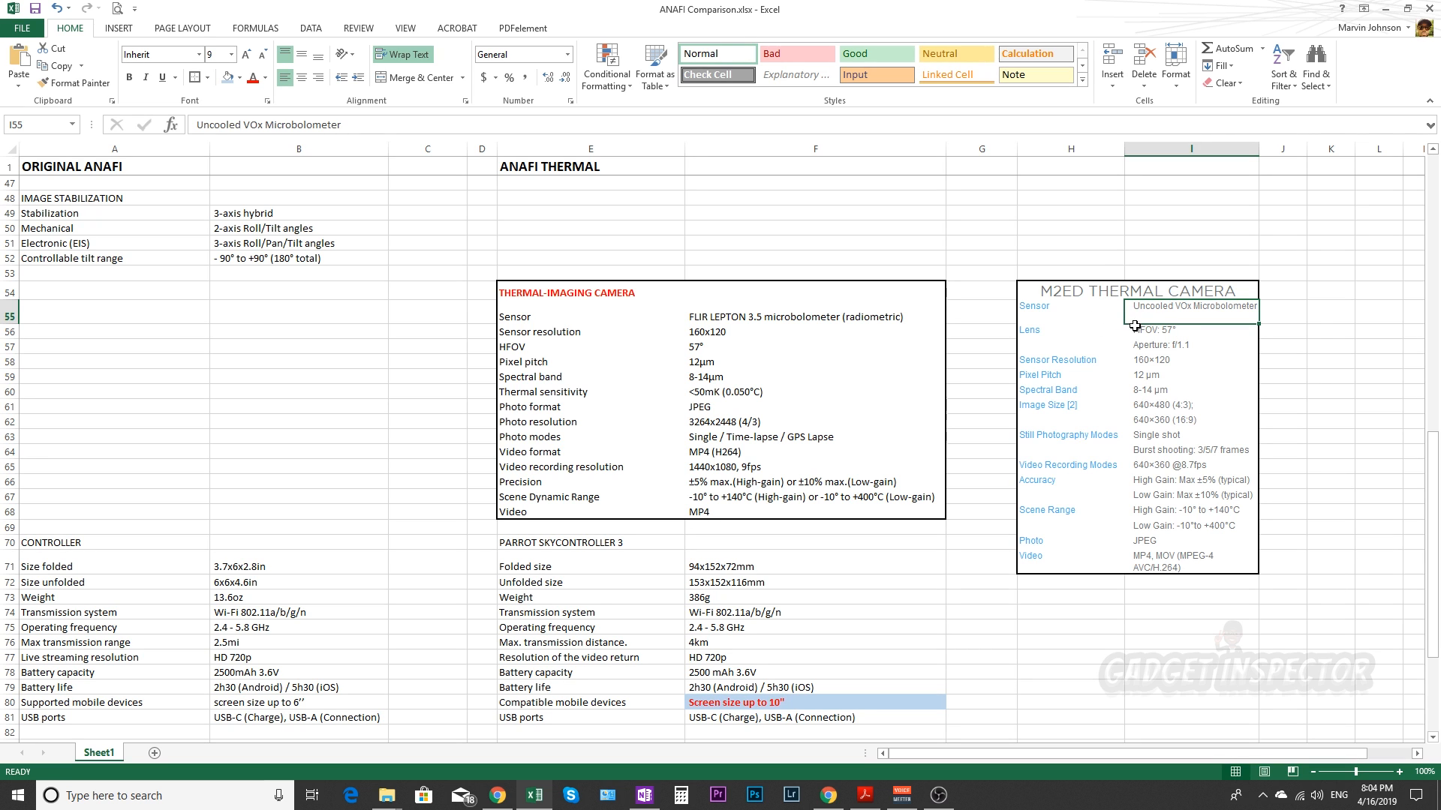
mouse_move(662, 306)
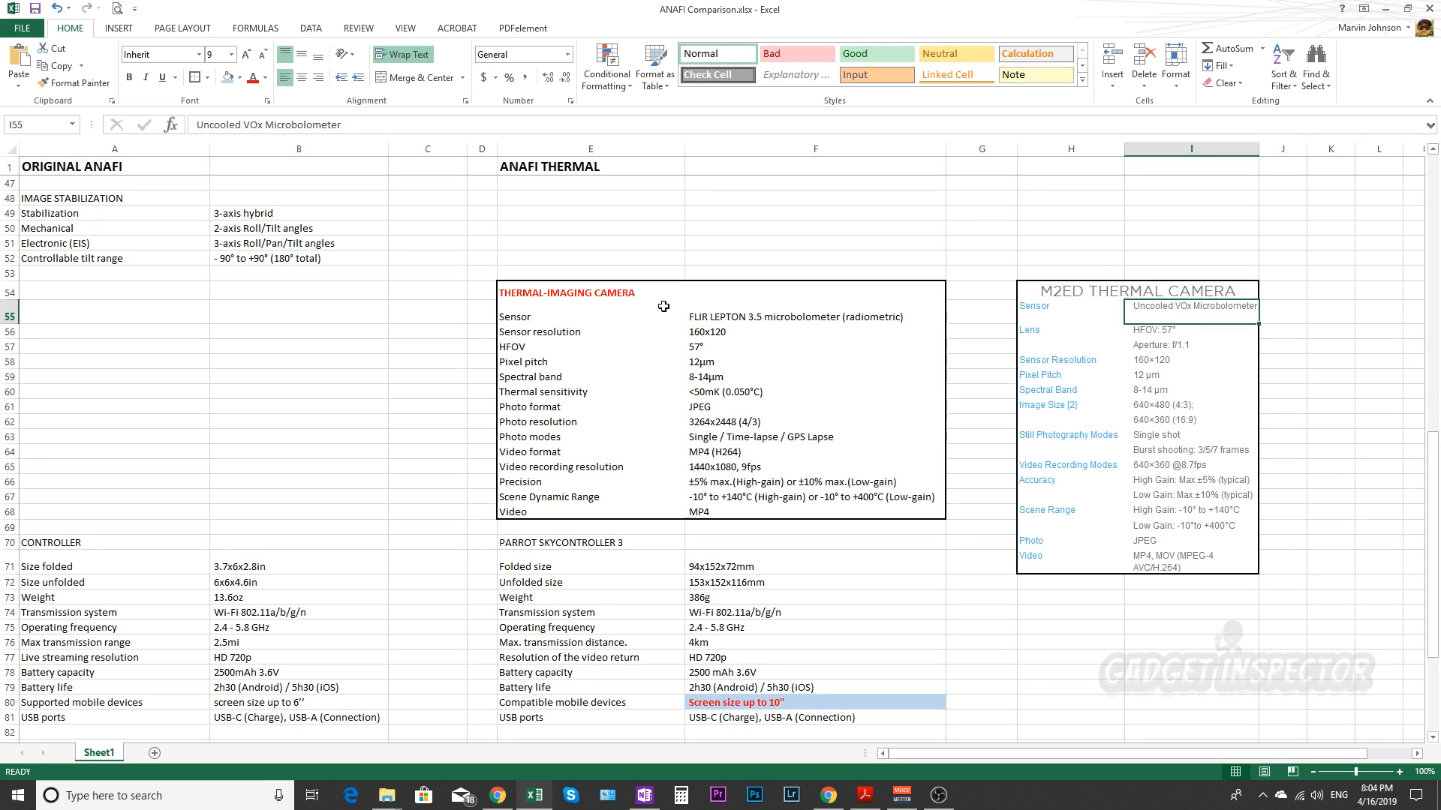
left_click(814, 316)
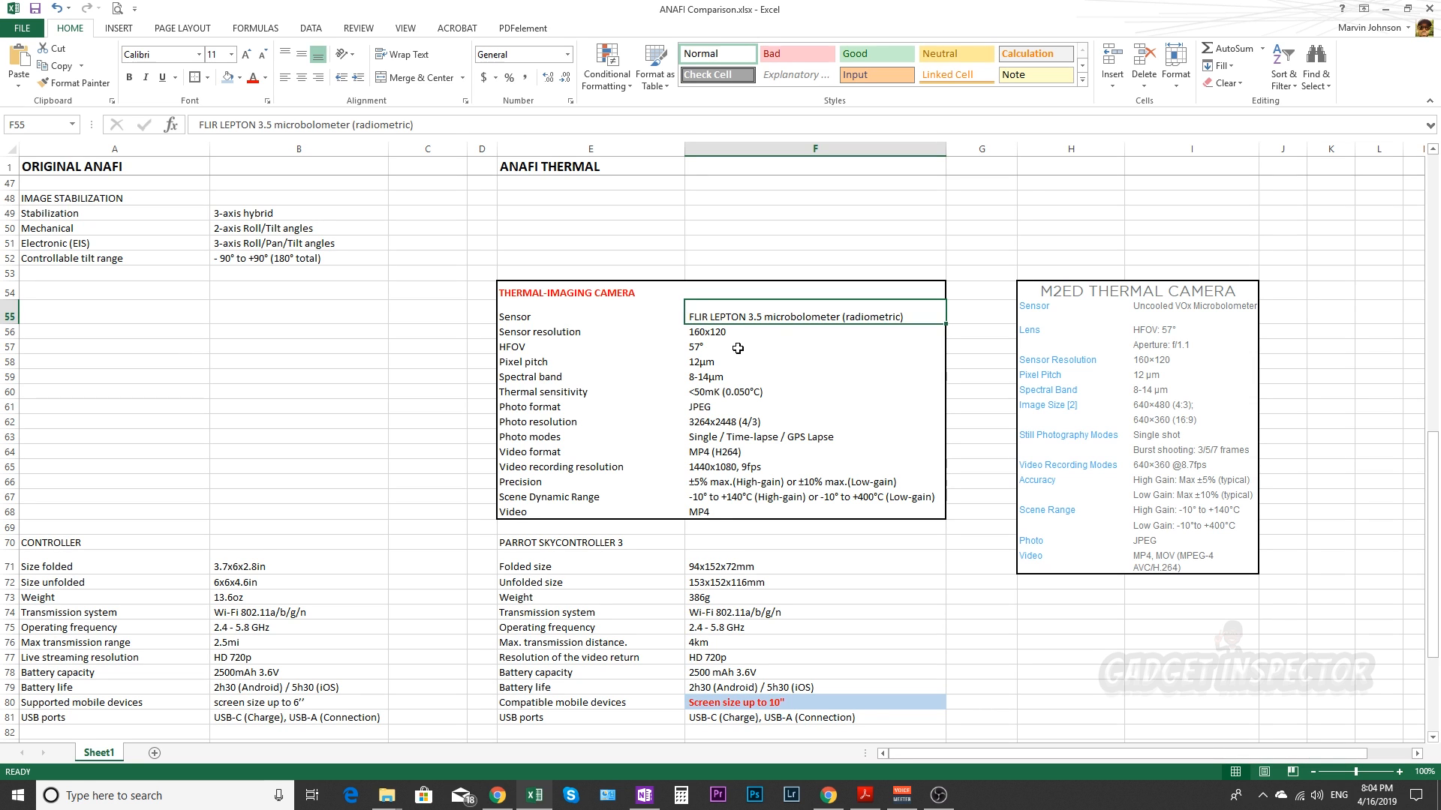
mouse_move(774, 337)
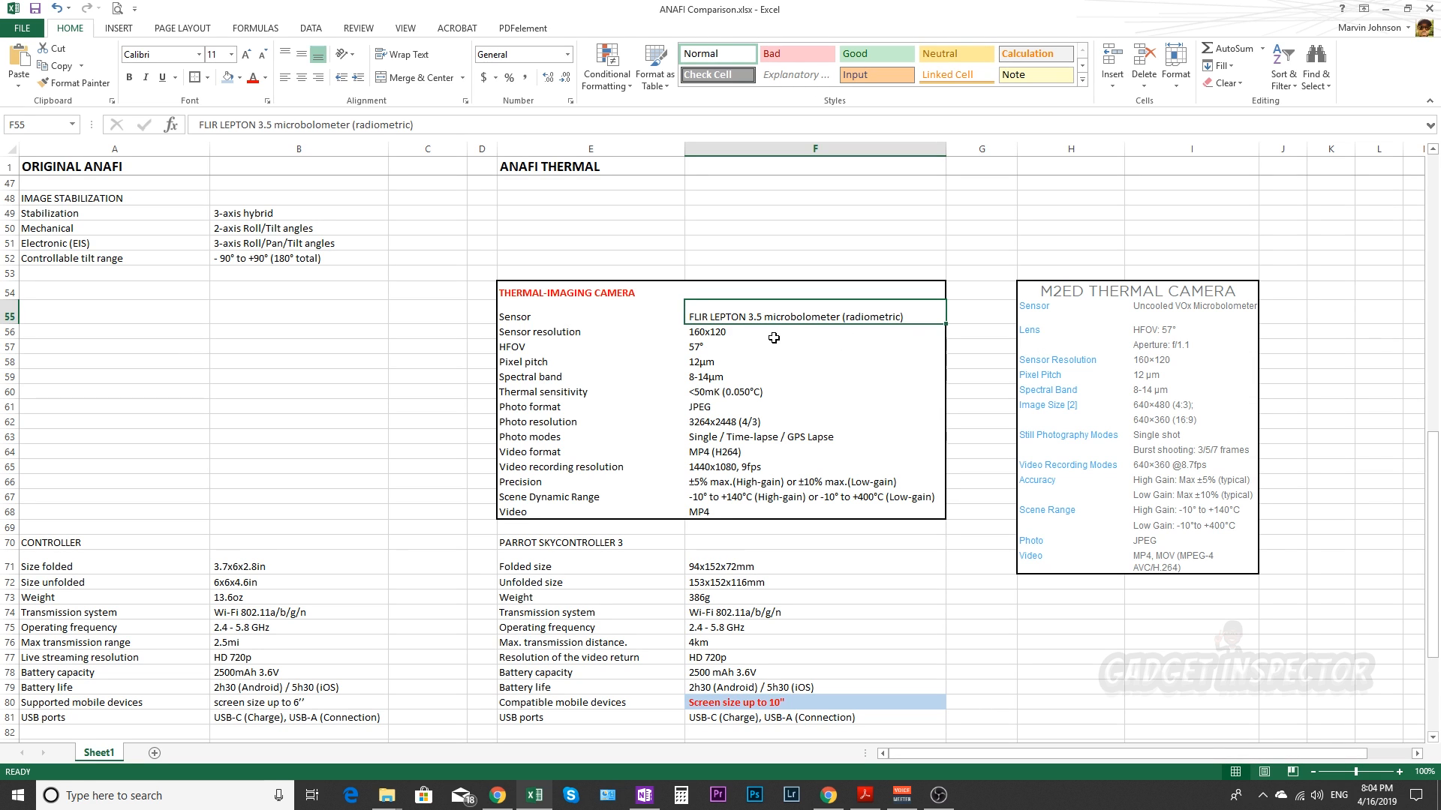
left_click(1190, 360)
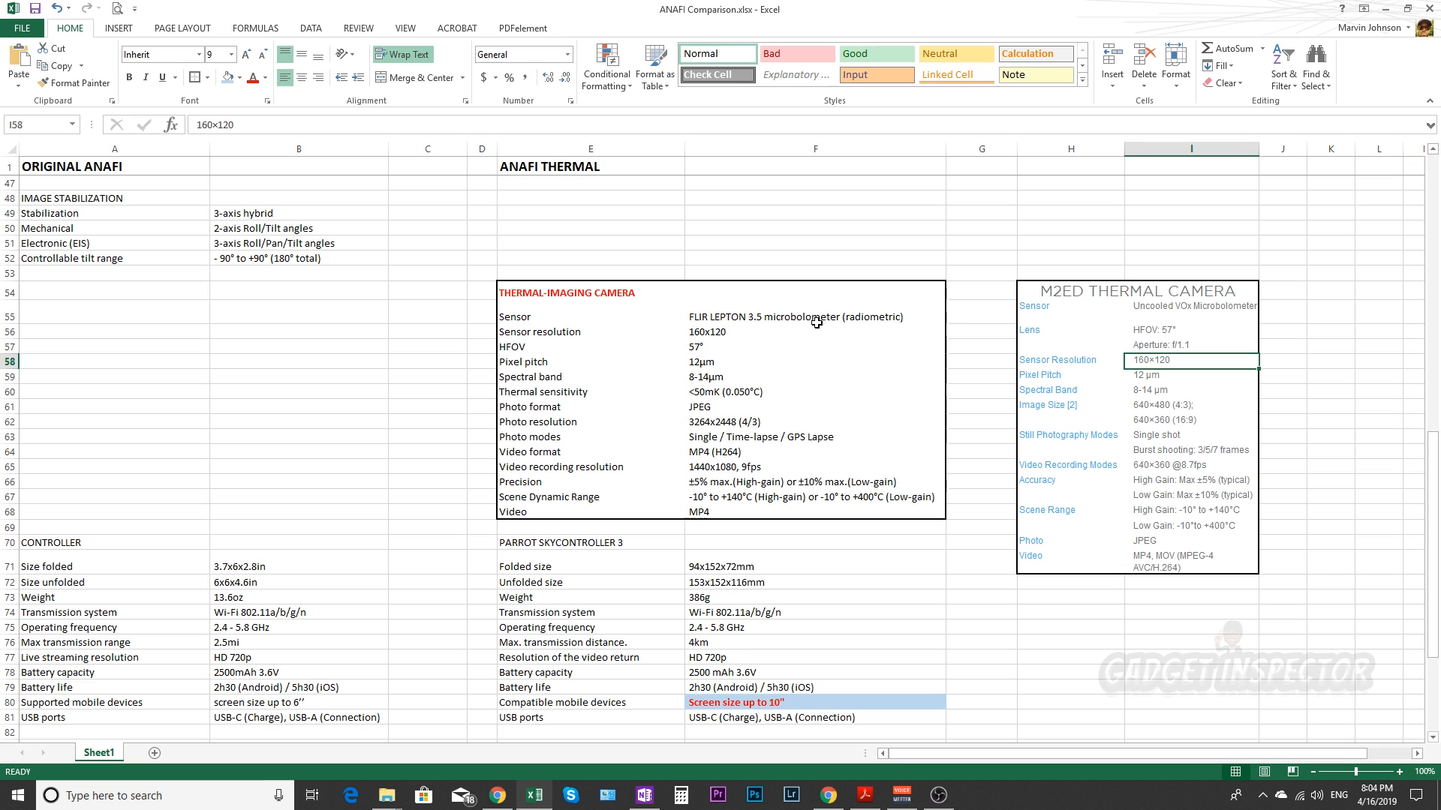
left_click(813, 332)
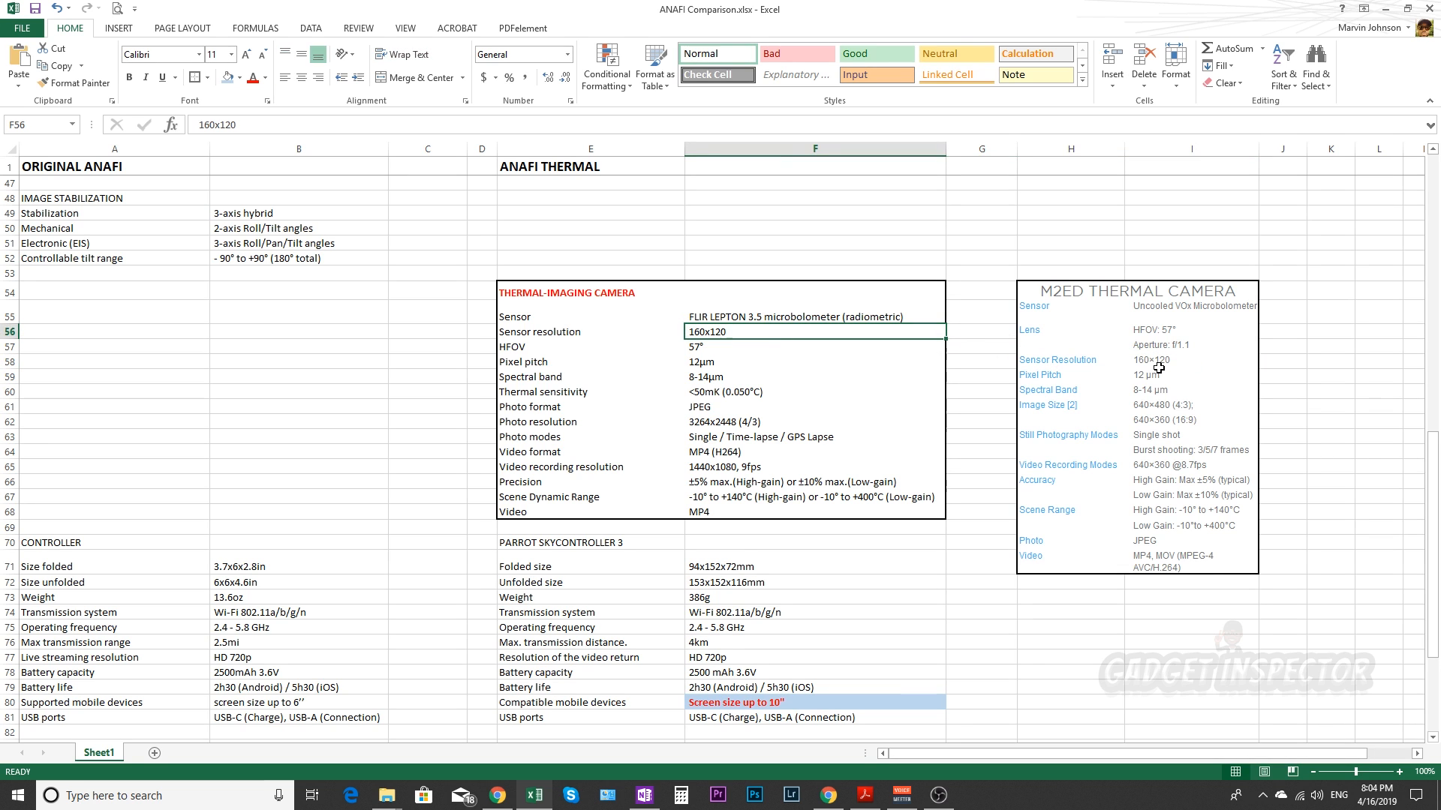
left_click(813, 347)
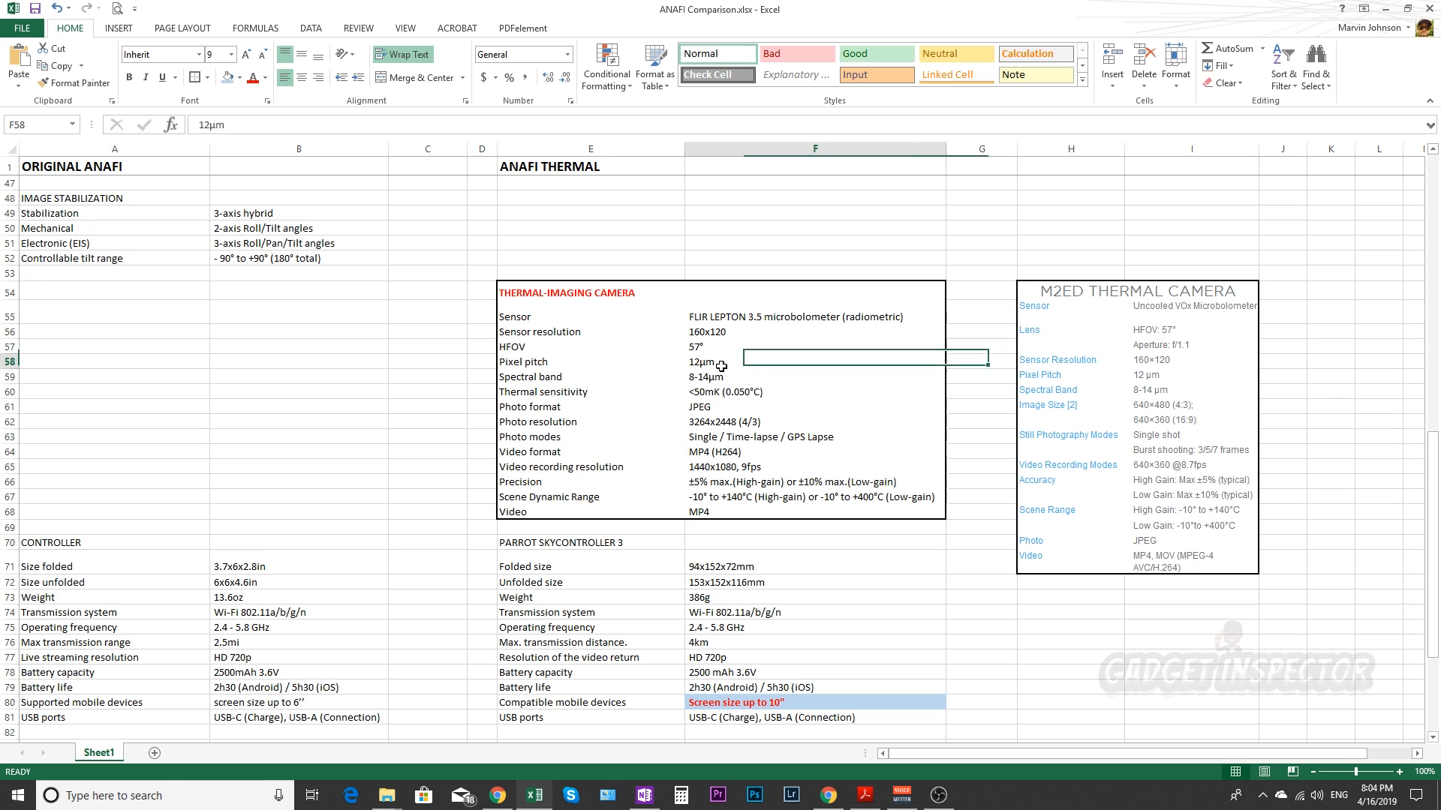
left_click(1190, 375)
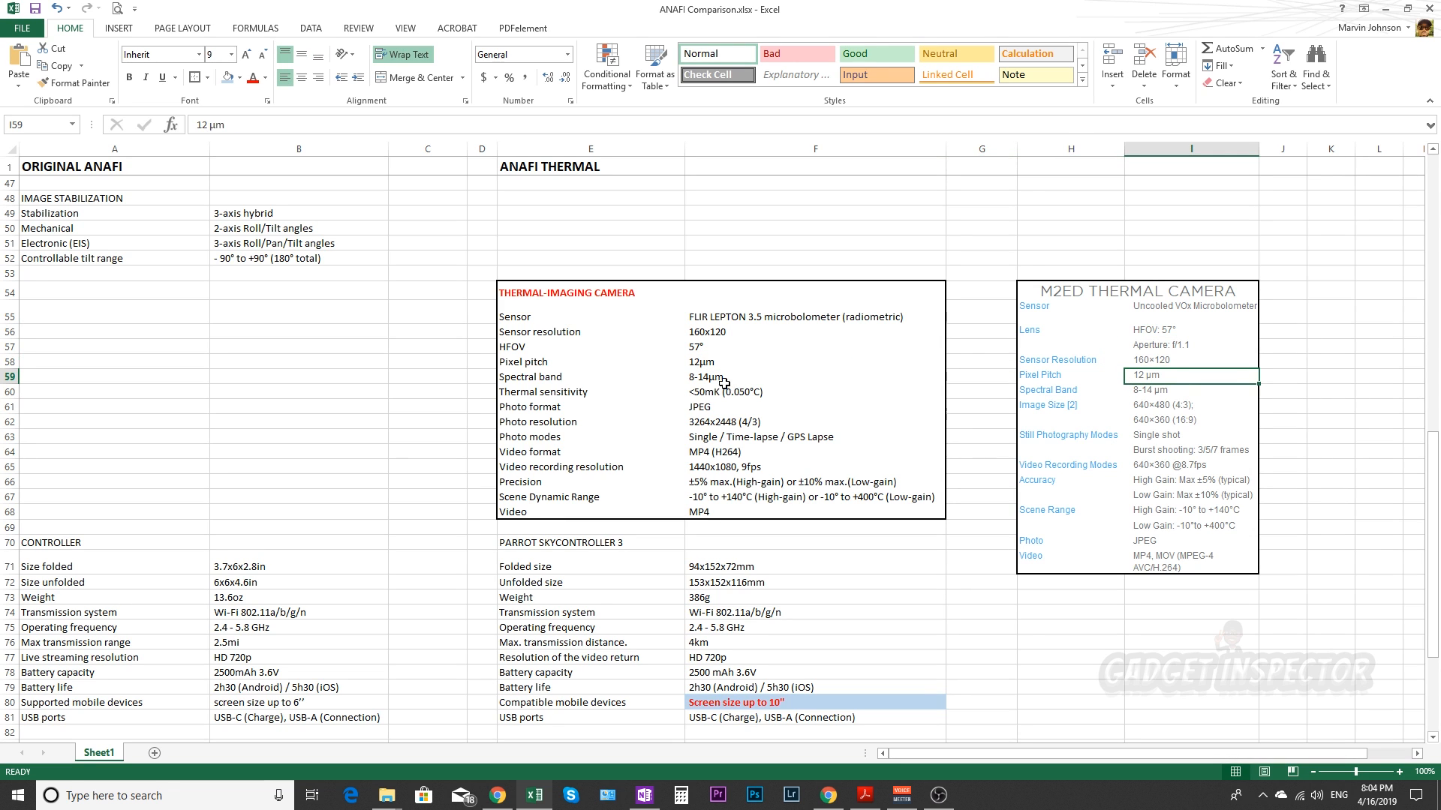
left_click(1190, 391)
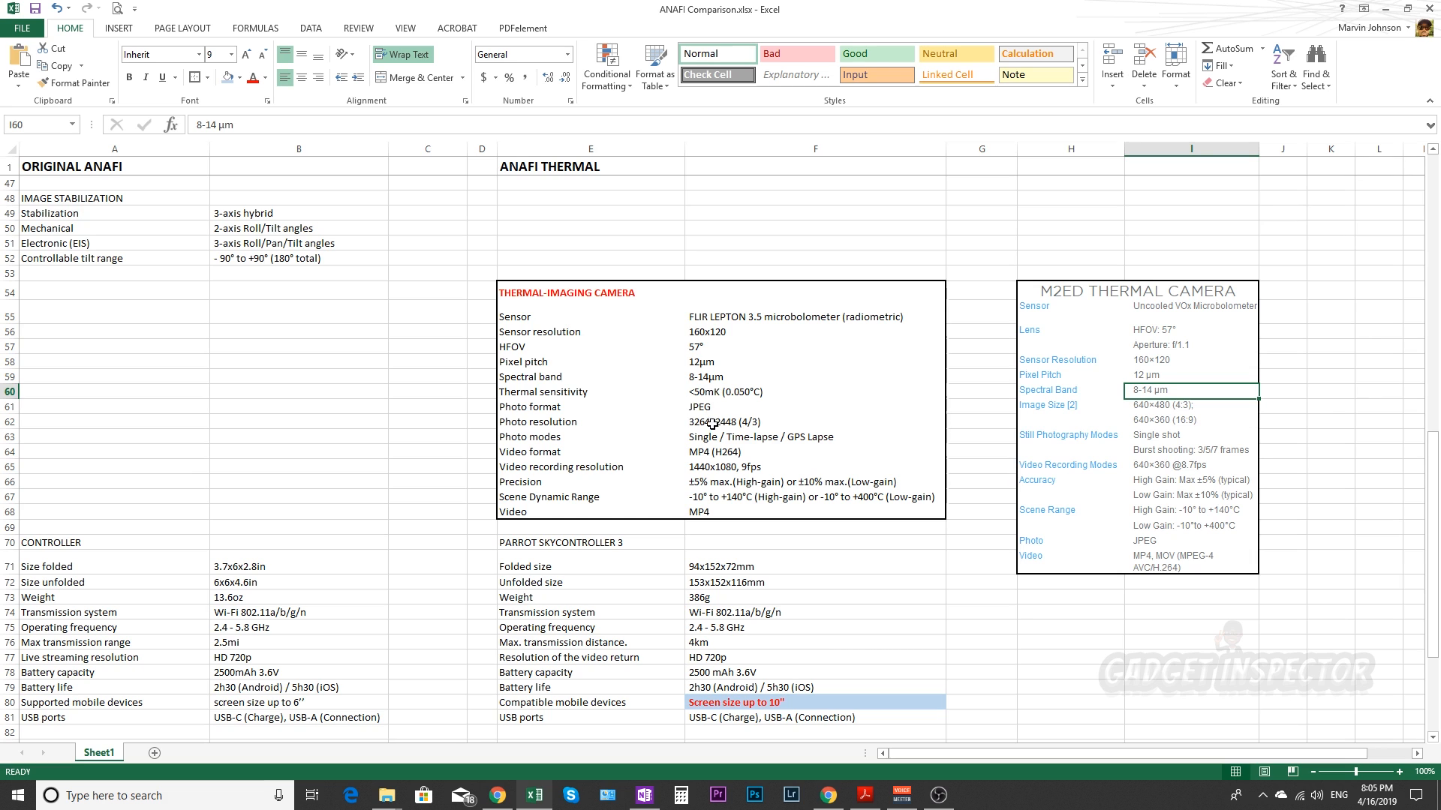
left_click(814, 422)
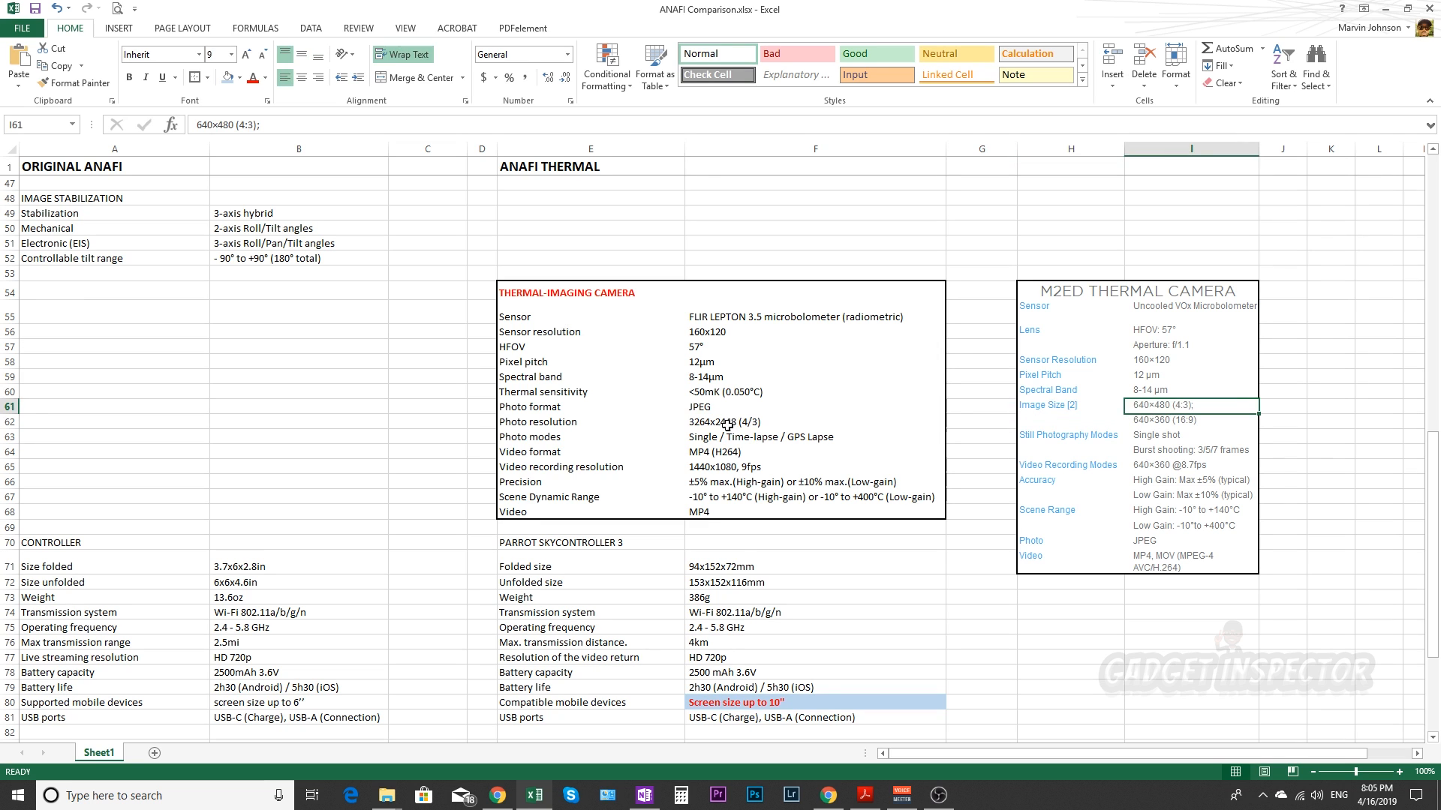
left_click(724, 422)
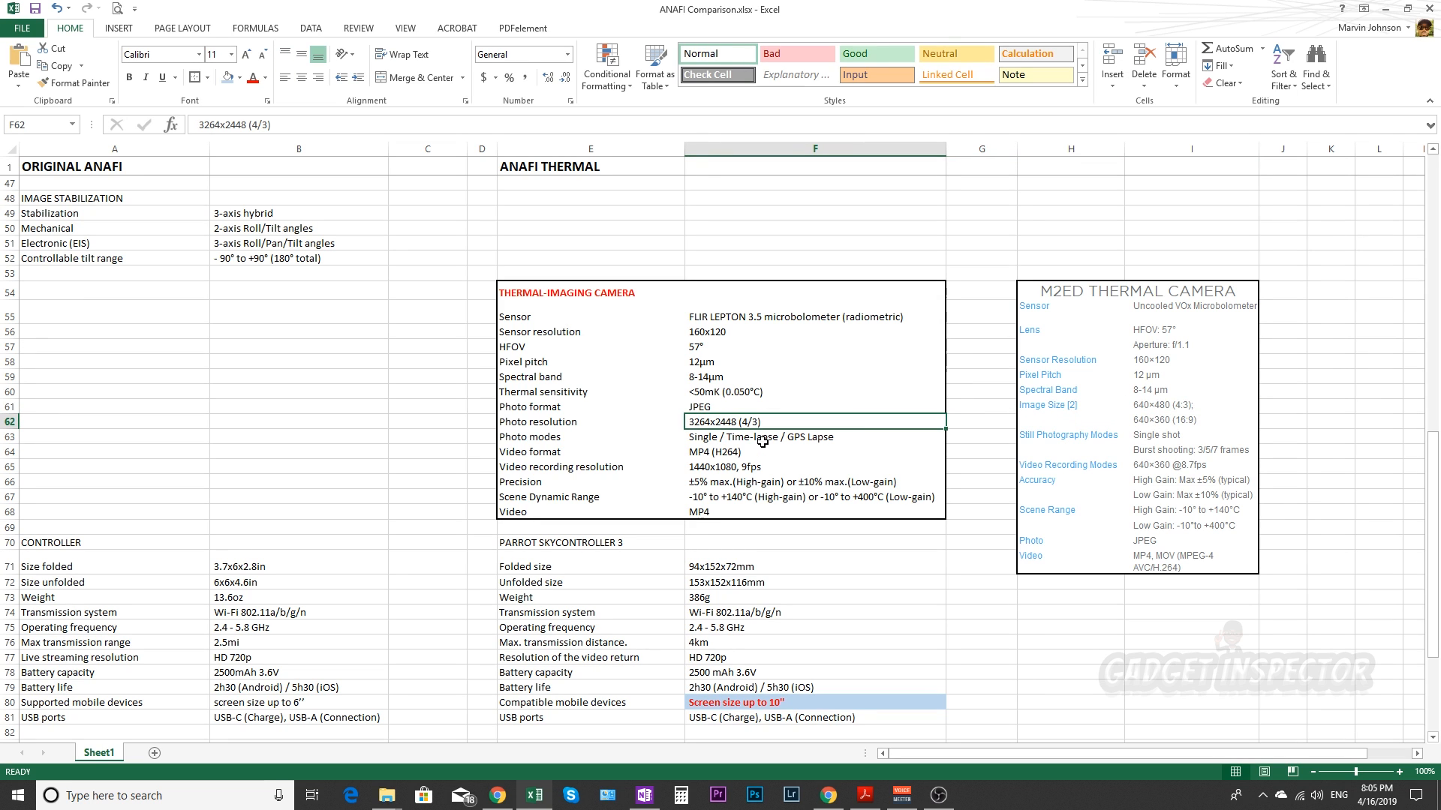
left_click(1190, 450)
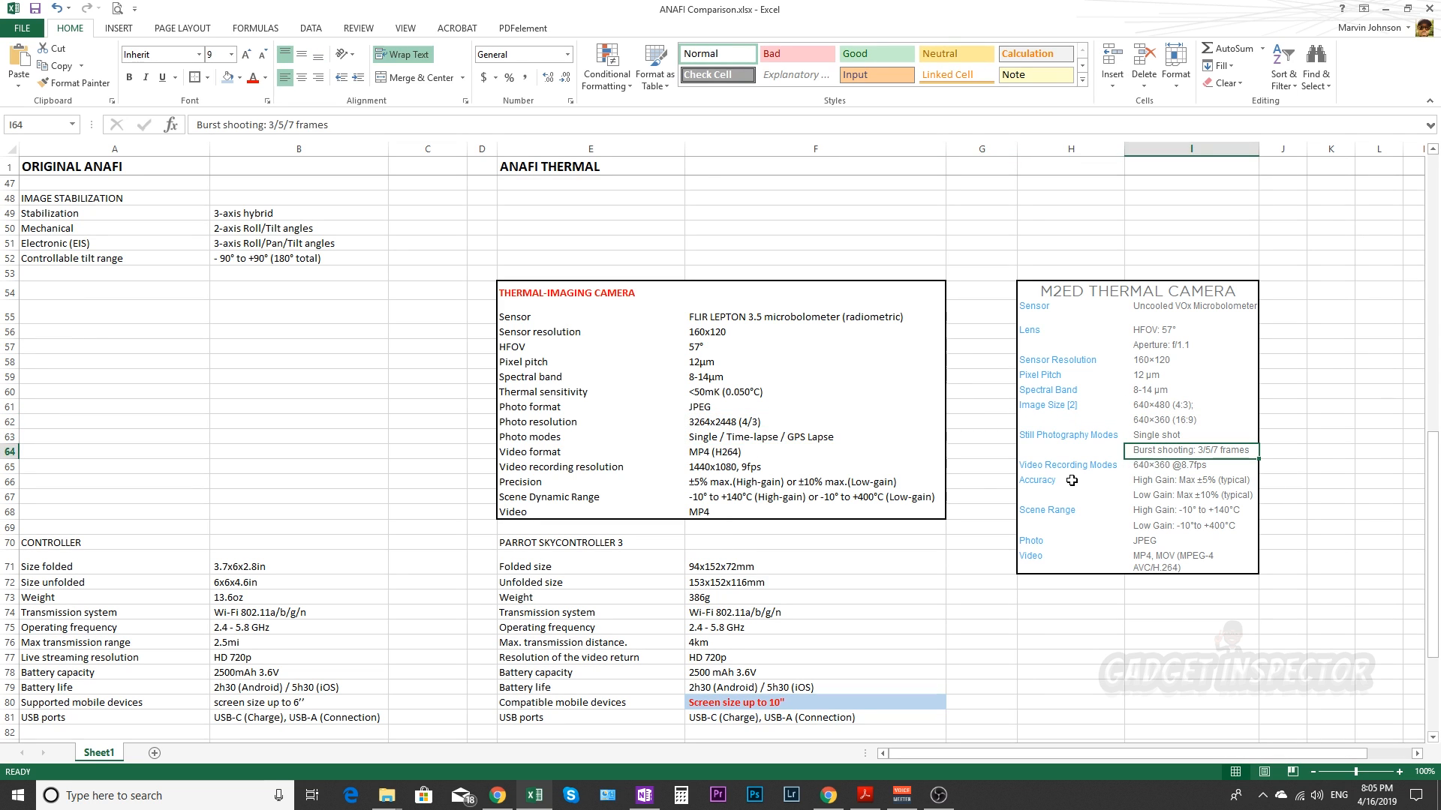
left_click(813, 466)
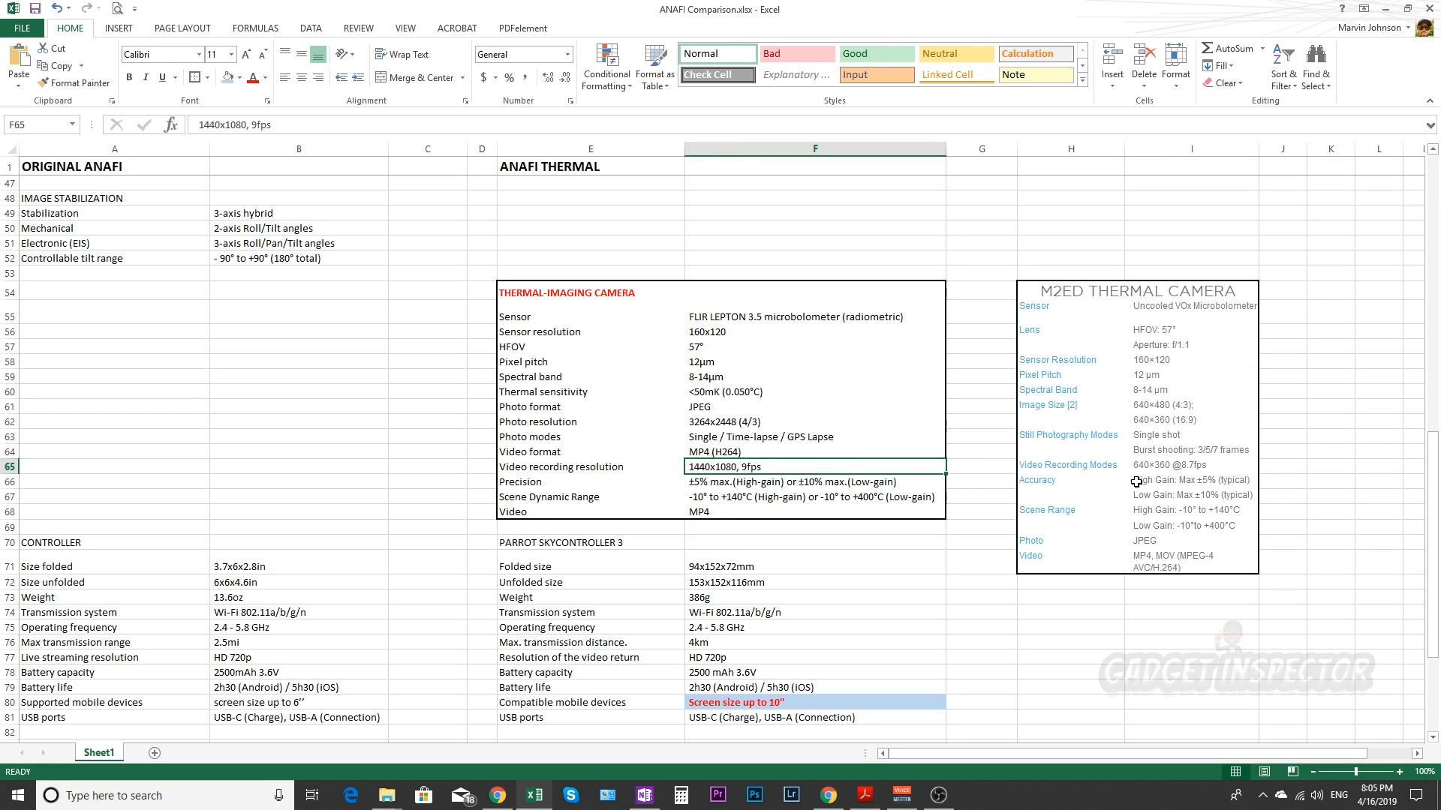
left_click(1190, 465)
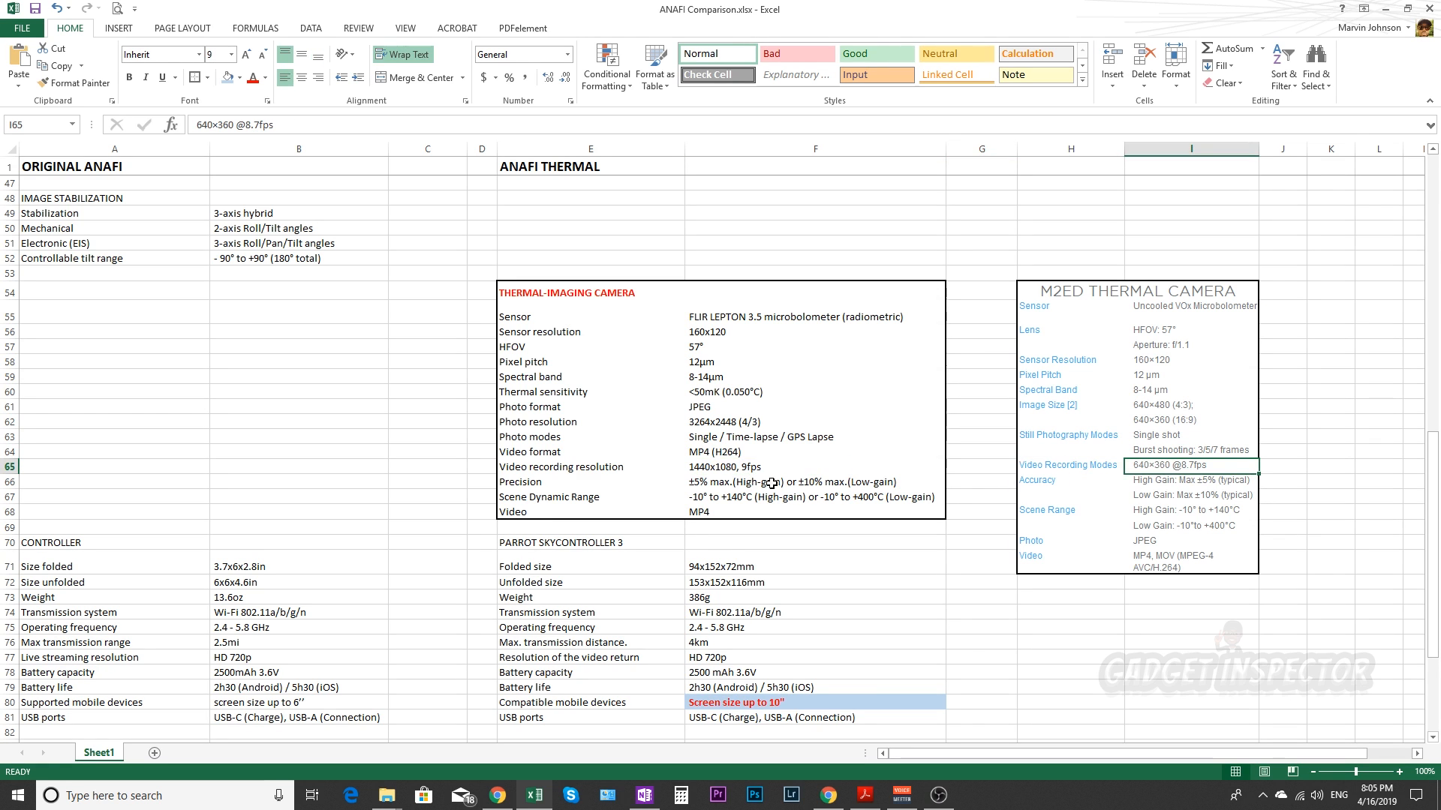
mouse_move(1100, 460)
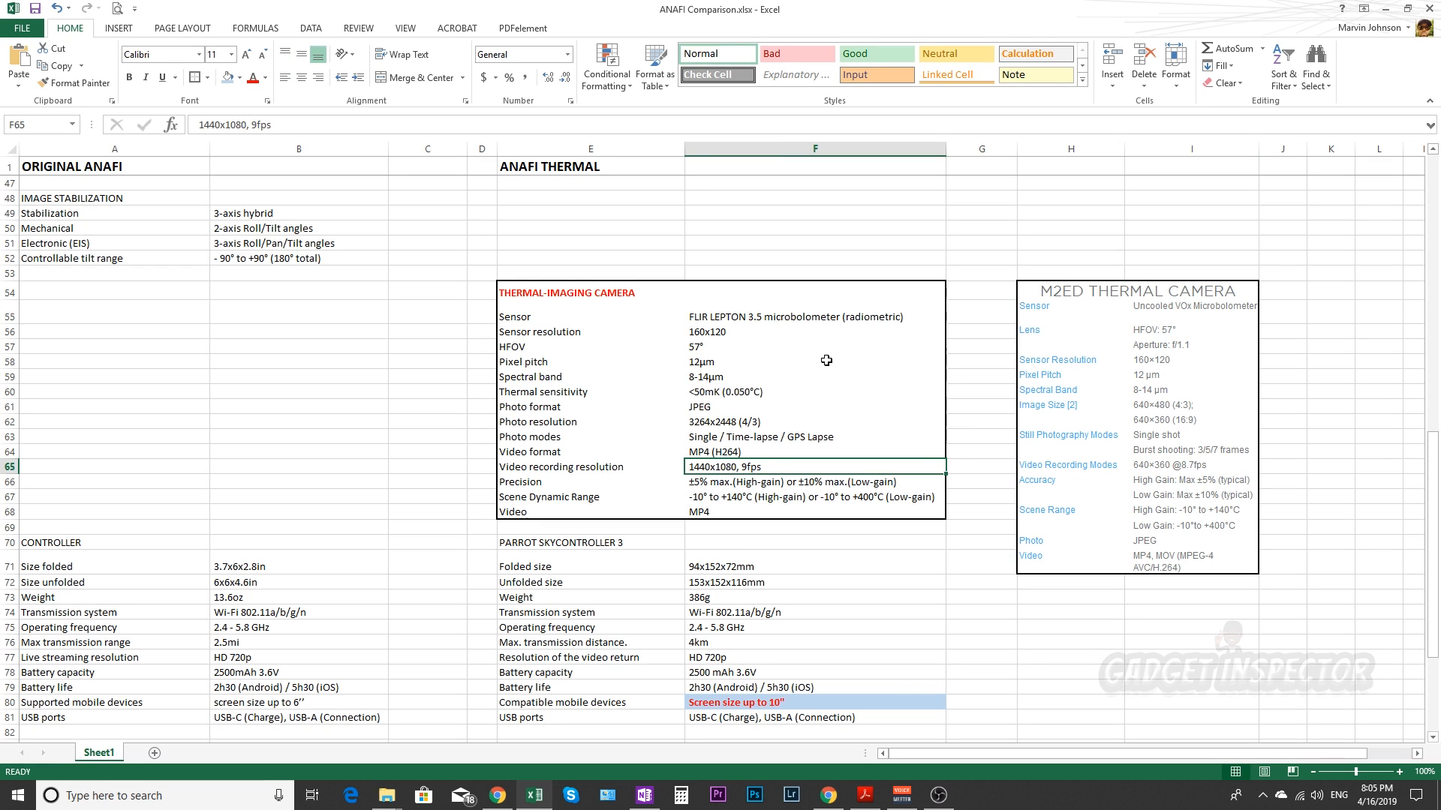
mouse_move(1184, 496)
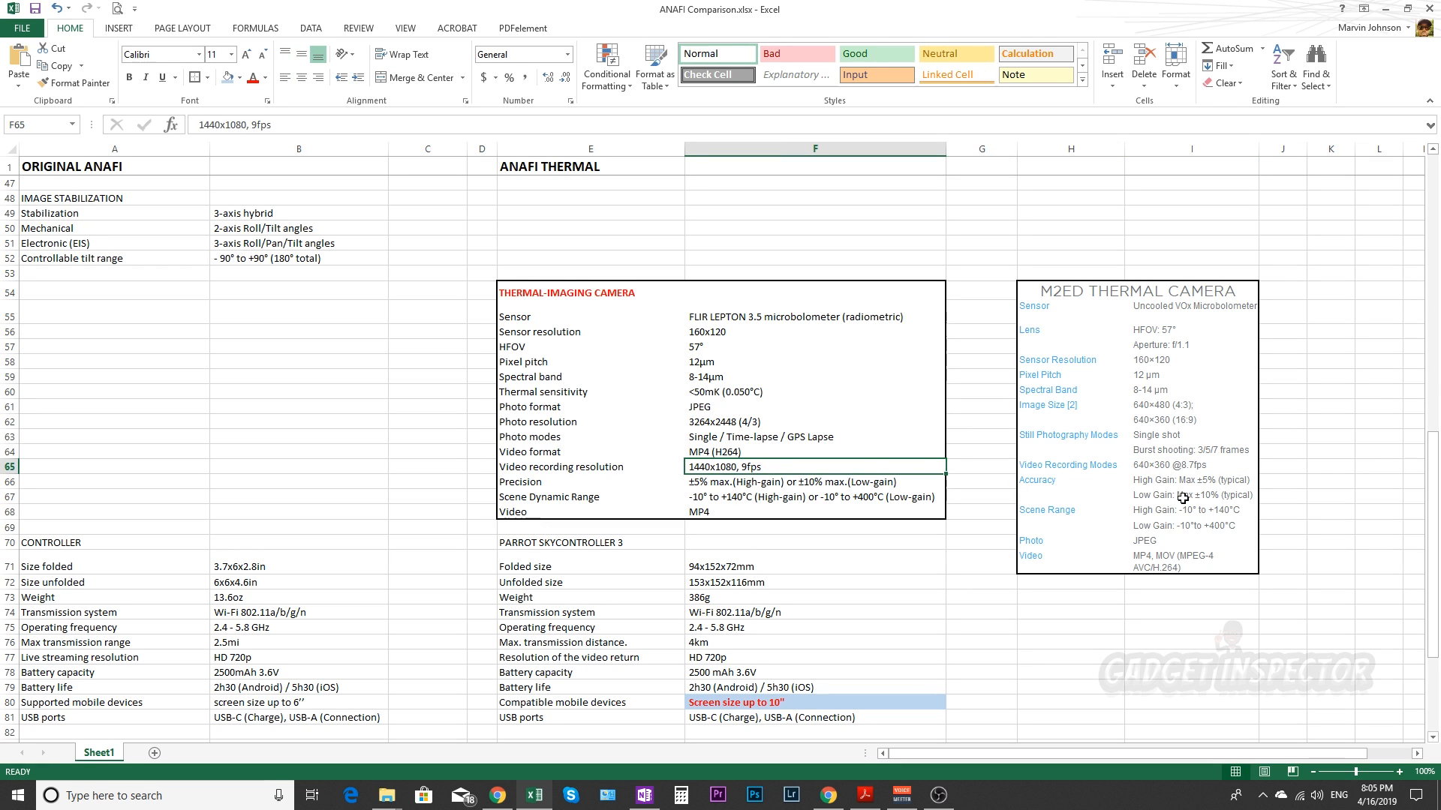
scroll("down", 3)
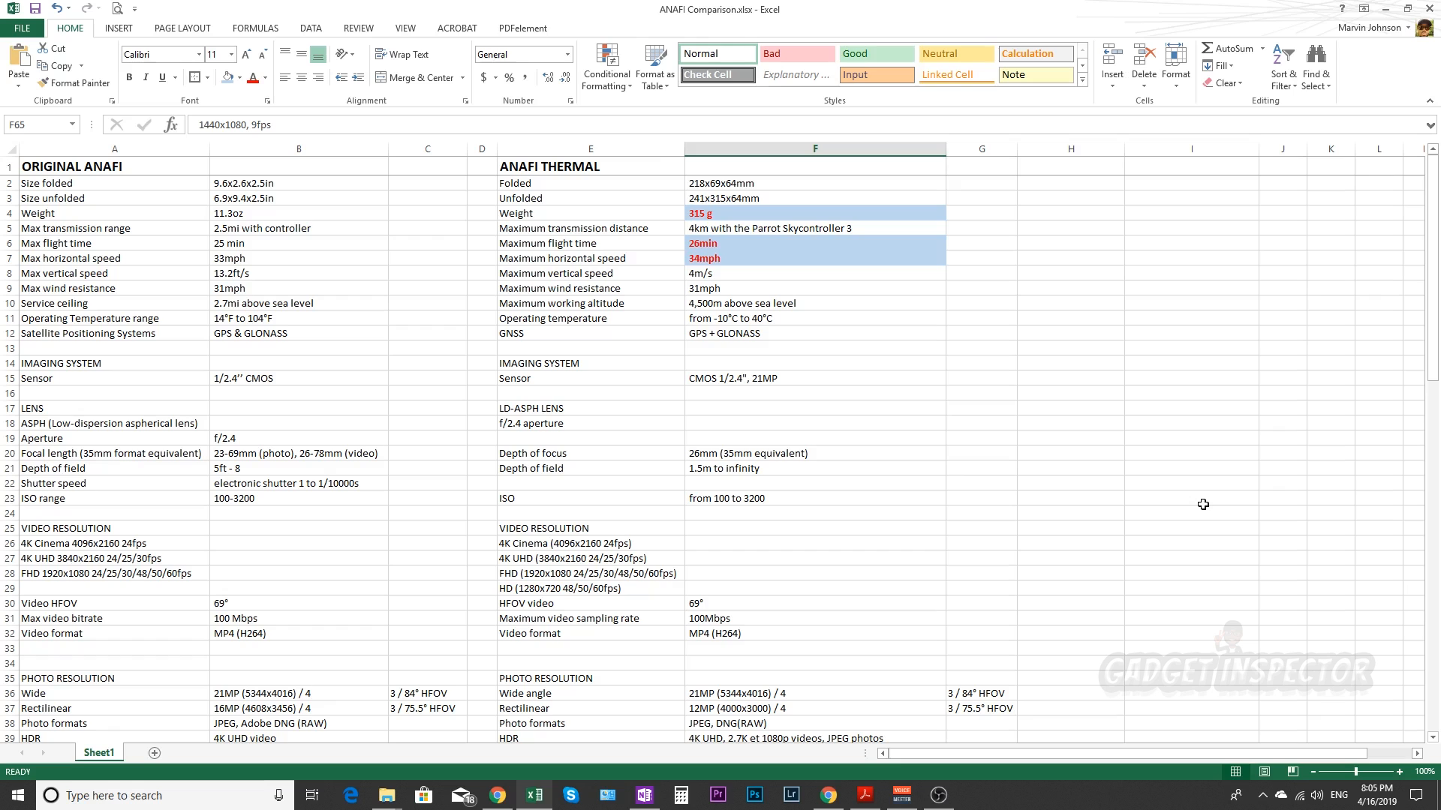
scroll("down", 3)
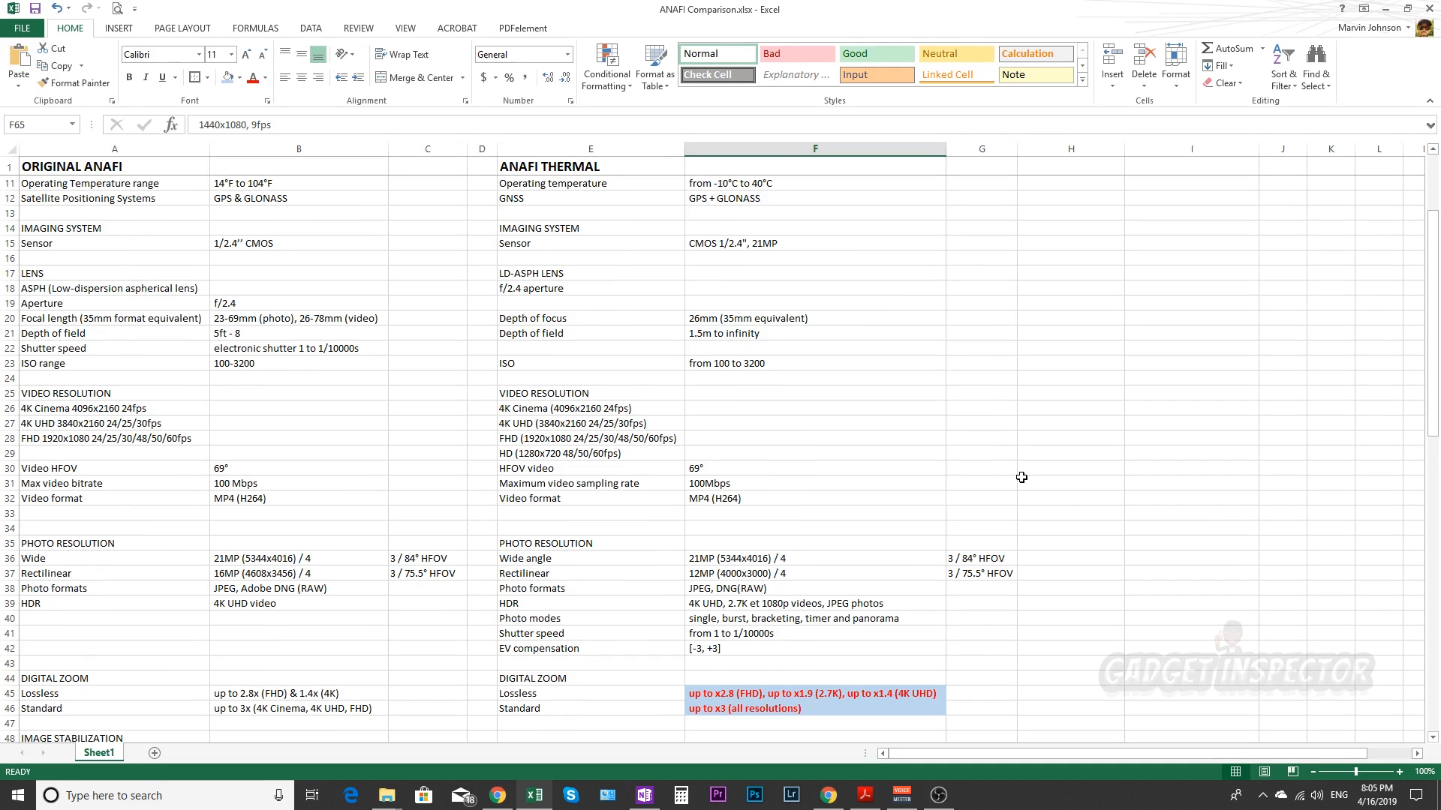
mouse_move(1028, 433)
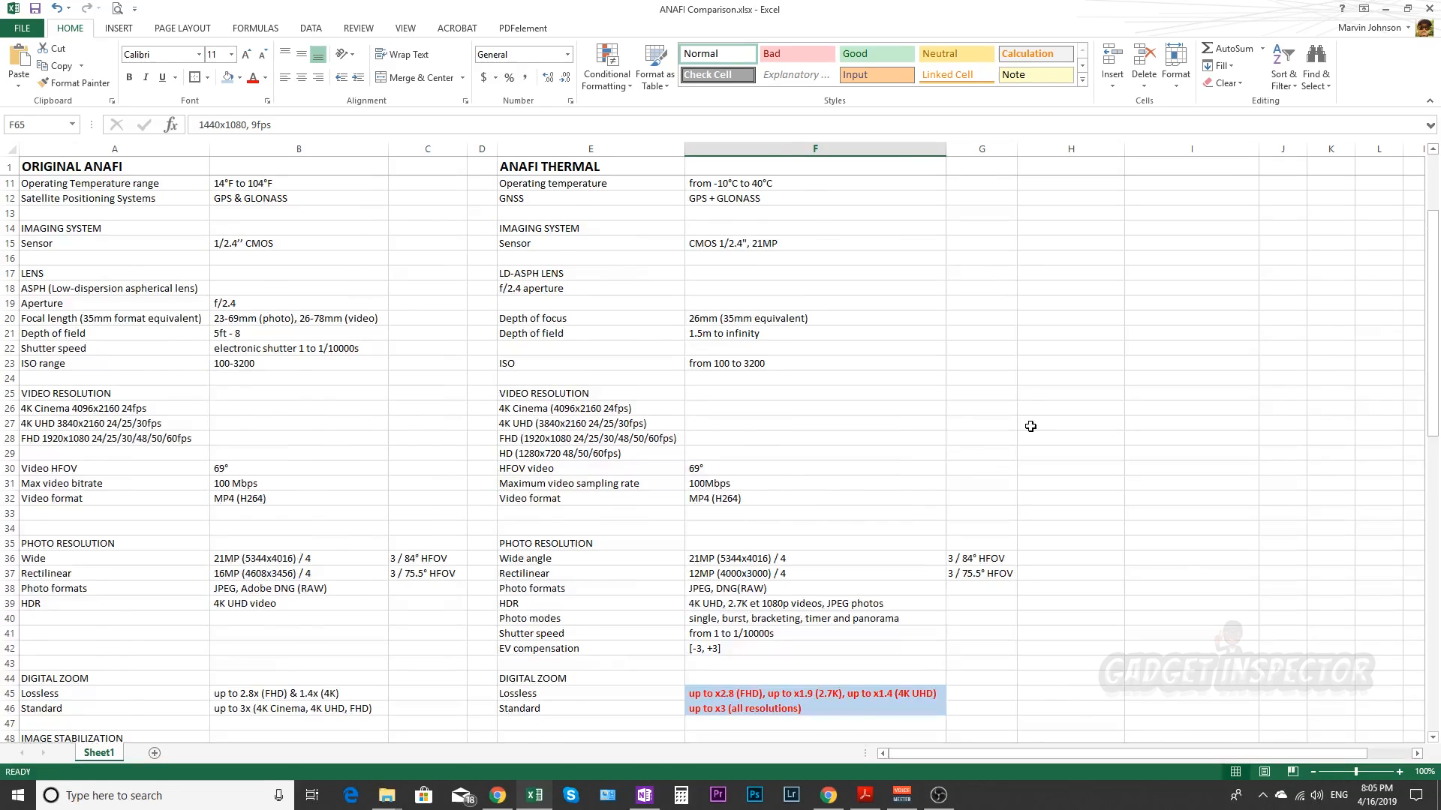
scroll("down", 3)
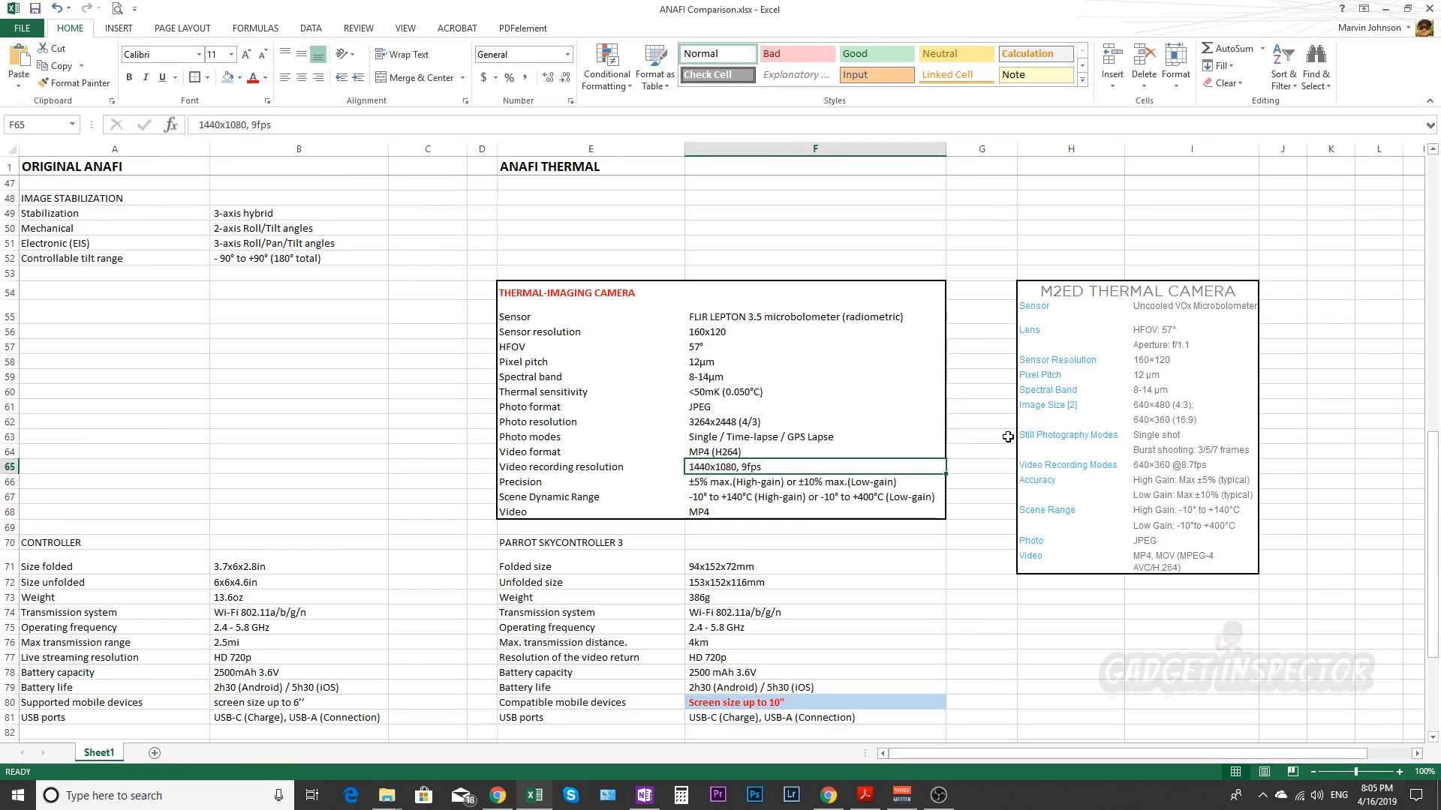
mouse_move(983, 638)
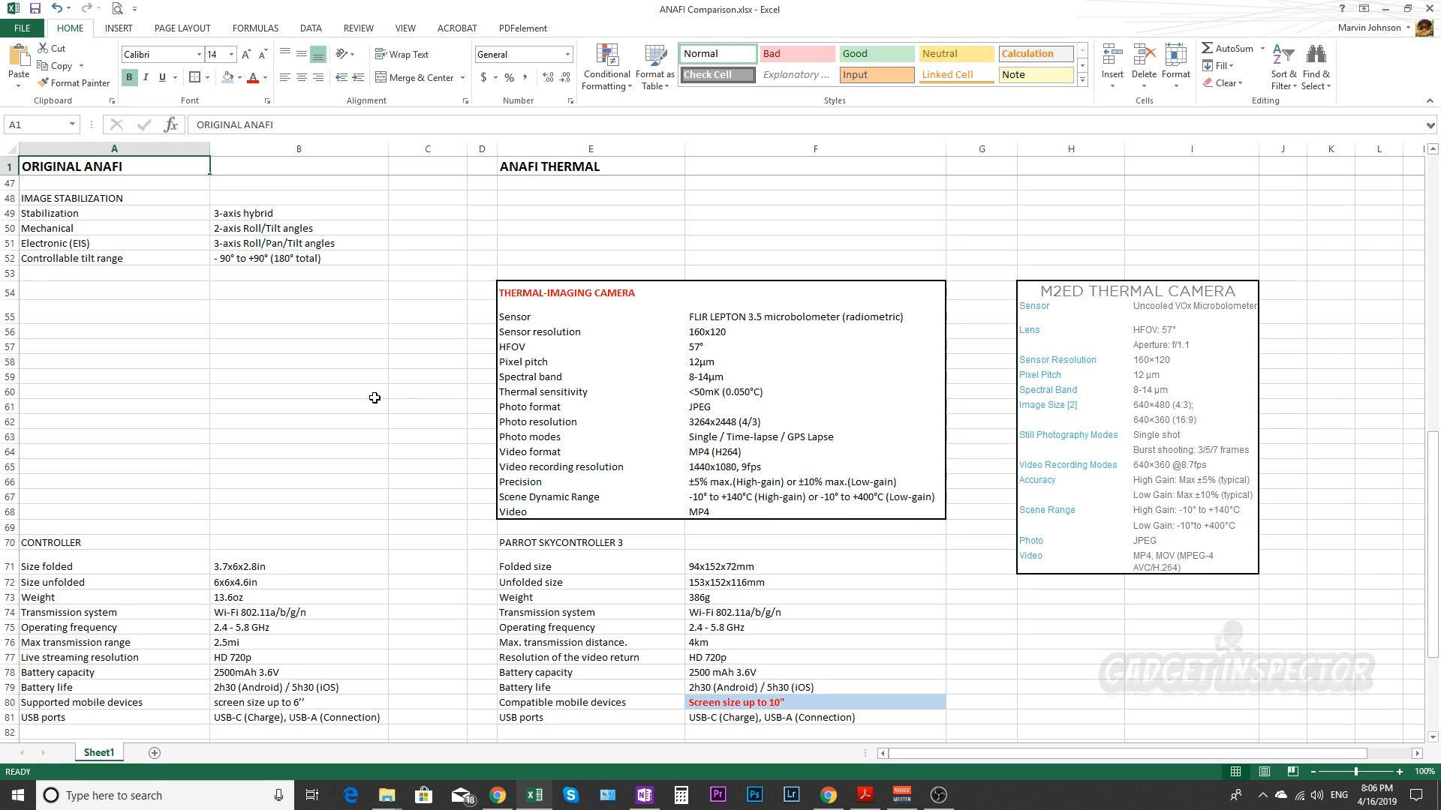
mouse_move(1037, 655)
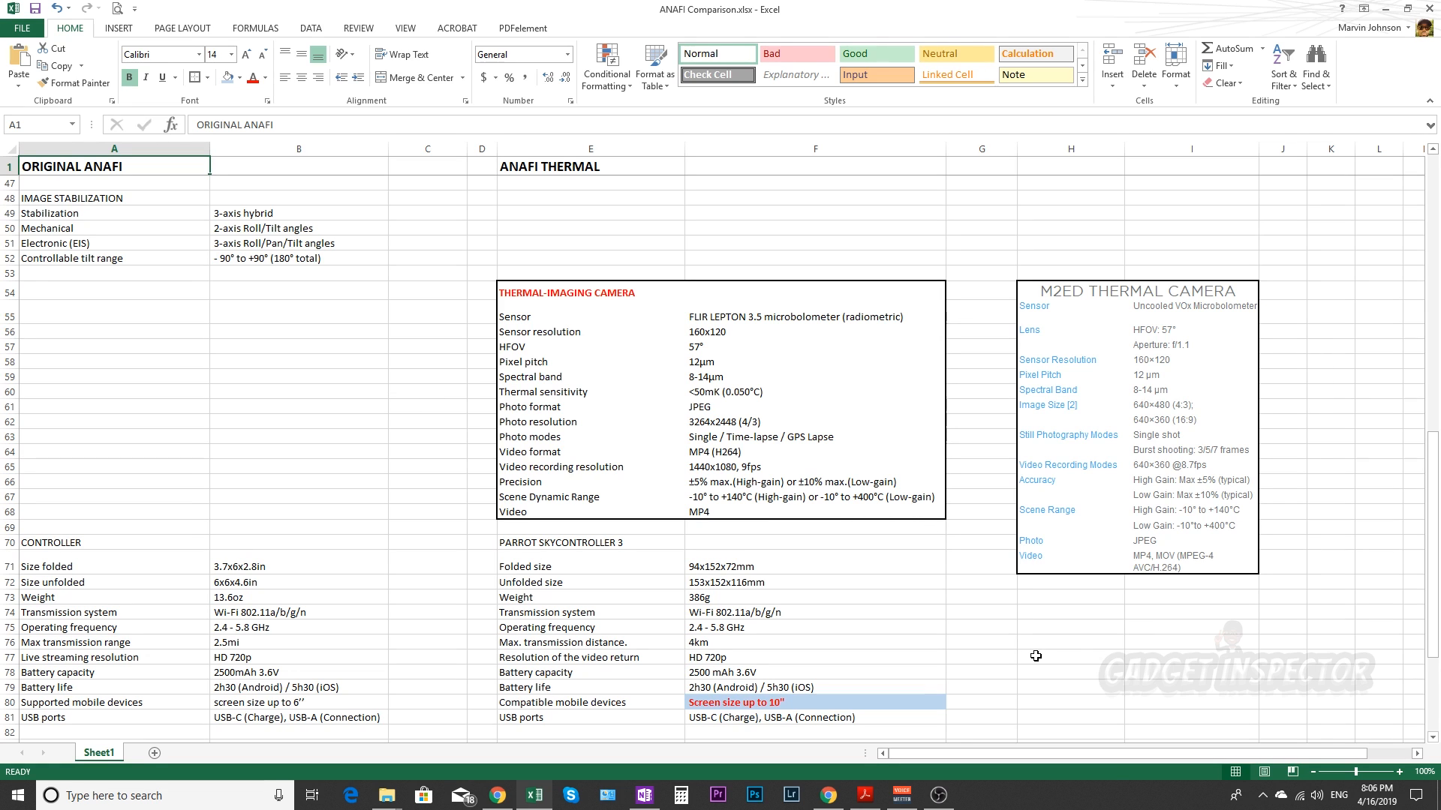